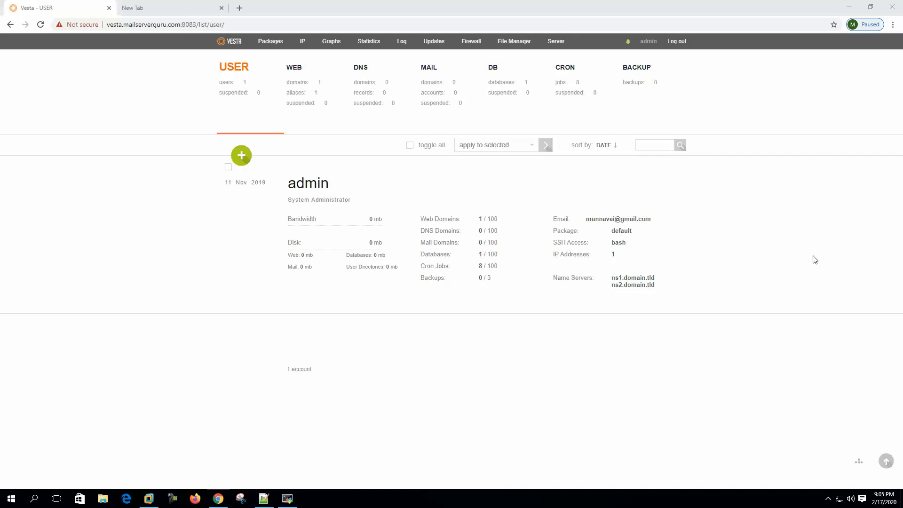
pyautogui.moveTo(182, 294)
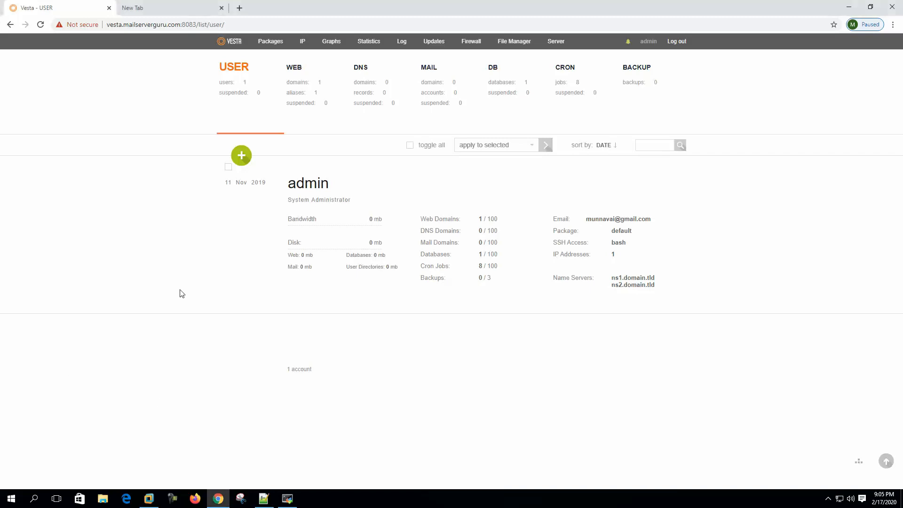
pyautogui.moveTo(170, 230)
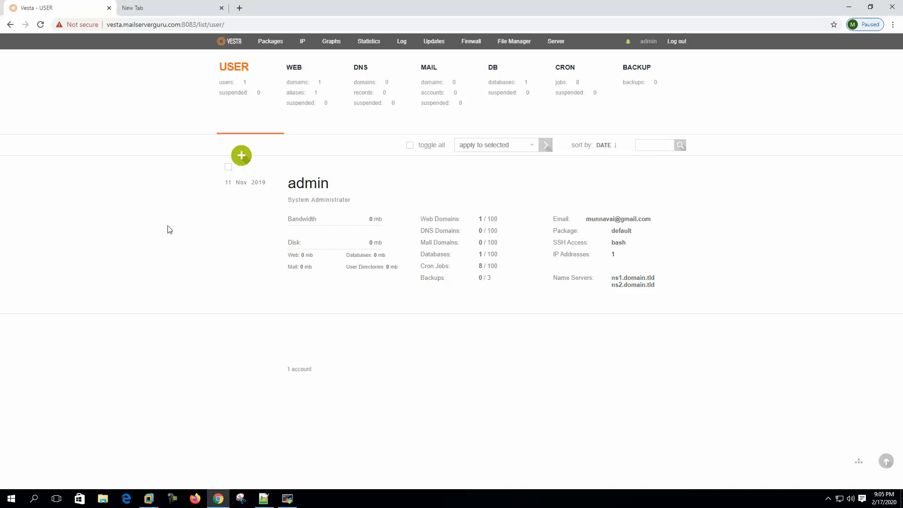
pyautogui.click(241, 155)
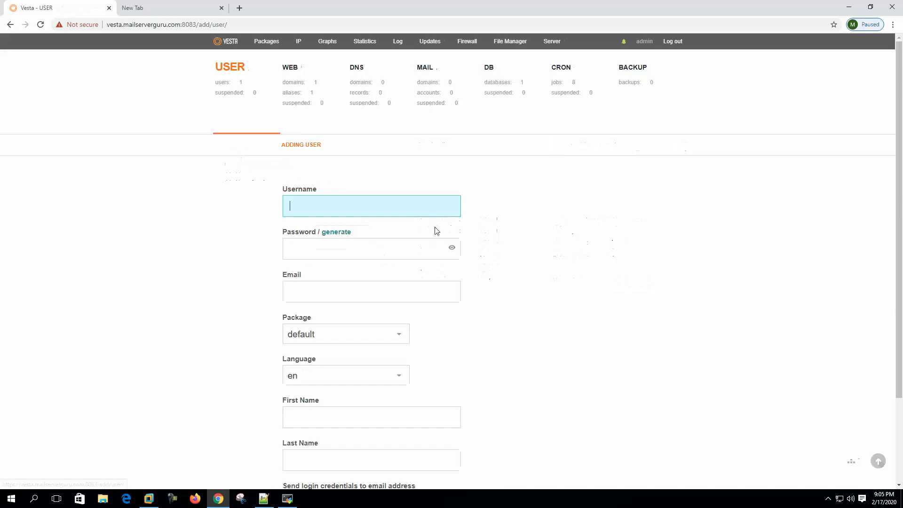
pyautogui.click(372, 206)
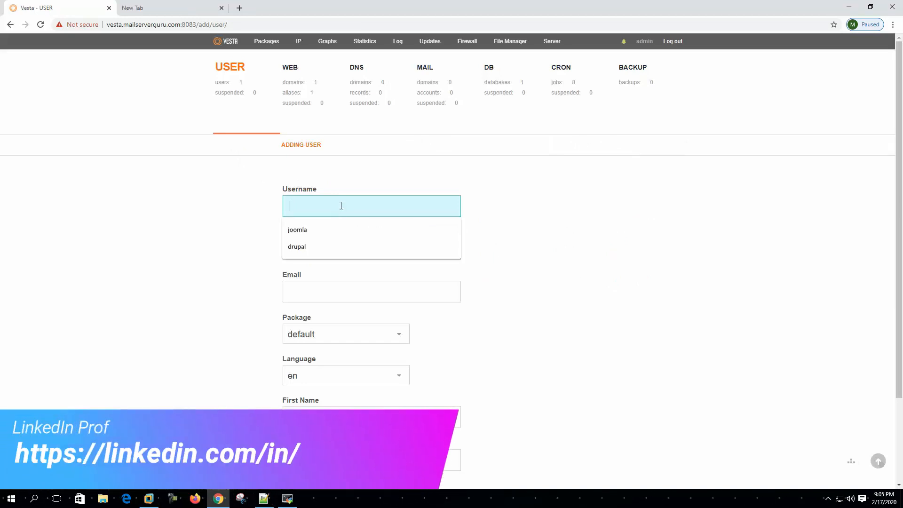
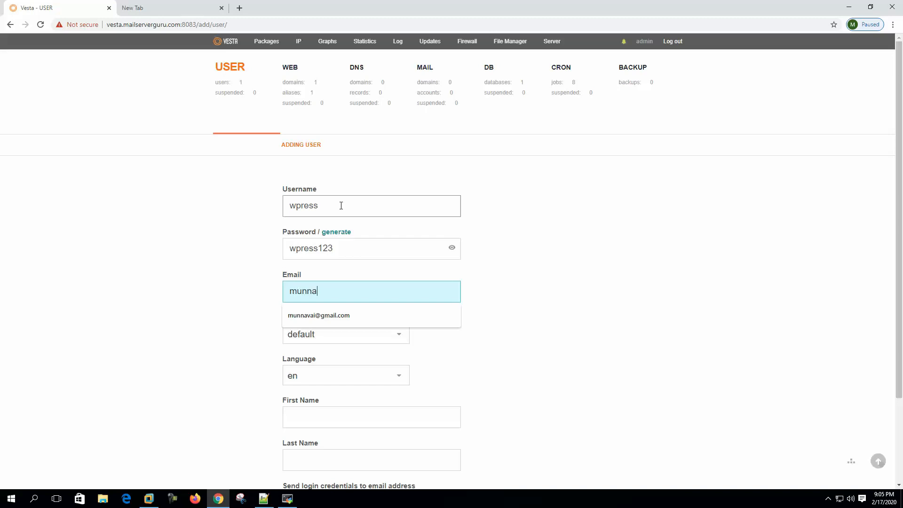
pyautogui.click(318, 315)
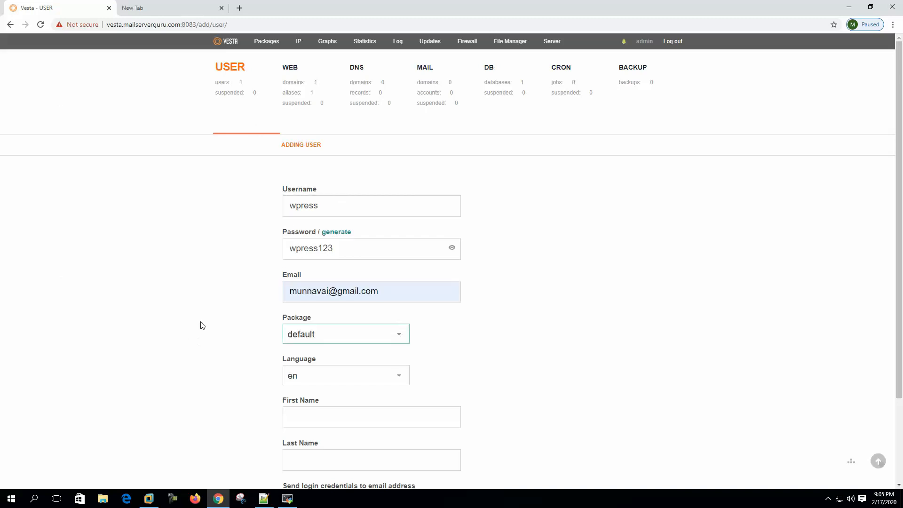
# Set first name wpress and last name site, then create the user account.
pyautogui.click(372, 417)
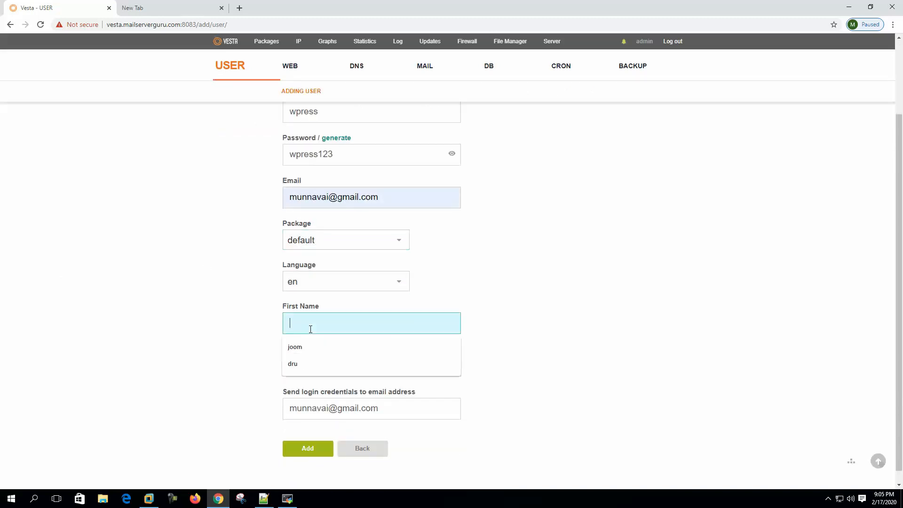
pyautogui.write('wpres')
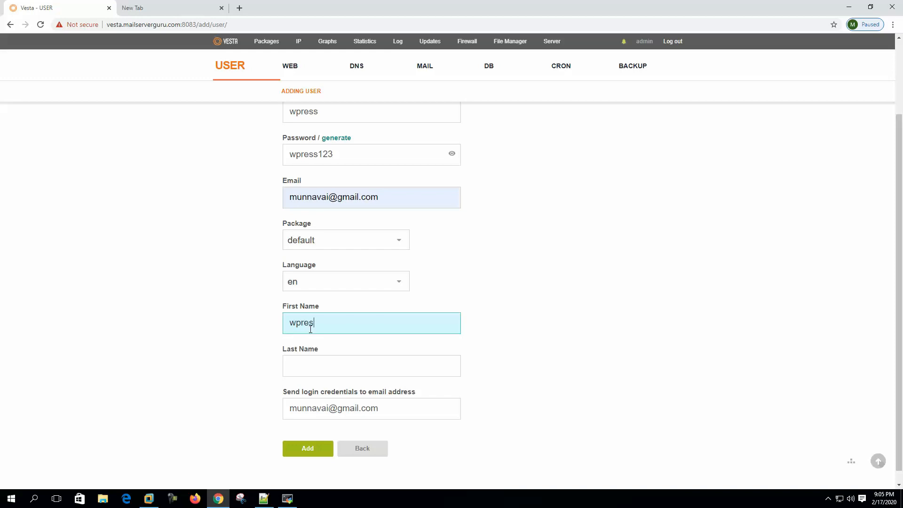
pyautogui.write('site')
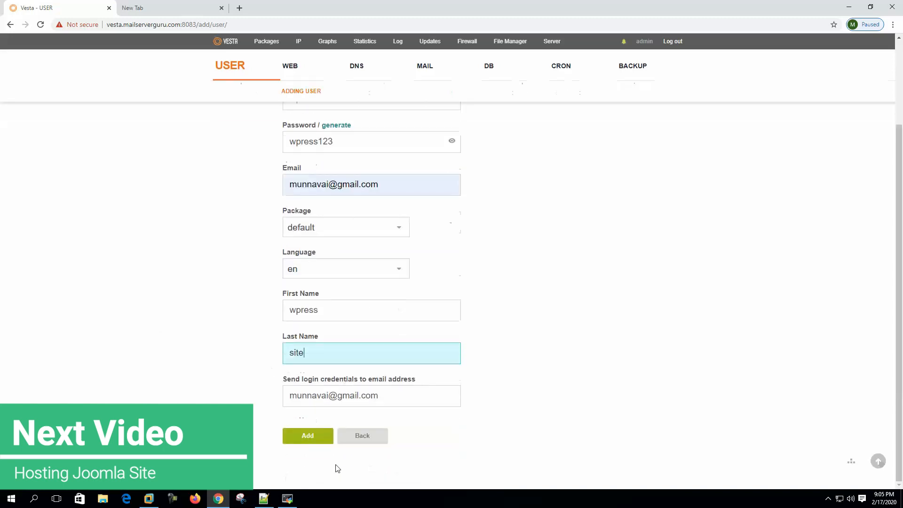
pyautogui.click(307, 436)
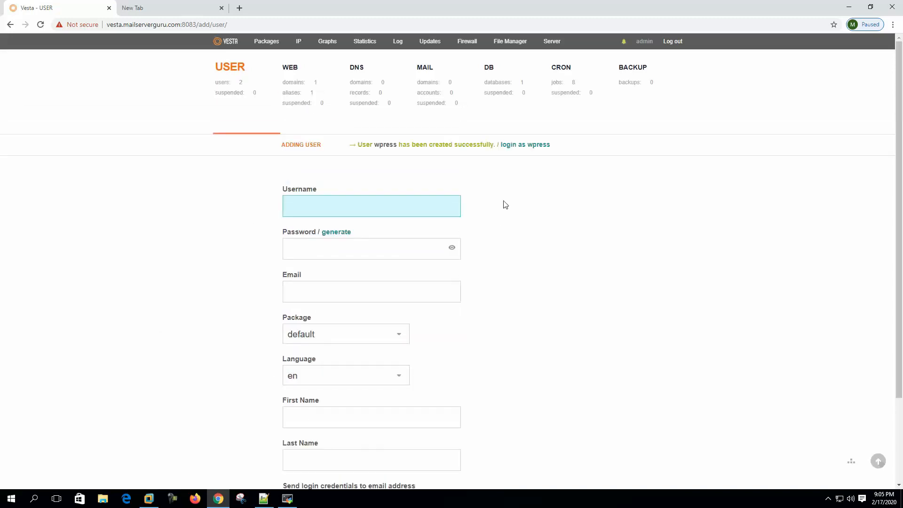
pyautogui.moveTo(532, 155)
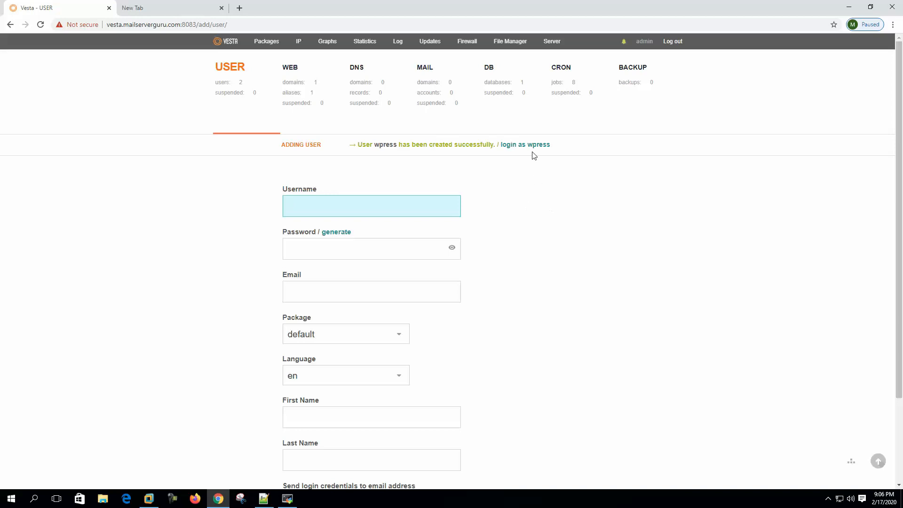
# Log in as the new wpress user from the admin session, then sign out of the panel.
pyautogui.click(525, 145)
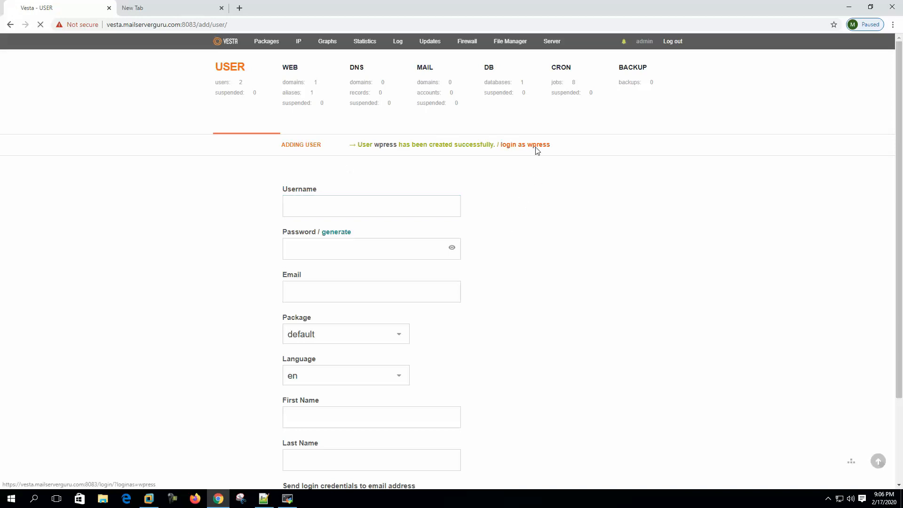
pyautogui.click(525, 145)
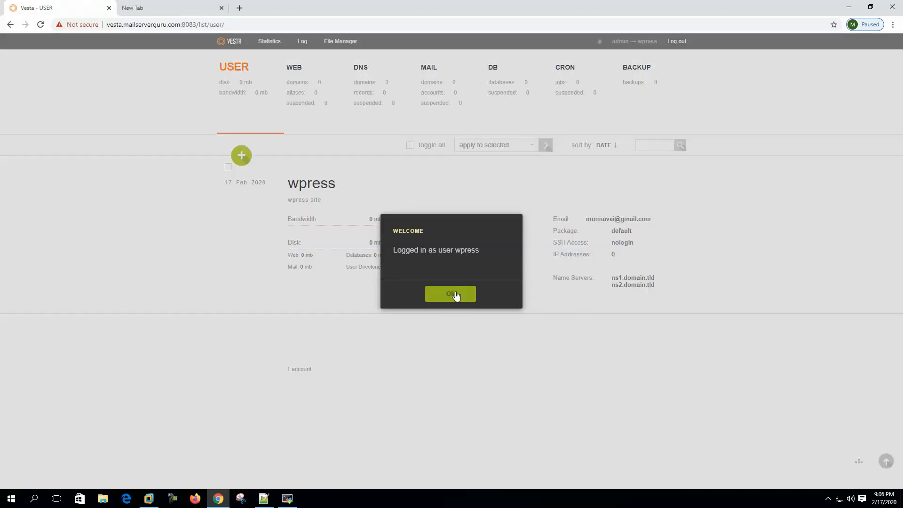
pyautogui.click(450, 294)
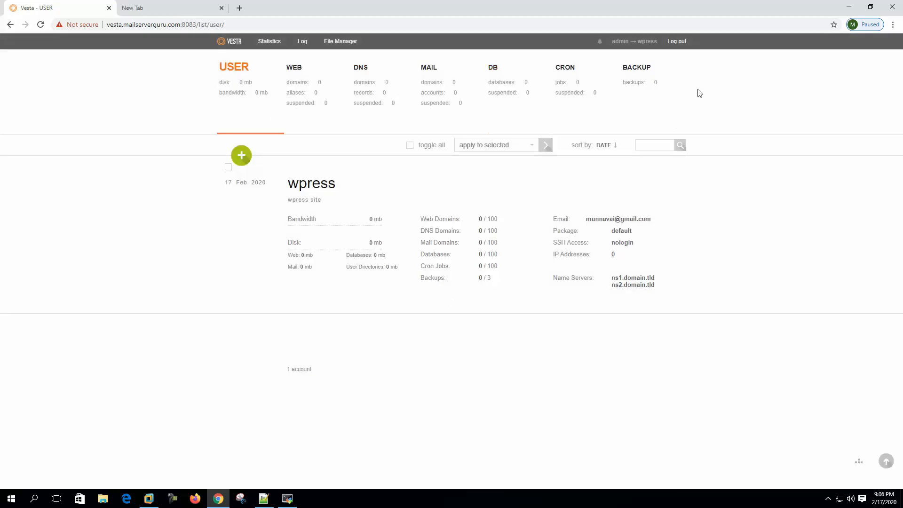
pyautogui.click(677, 40)
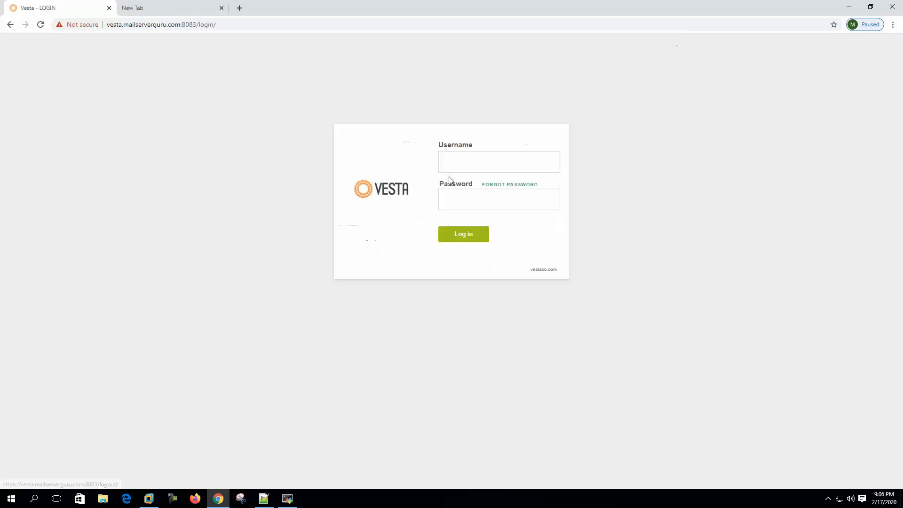
# Sign in on the login page as wpress with its password.
pyautogui.click(499, 161)
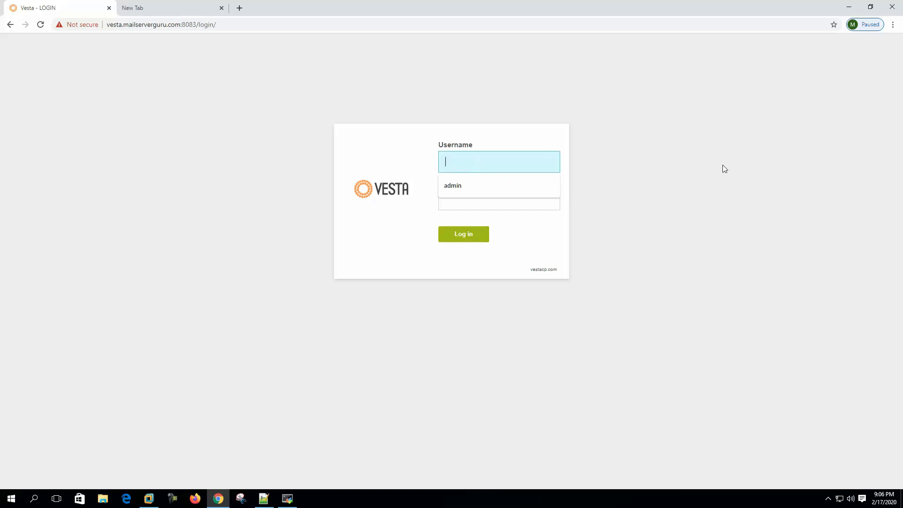
pyautogui.write('wpress')
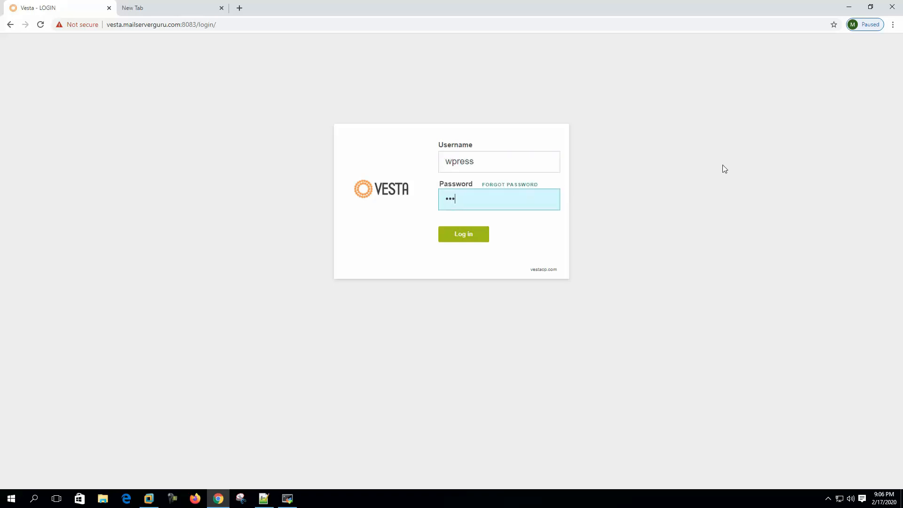
pyautogui.click(463, 234)
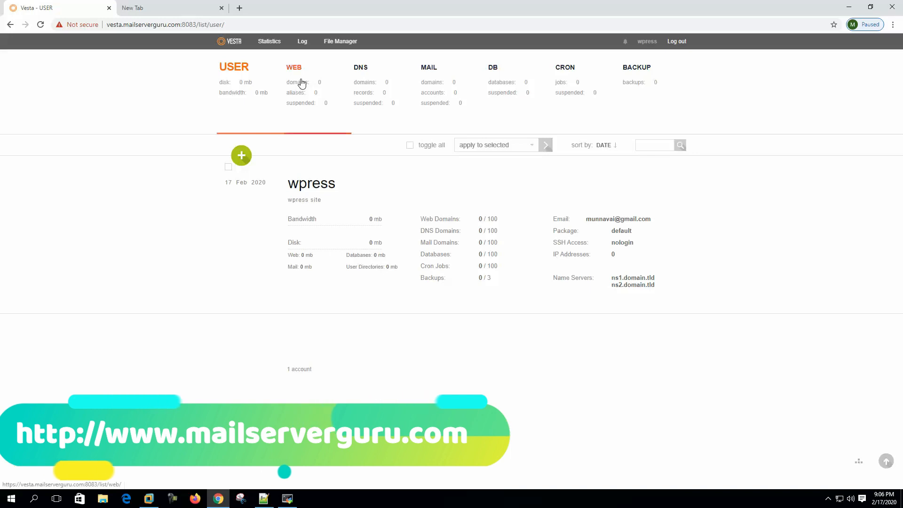
# Enter wpress.mailserverguru.com as the new web domain name in the Add Domain form.
pyautogui.click(241, 155)
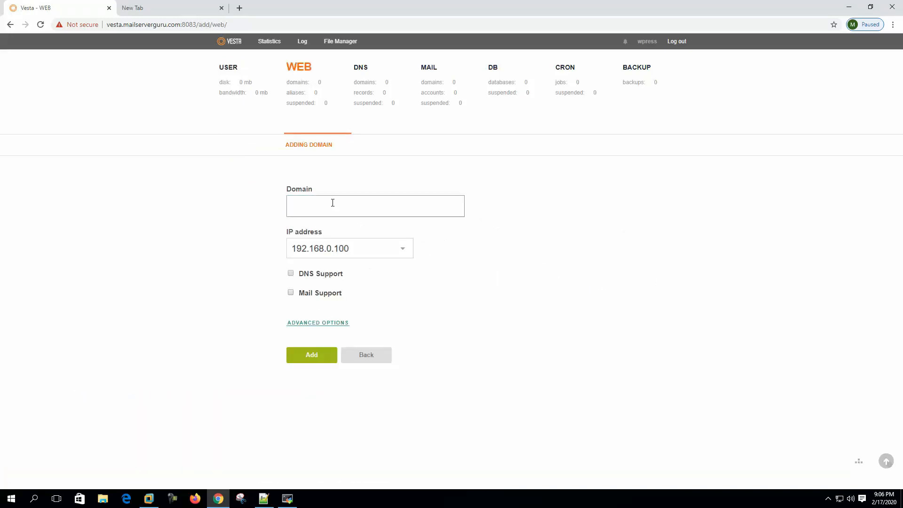
pyautogui.click(374, 206)
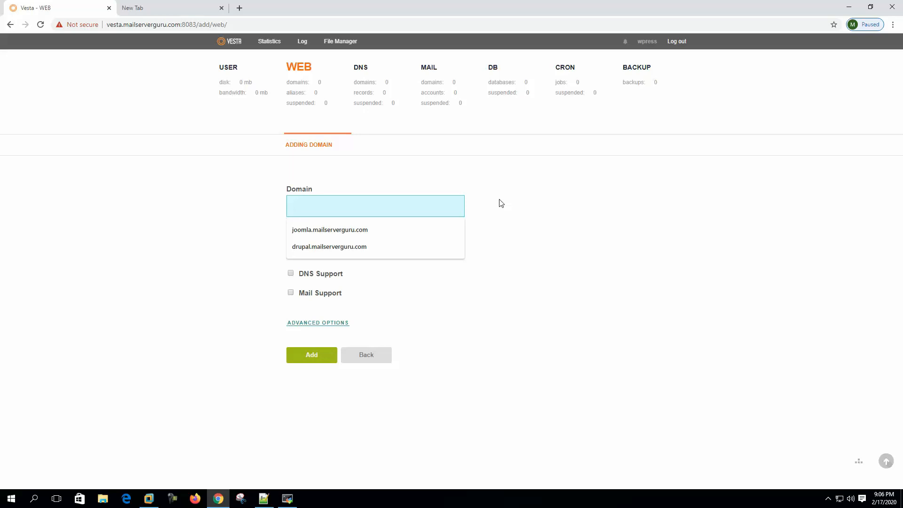
pyautogui.write('wpress')
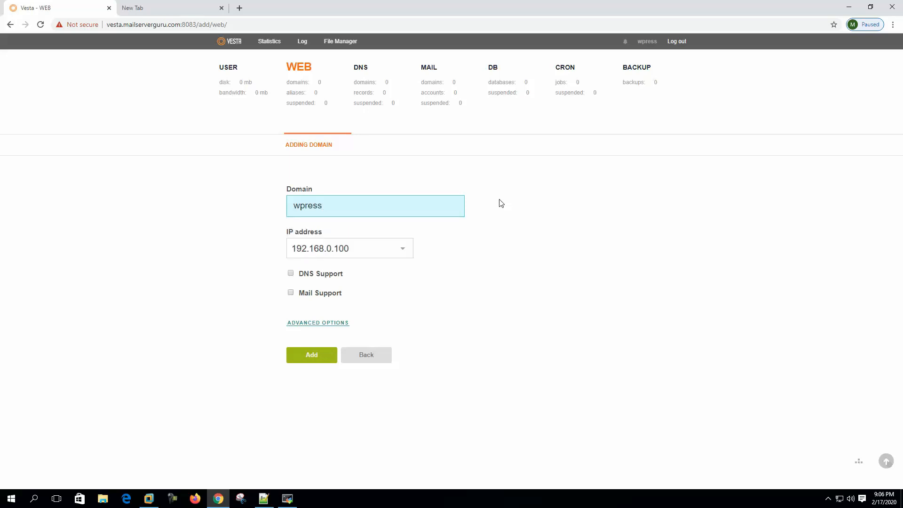
pyautogui.write('.mailserv')
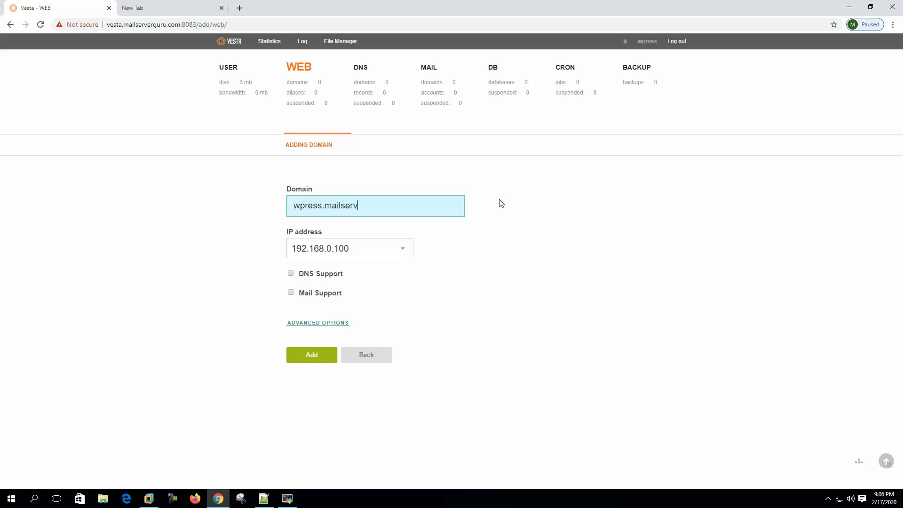
pyautogui.write('erguru')
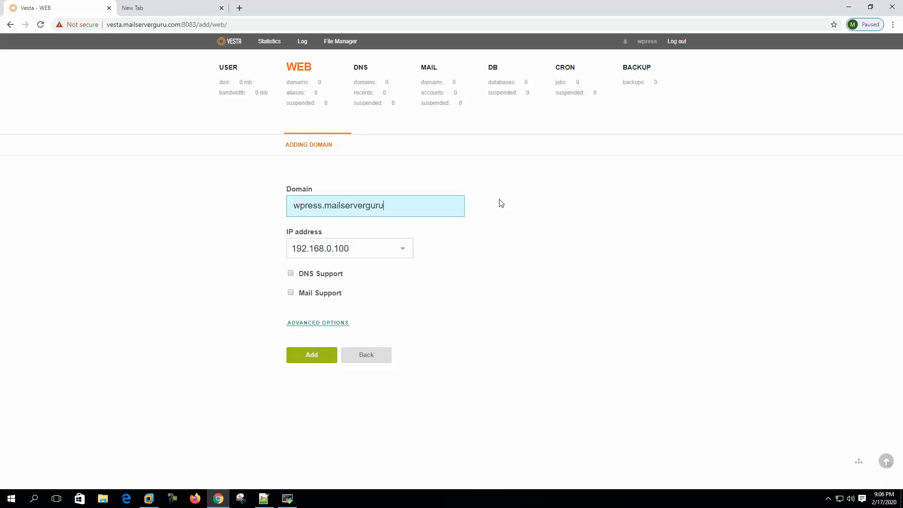
pyautogui.write('.com')
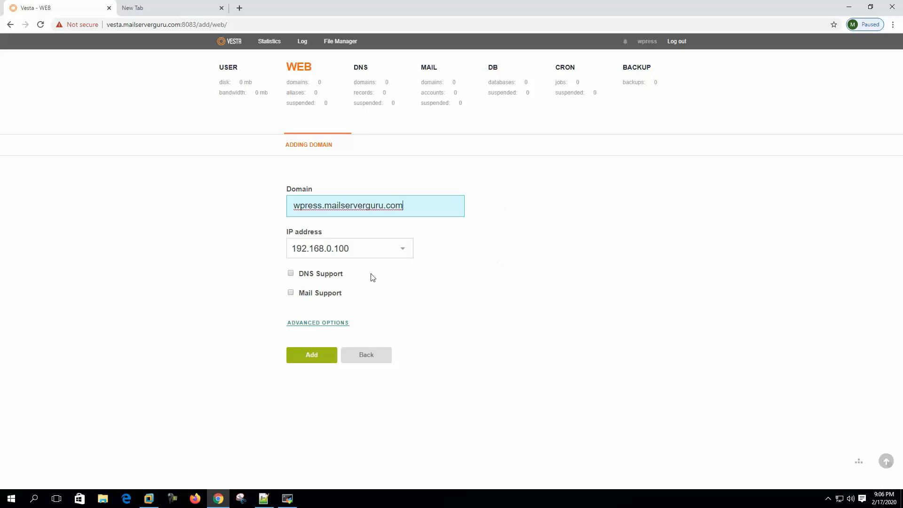
pyautogui.moveTo(366, 264)
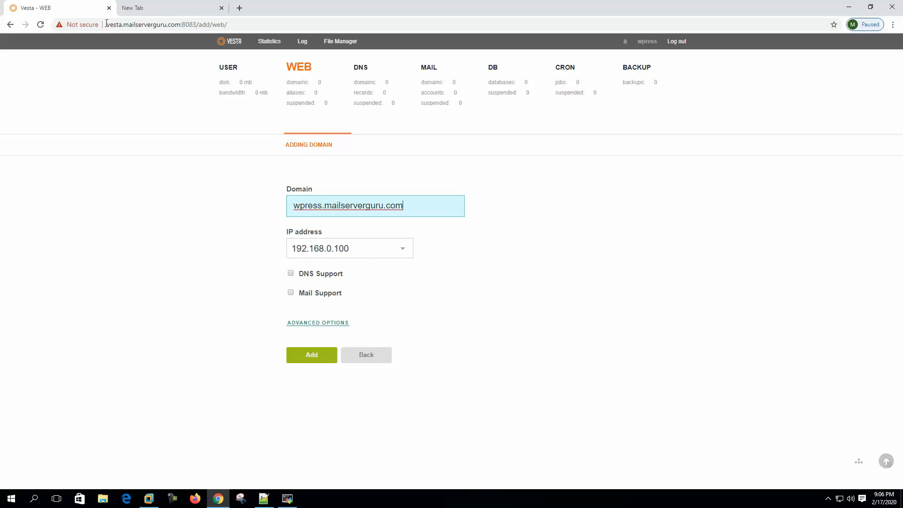
pyautogui.moveTo(196, 259)
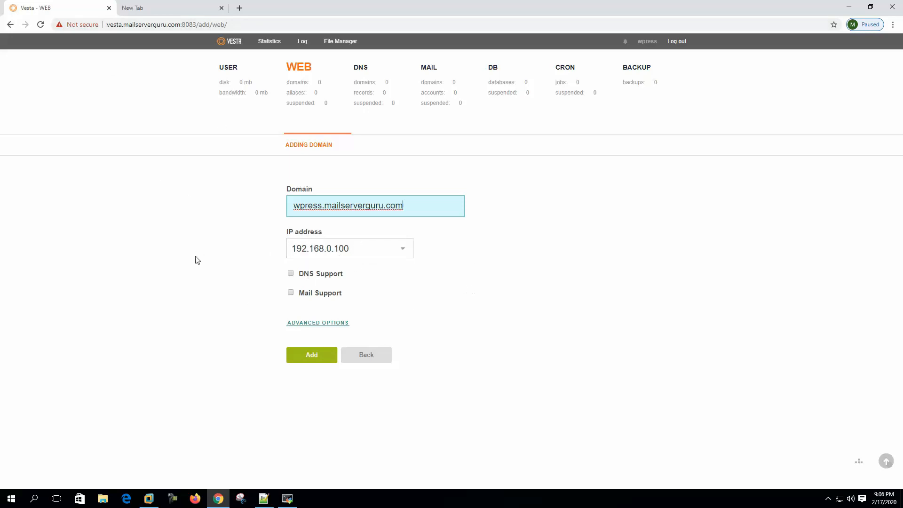
pyautogui.moveTo(321, 295)
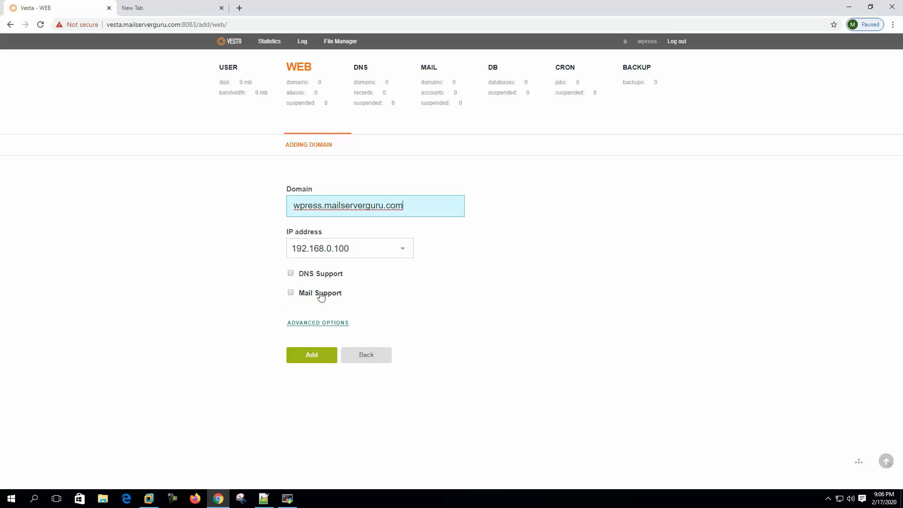
pyautogui.moveTo(222, 195)
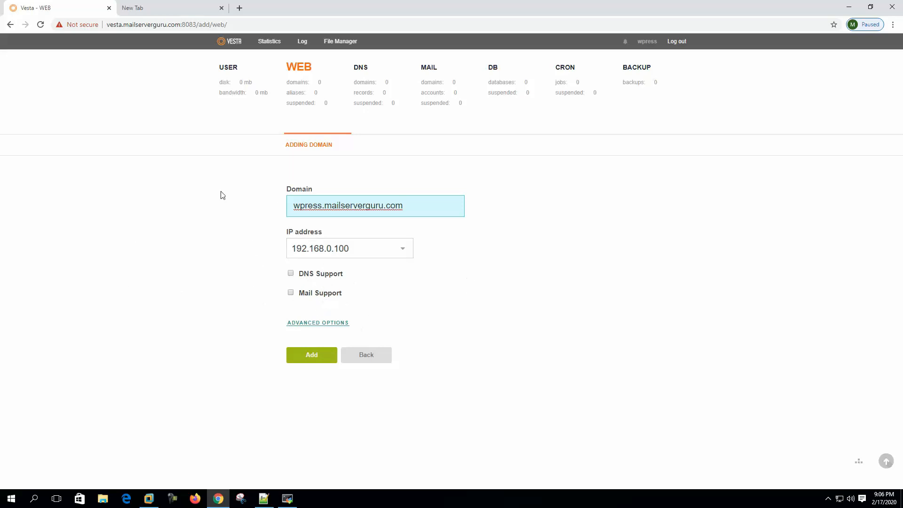
pyautogui.moveTo(525, 295)
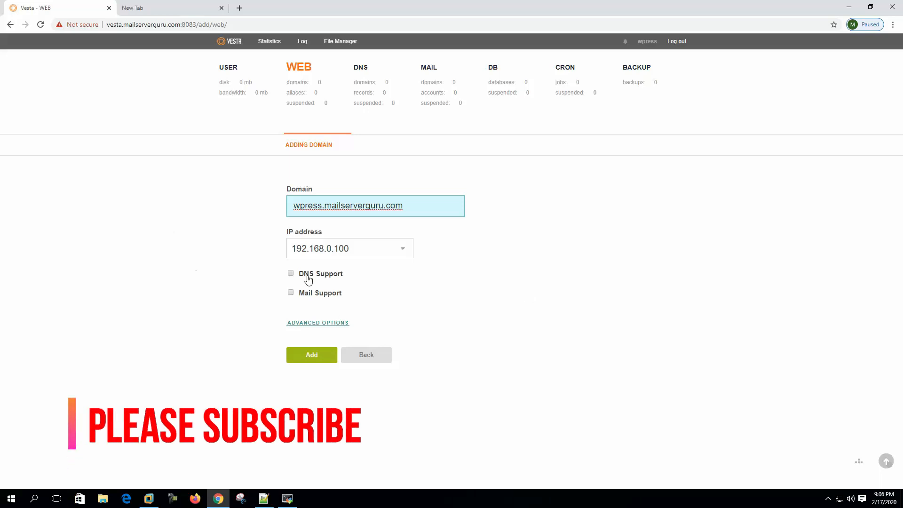
pyautogui.moveTo(407, 252)
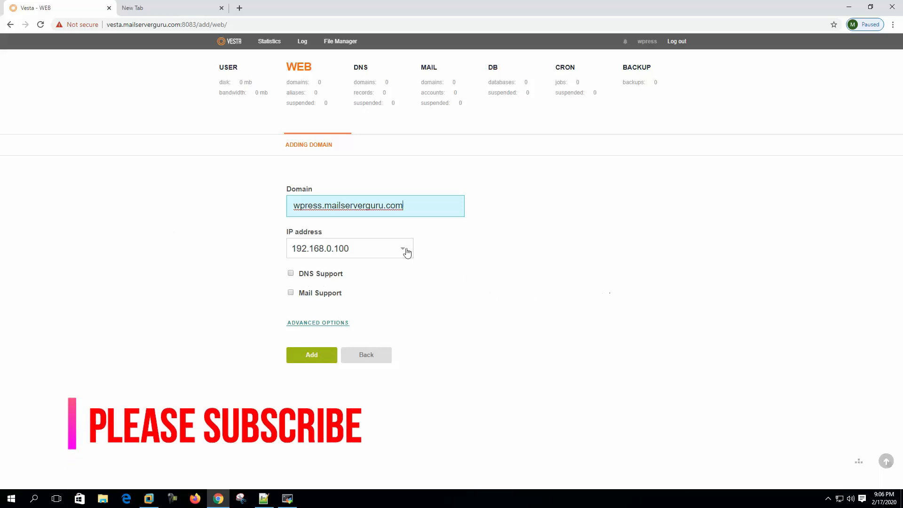
# Create the domain wpress.mailserverguru.com on IP 192.168.0.100.
pyautogui.tripleClick(347, 206)
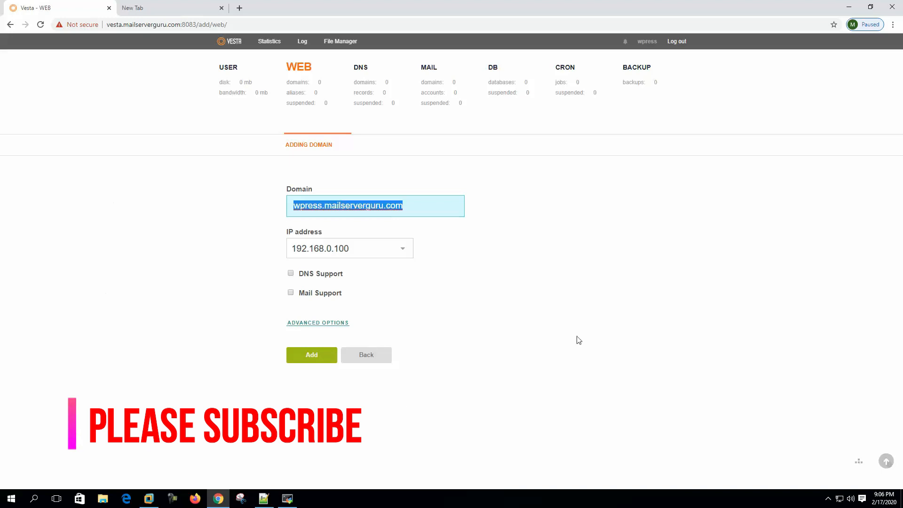
pyautogui.moveTo(526, 296)
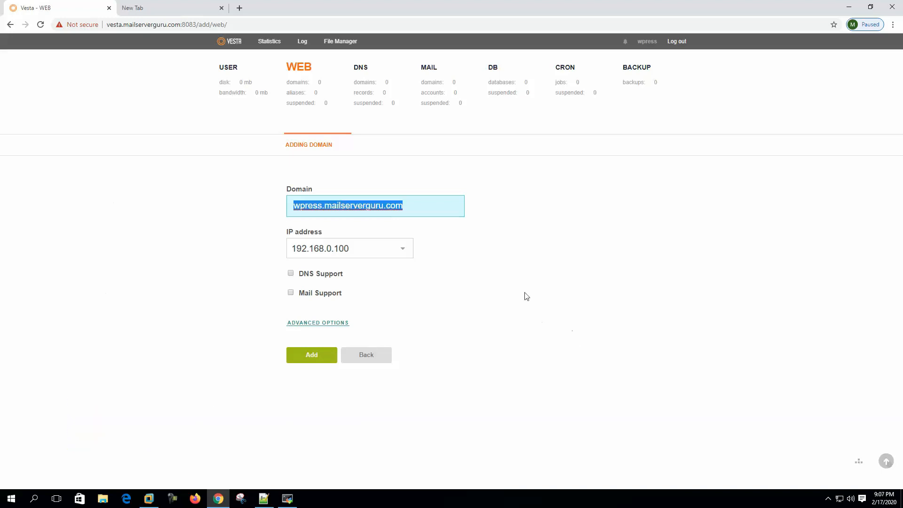
pyautogui.click(312, 355)
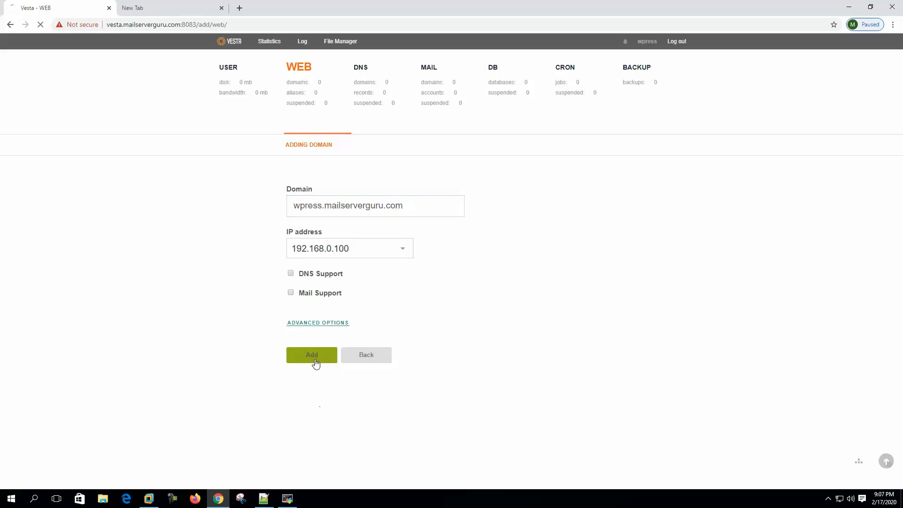
pyautogui.click(312, 355)
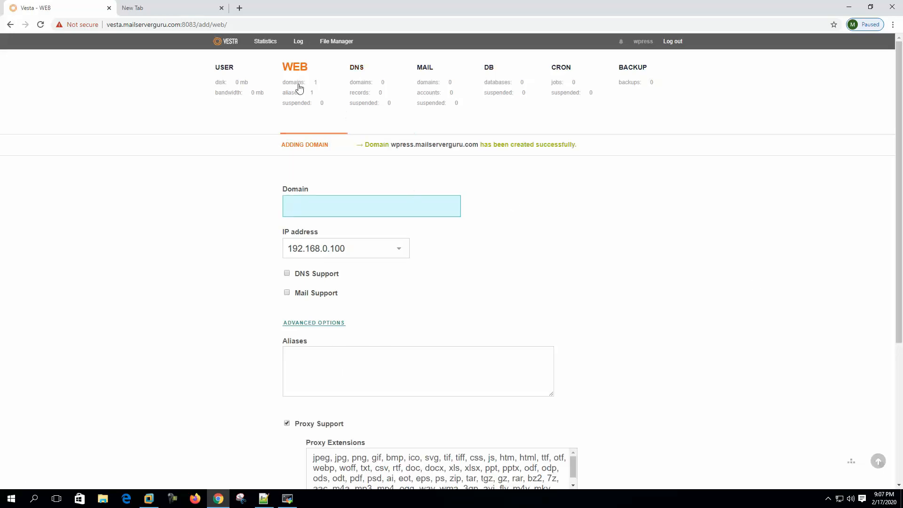
# In the Add Database form, name both the database and its user wpress_db.
pyautogui.click(294, 67)
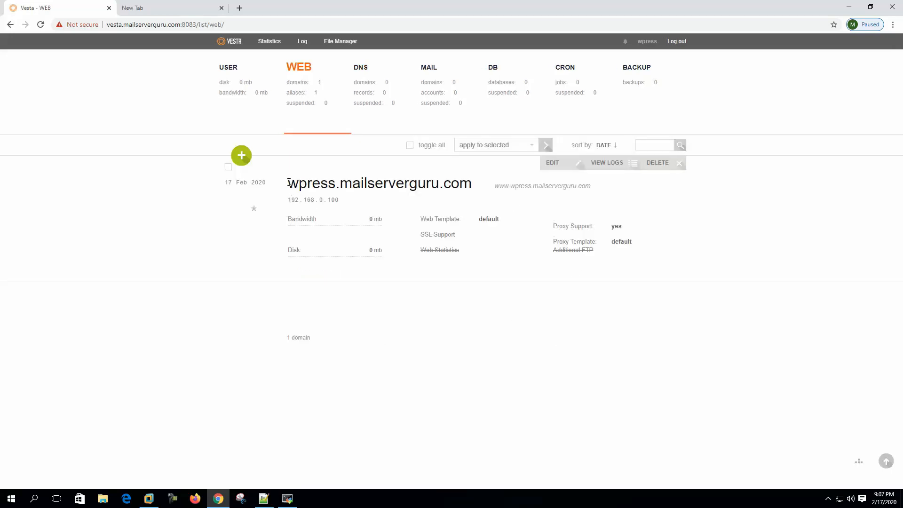
pyautogui.moveTo(359, 230)
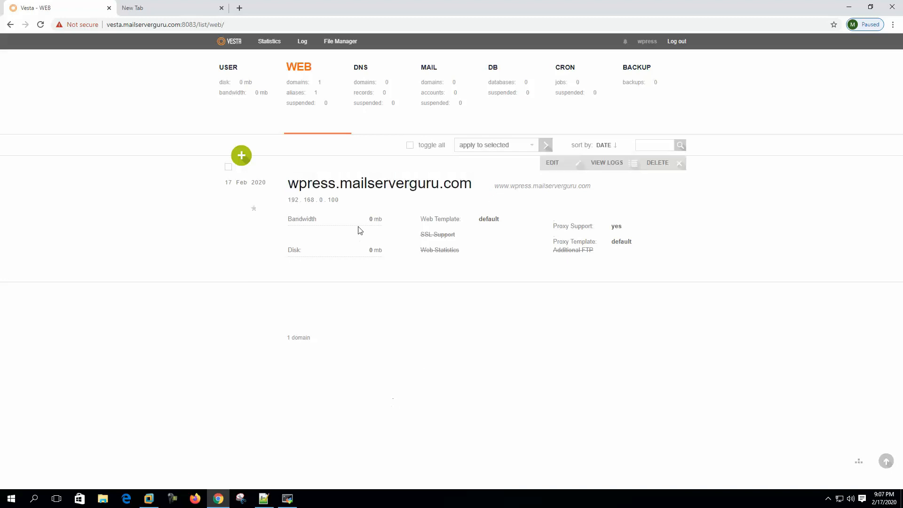
pyautogui.moveTo(354, 204)
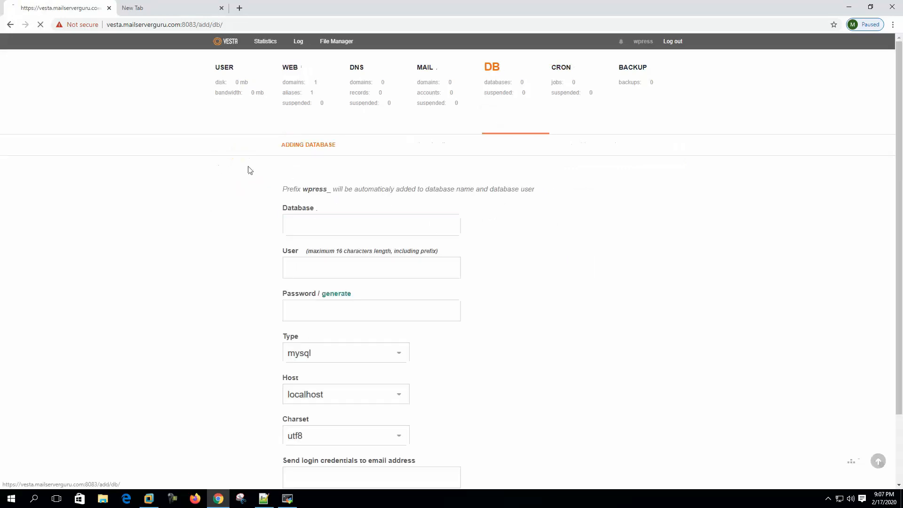
pyautogui.click(370, 224)
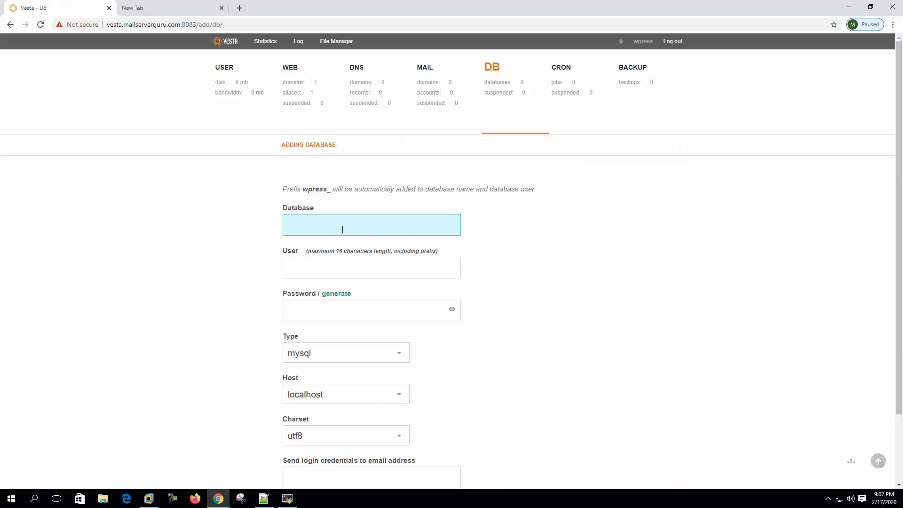
pyautogui.write('db')
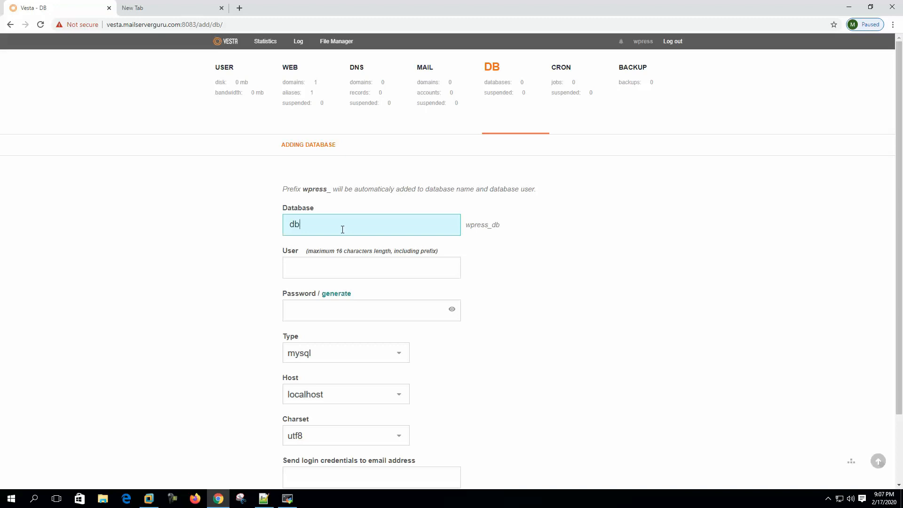
pyautogui.click(371, 267)
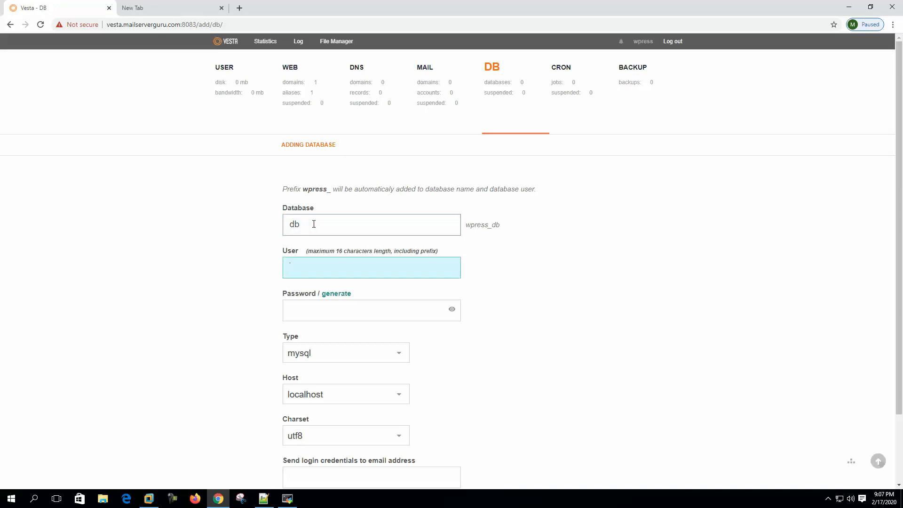
pyautogui.write('db')
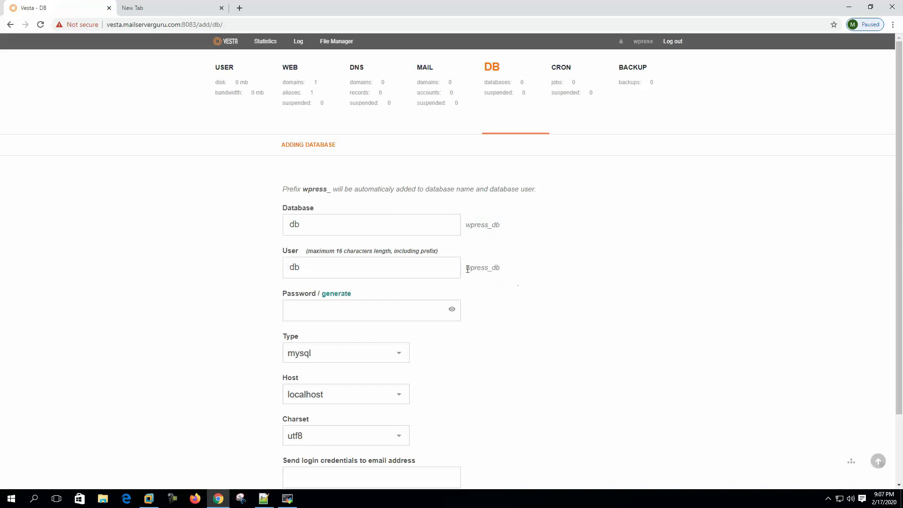
pyautogui.doubleClick(482, 267)
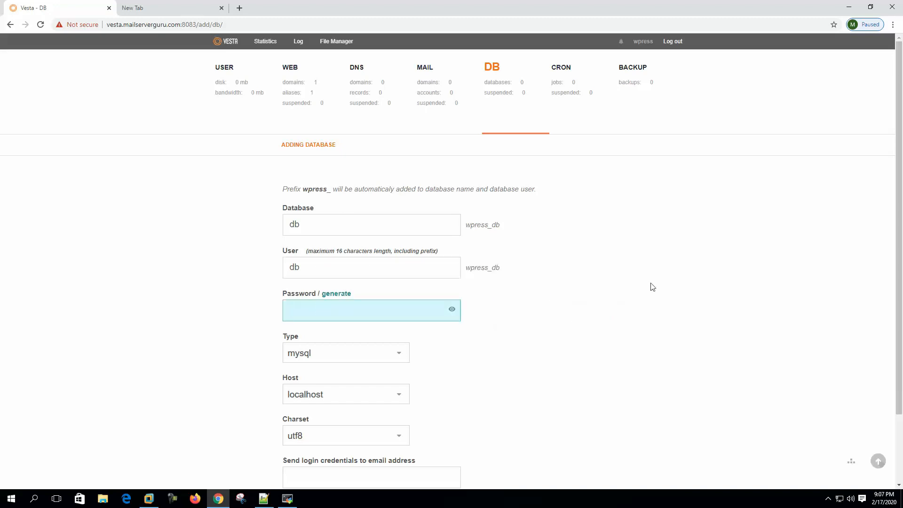
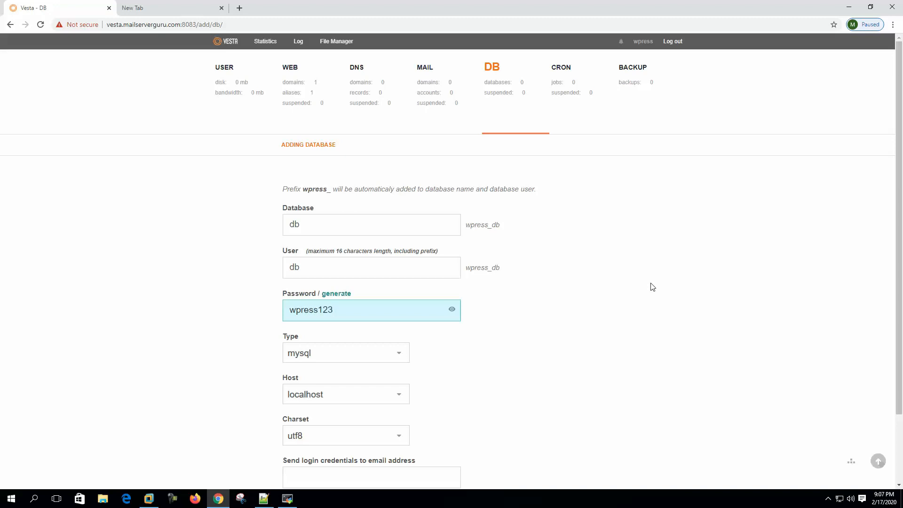
pyautogui.scroll(-3)
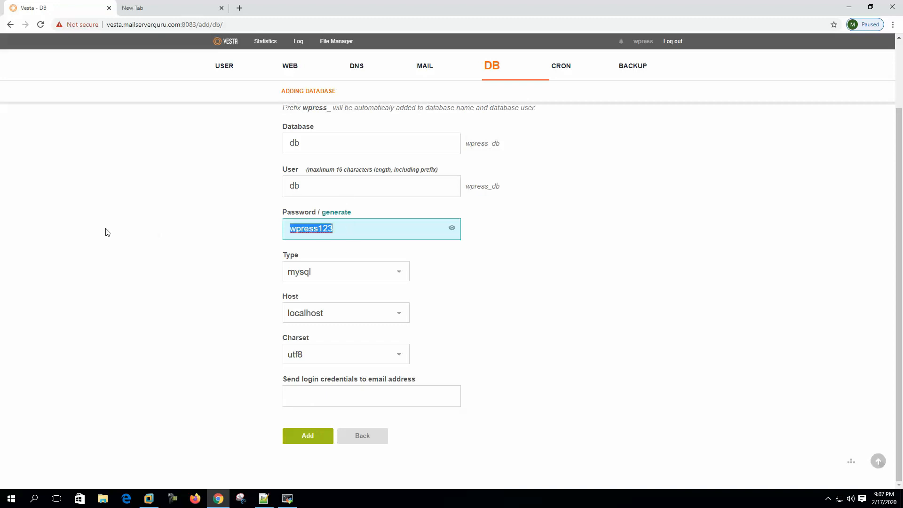
pyautogui.moveTo(92, 212)
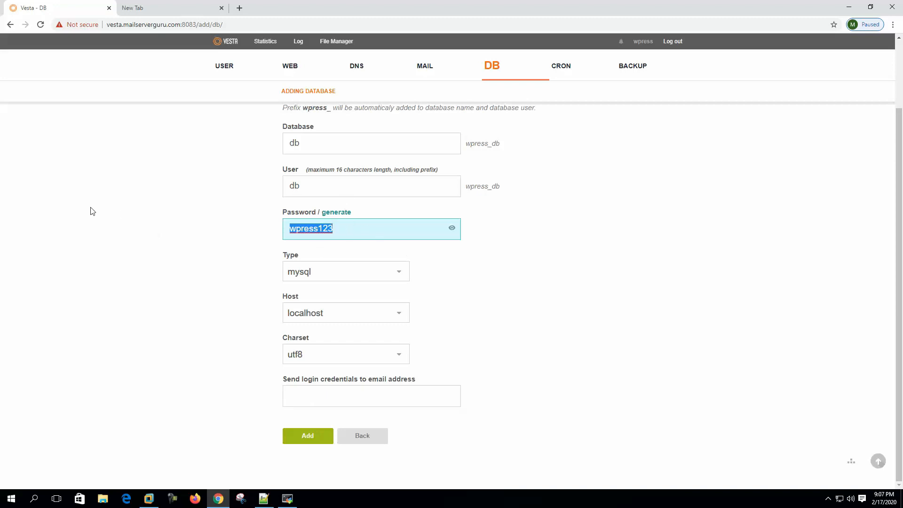
pyautogui.moveTo(227, 340)
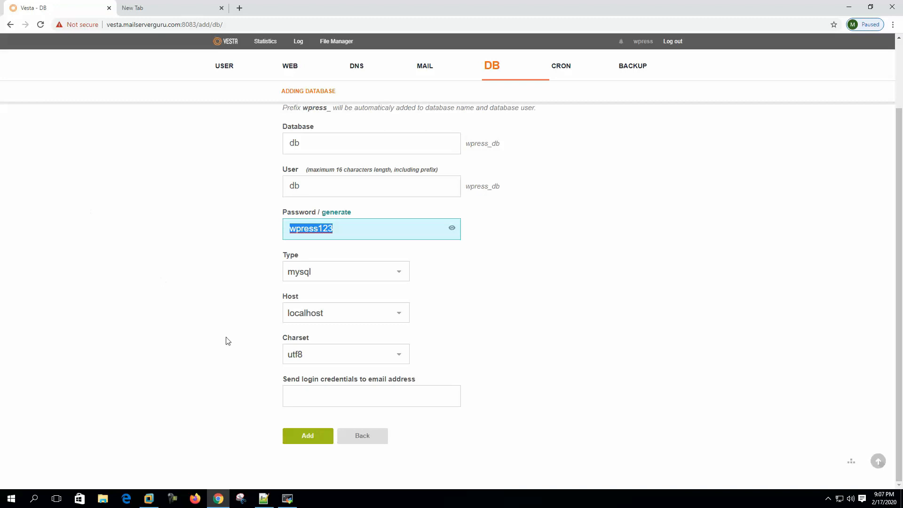
pyautogui.click(370, 396)
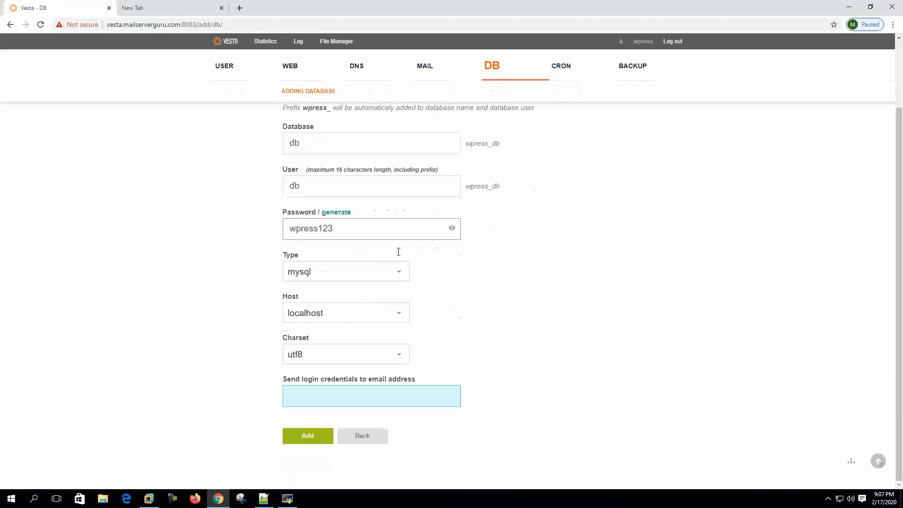
pyautogui.click(308, 436)
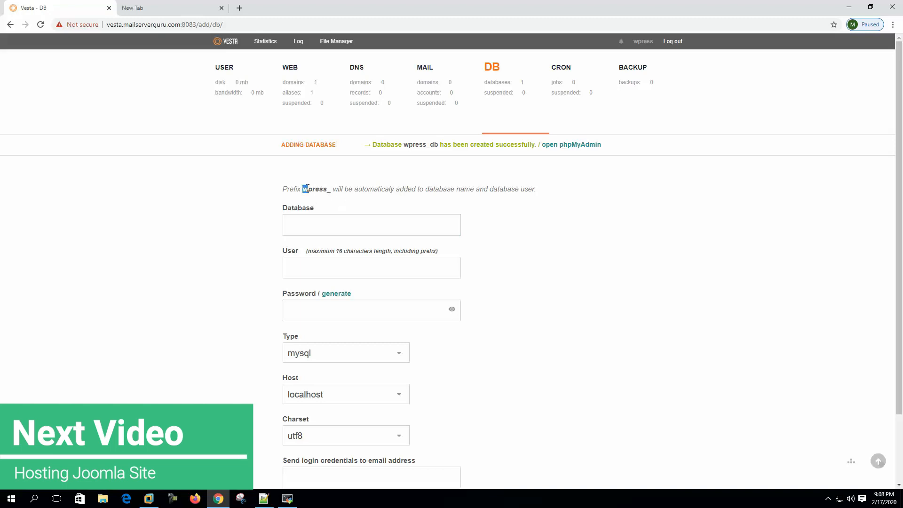
pyautogui.moveTo(591, 144)
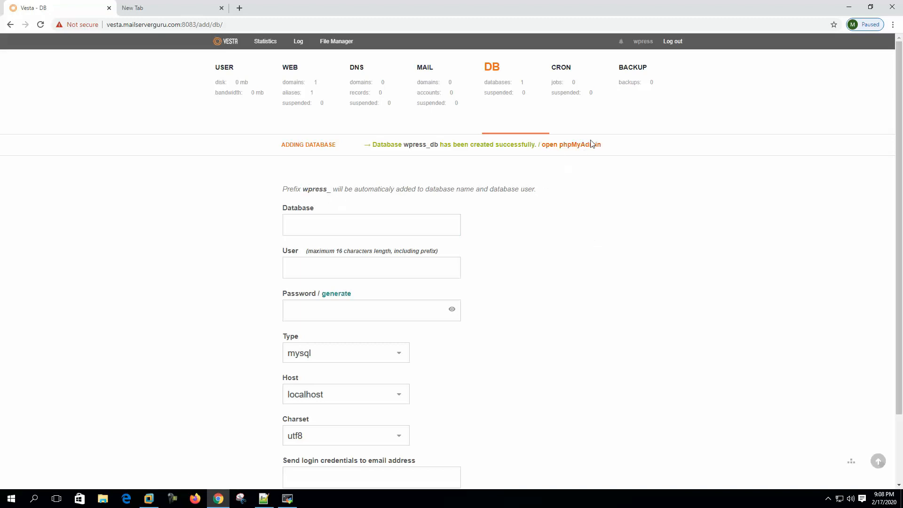
# Sign into phpMyAdmin as wpress_db to see the new database, then return to the Vesta tab.
pyautogui.click(571, 144)
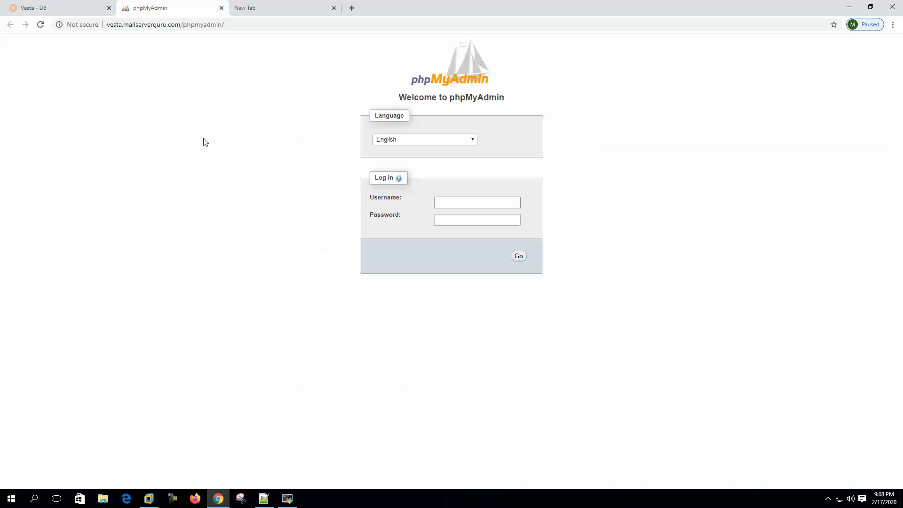
pyautogui.click(476, 202)
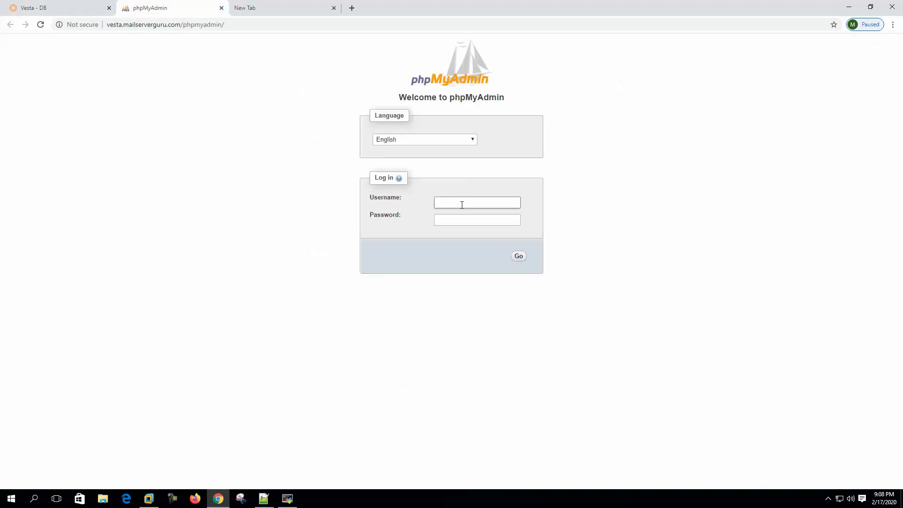
pyautogui.write('wpress_db')
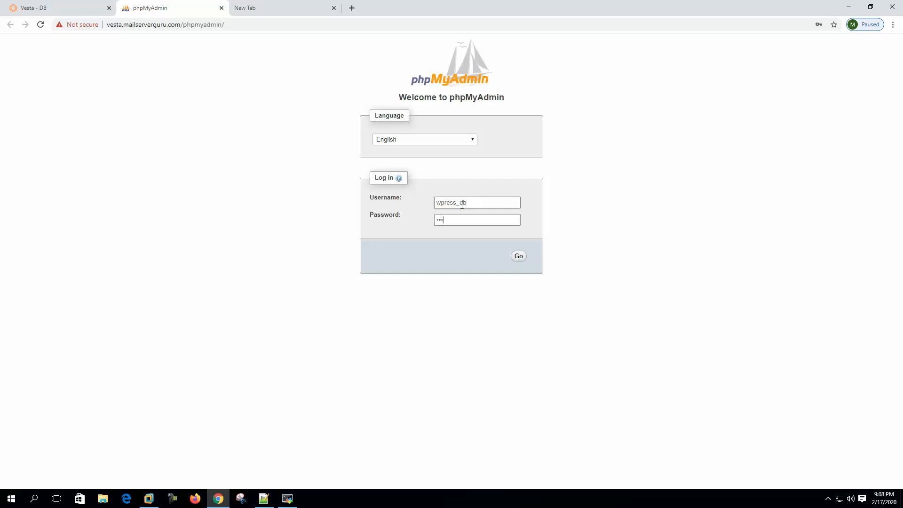
pyautogui.click(518, 256)
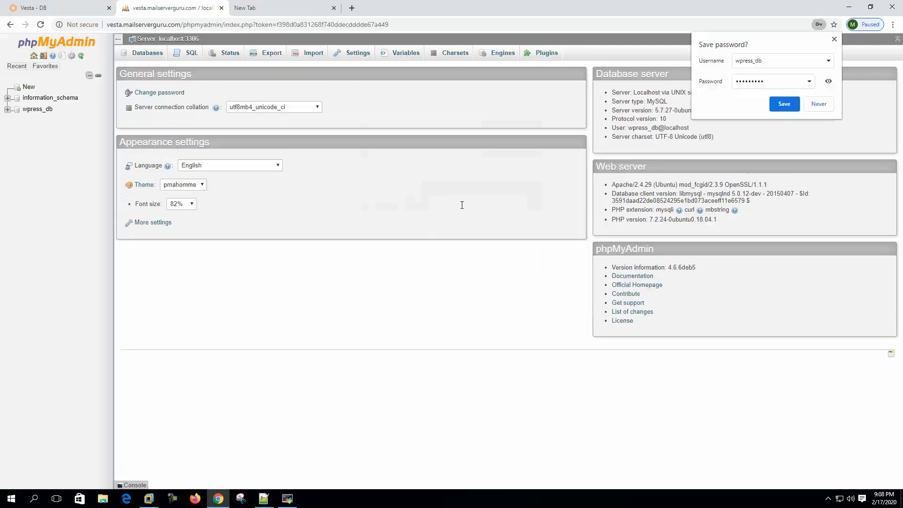
pyautogui.click(819, 104)
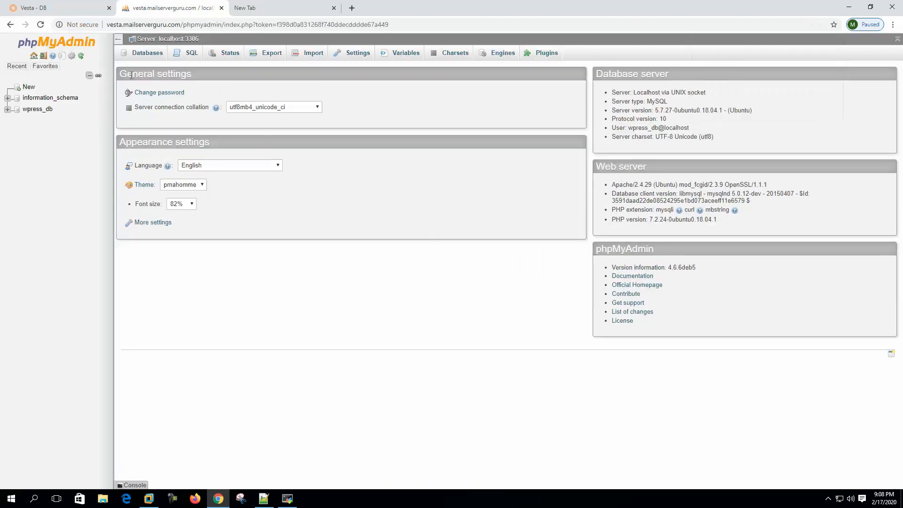
pyautogui.moveTo(61, 182)
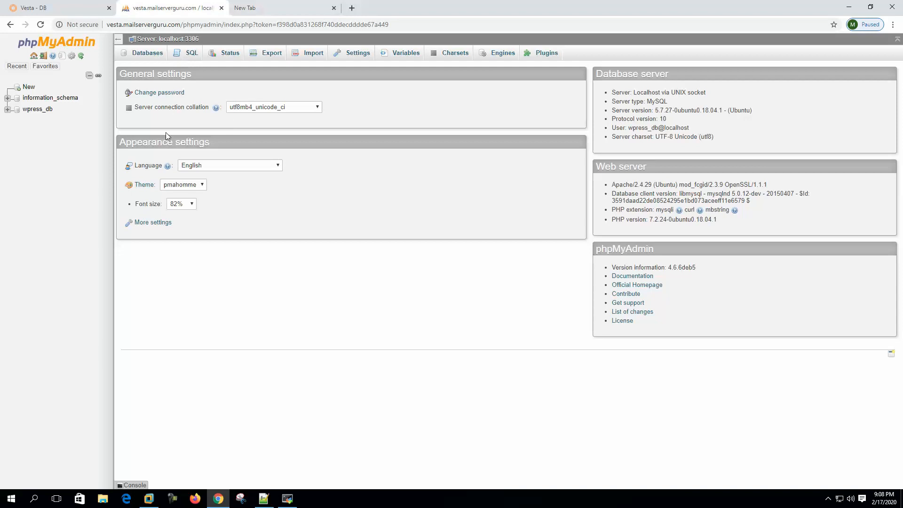
pyautogui.moveTo(51, 173)
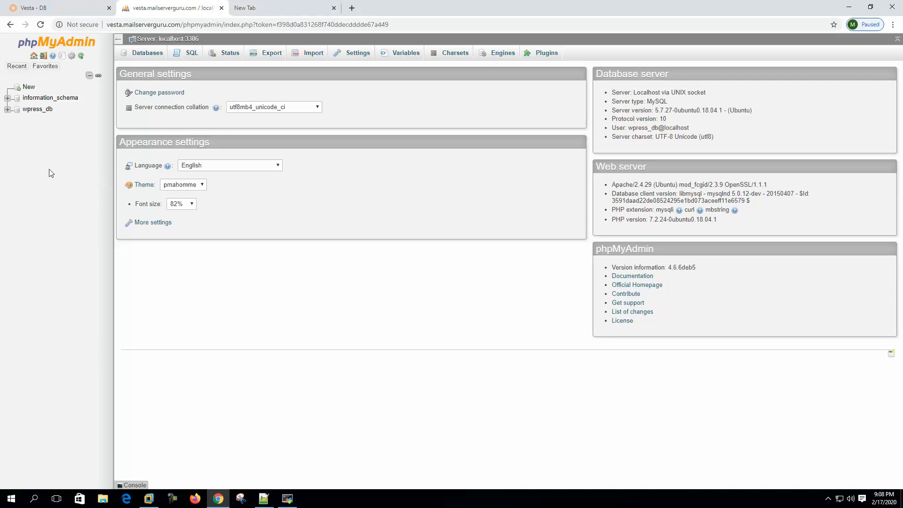
pyautogui.moveTo(195, 10)
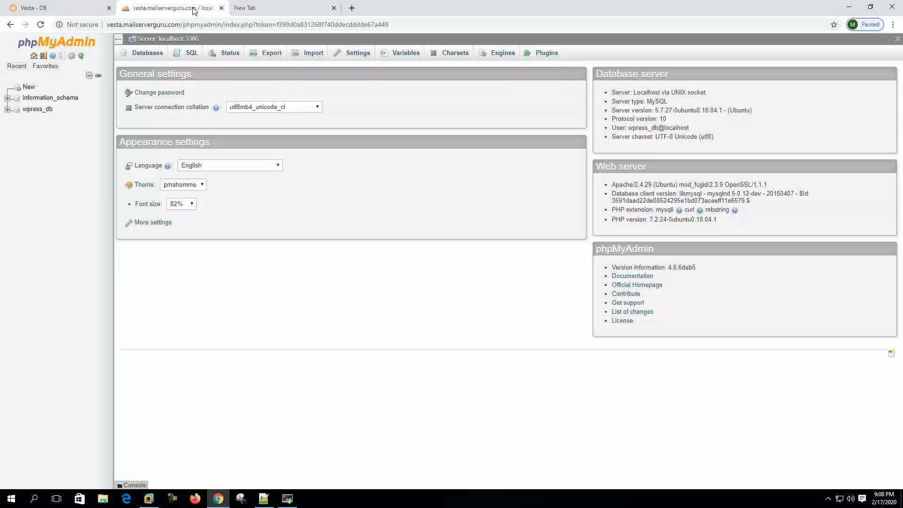
pyautogui.click(58, 8)
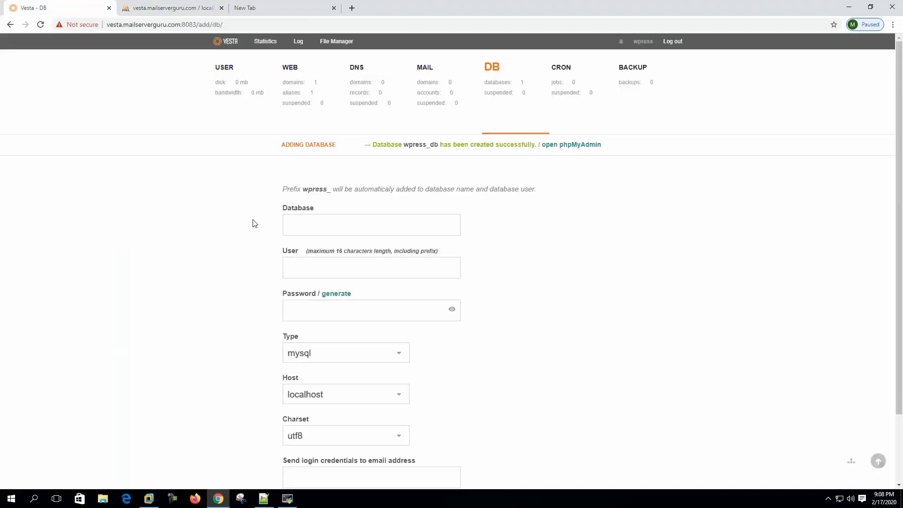
# Search Google for wordpress download in a new tab.
pyautogui.click(298, 67)
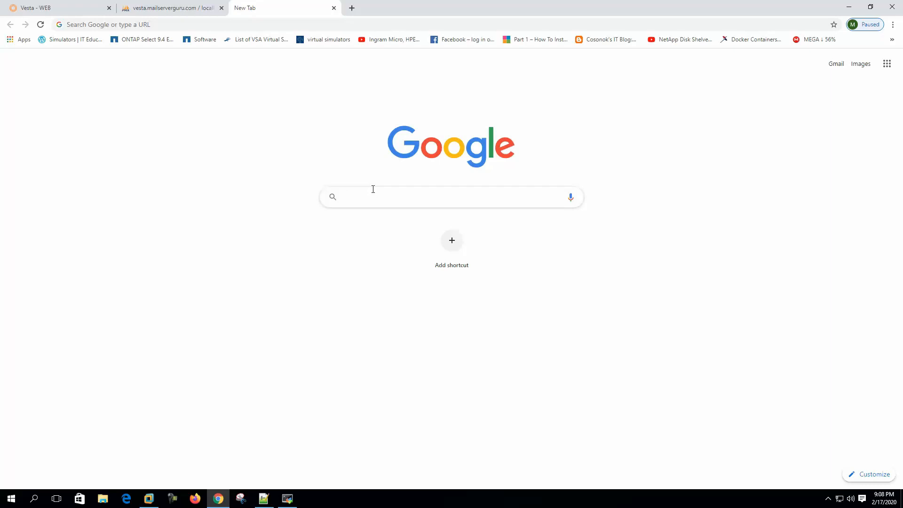
pyautogui.write('wore')
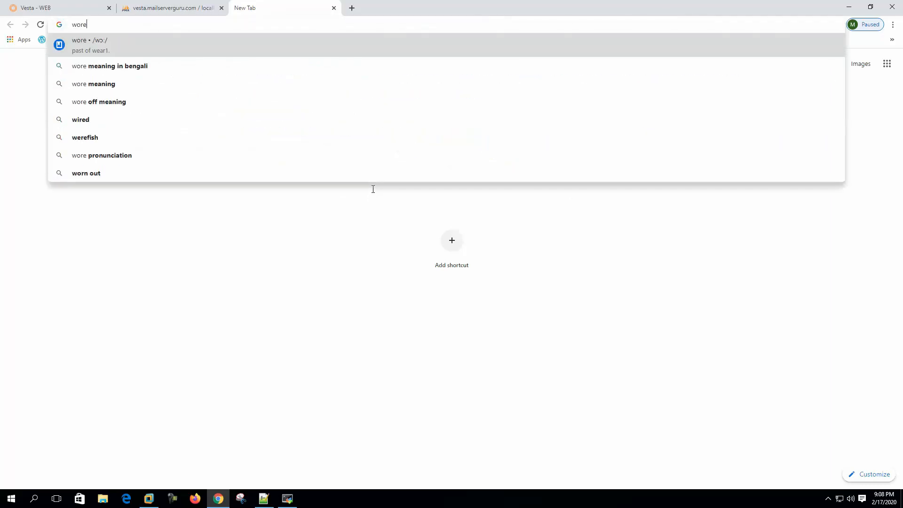
pyautogui.write('wordpress')
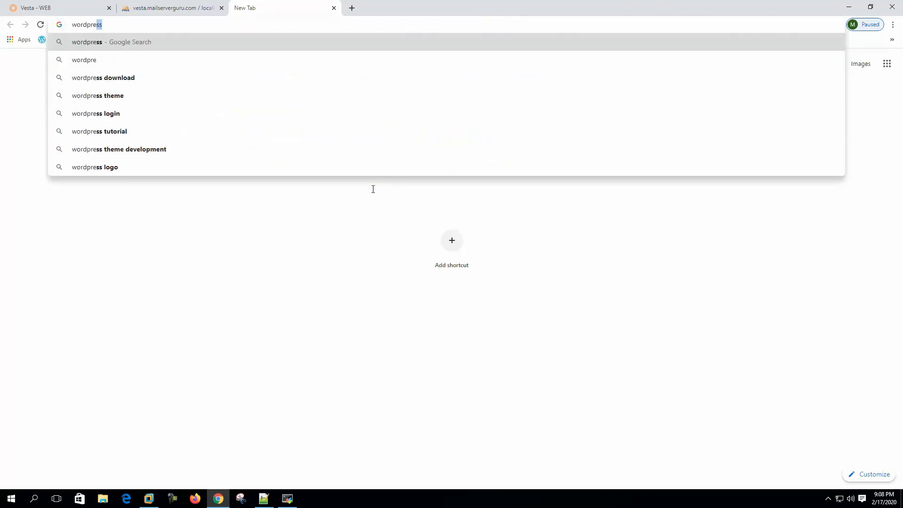
pyautogui.click(103, 77)
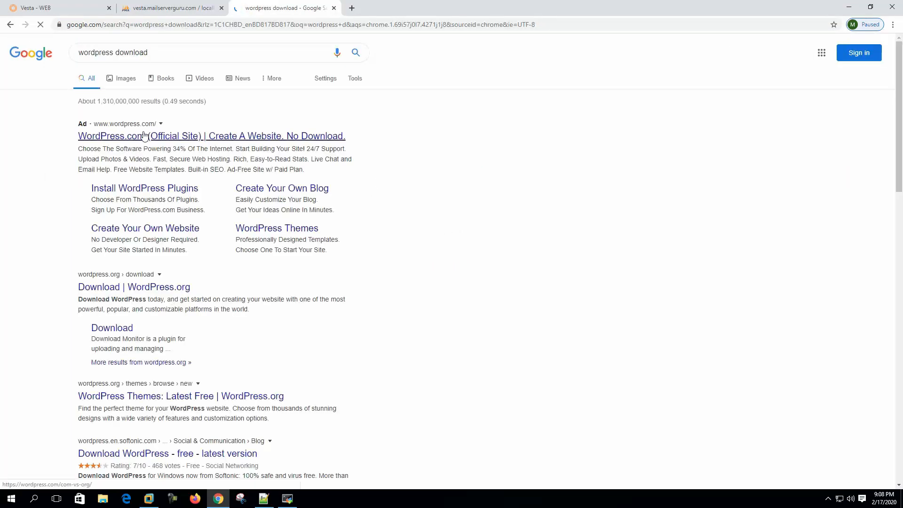
# Download the WordPress 5.3.2 .tar.gz from the WordPress.org result and return to the Vesta tab.
pyautogui.rightClick(134, 287)
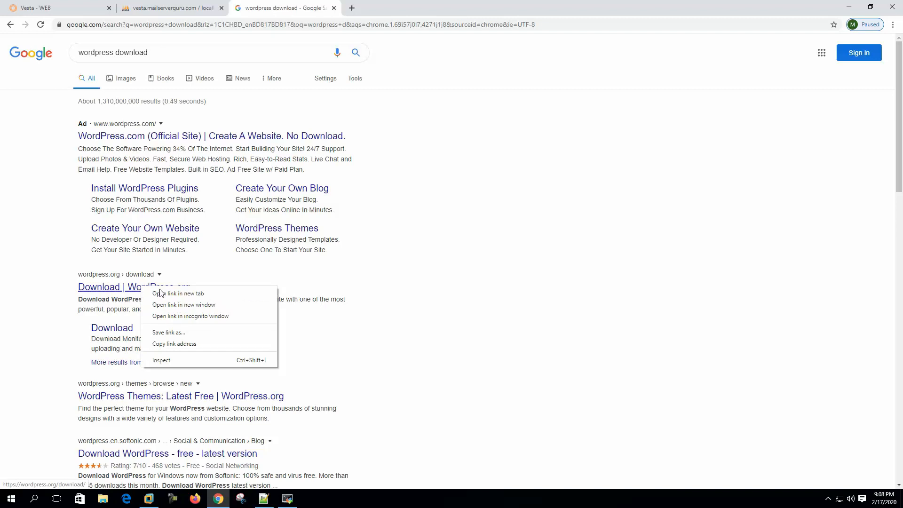
pyautogui.click(181, 294)
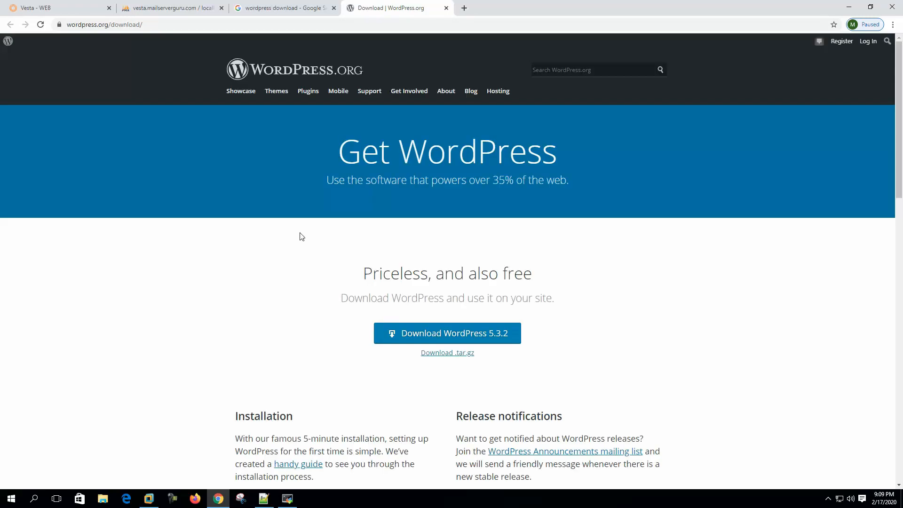
pyautogui.moveTo(448, 352)
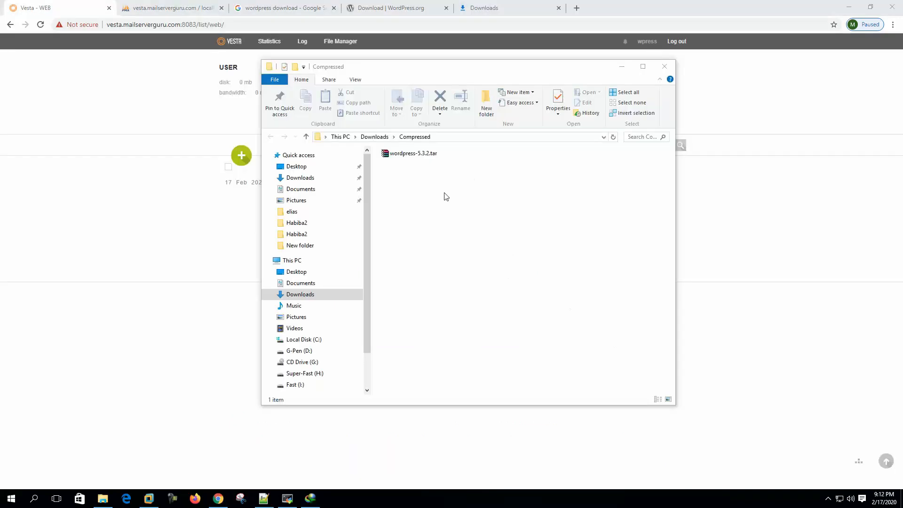
pyautogui.click(412, 154)
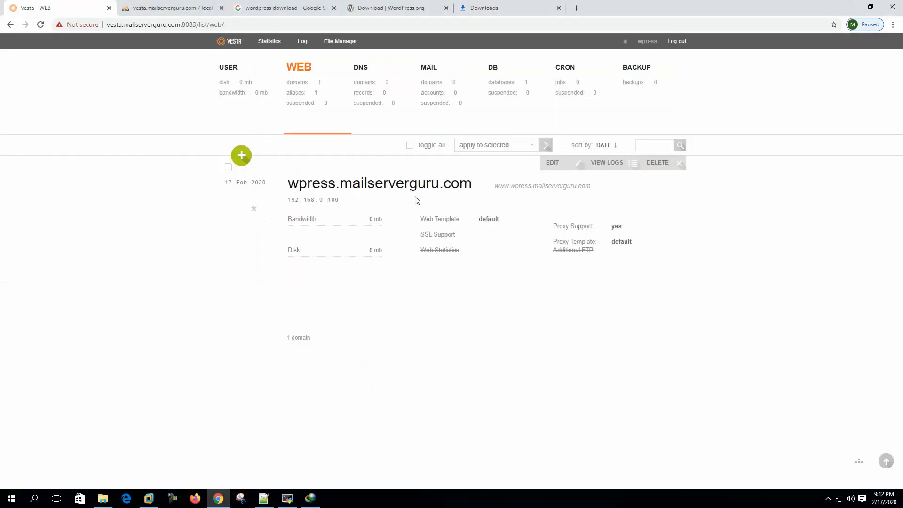
# Browse the file manager to web/wpress.mailserverguru.com/public_html.
pyautogui.doubleClick(364, 183)
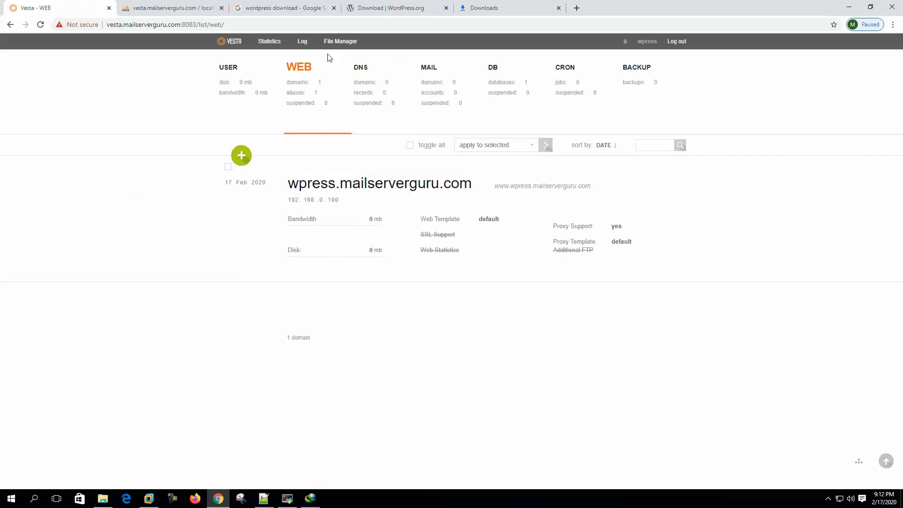
pyautogui.click(340, 41)
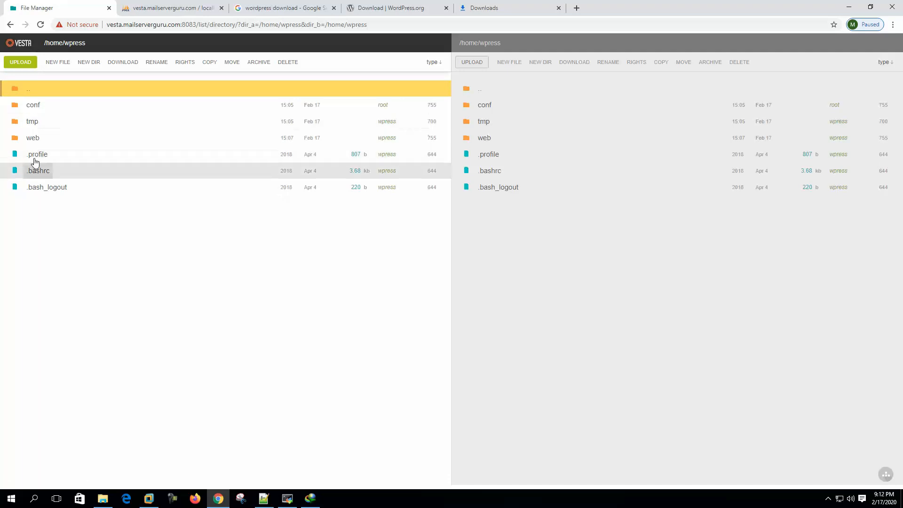
pyautogui.doubleClick(32, 137)
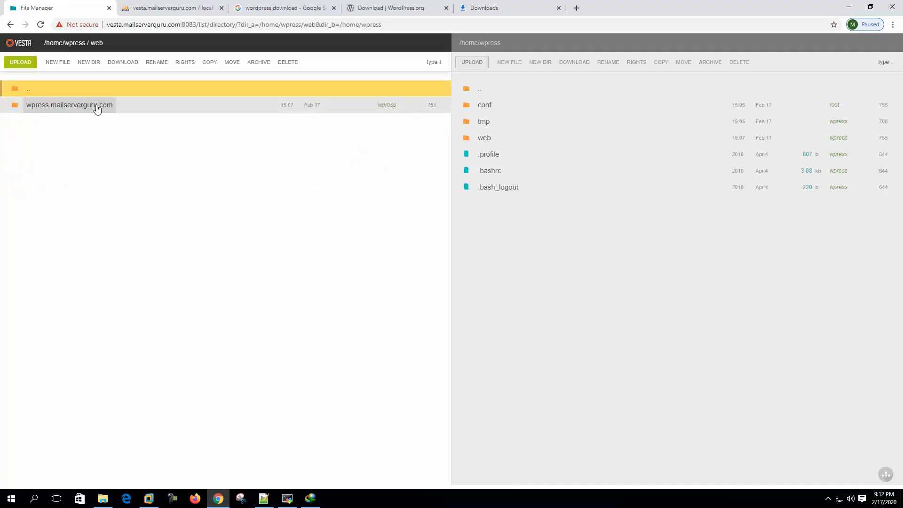
pyautogui.doubleClick(68, 105)
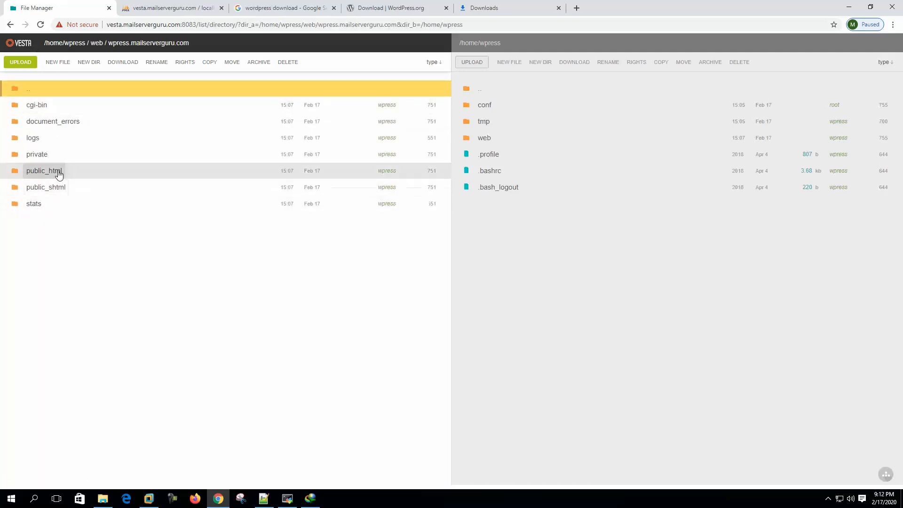
pyautogui.doubleClick(44, 170)
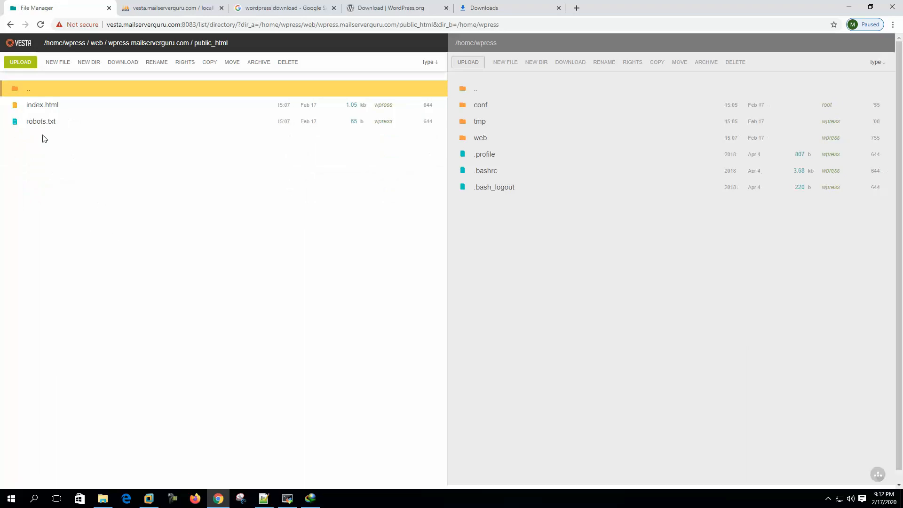
# Delete the default index.html and robots.txt and upload wordpress-5.3.2.tar.gz.
pyautogui.click(42, 104)
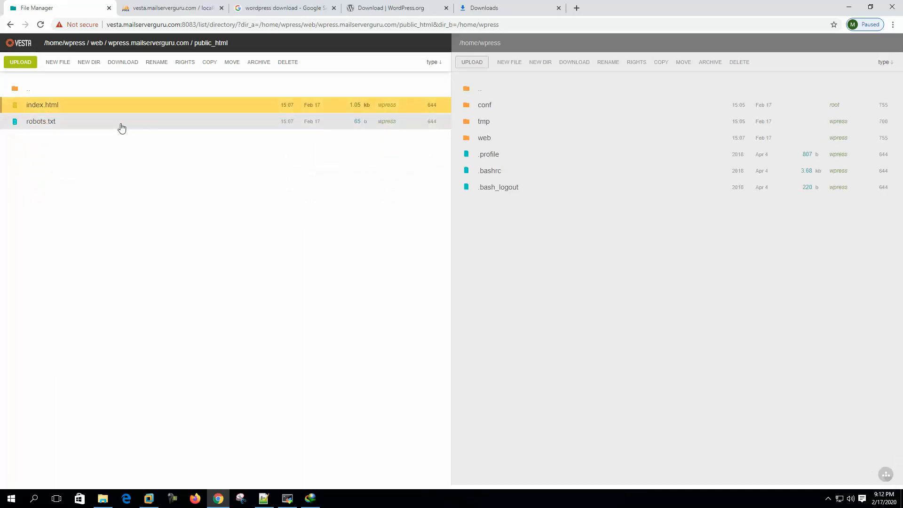
pyautogui.click(288, 62)
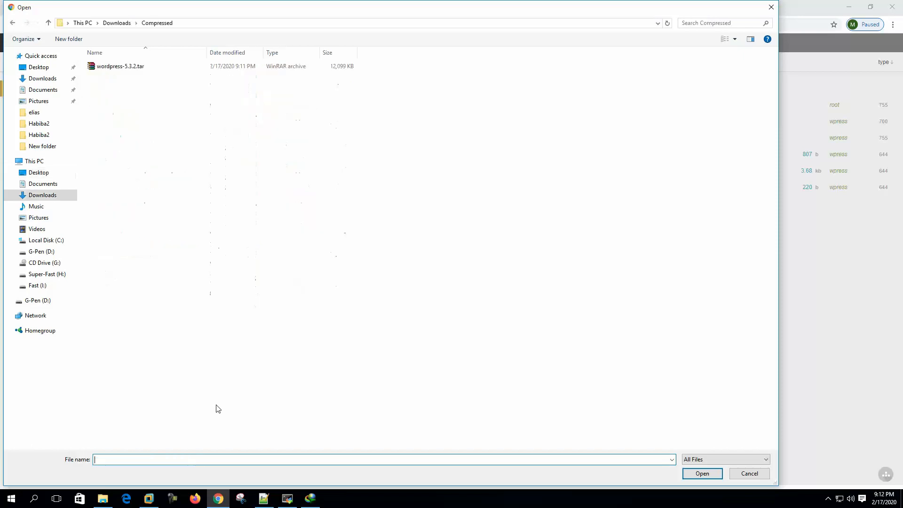
pyautogui.click(749, 474)
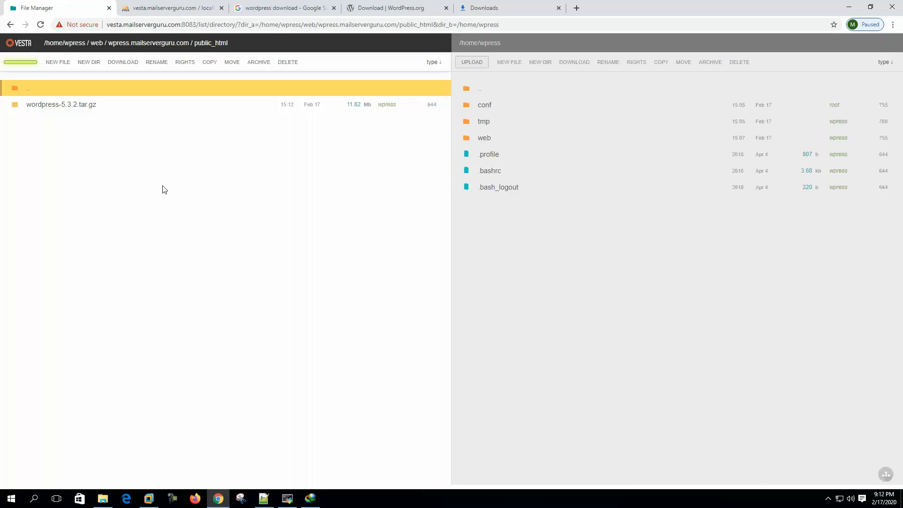
# Extract the wordpress-5.3.2 archive into public_html and enter the wordpress folder.
pyautogui.click(60, 104)
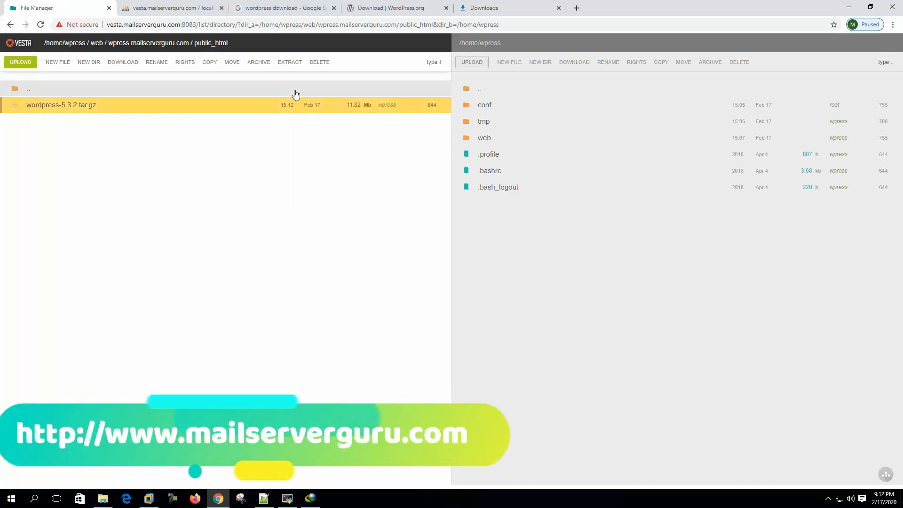
pyautogui.click(289, 62)
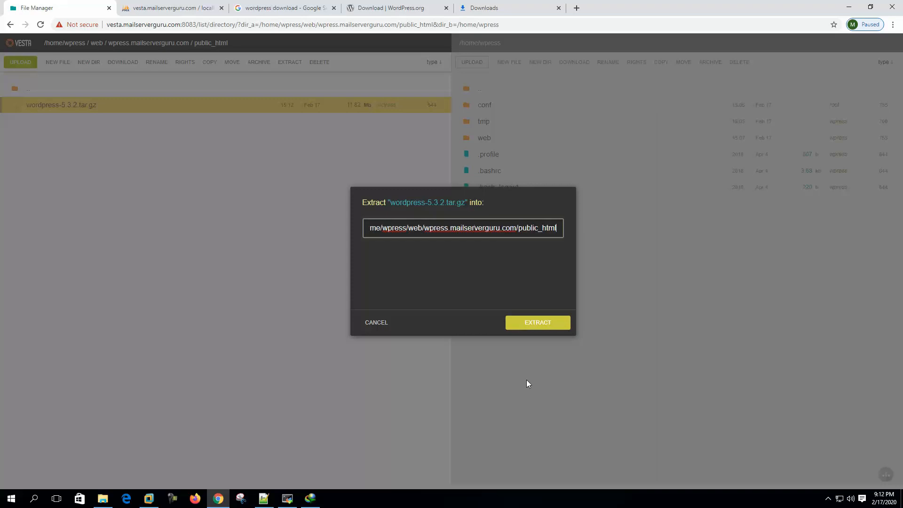
pyautogui.click(536, 322)
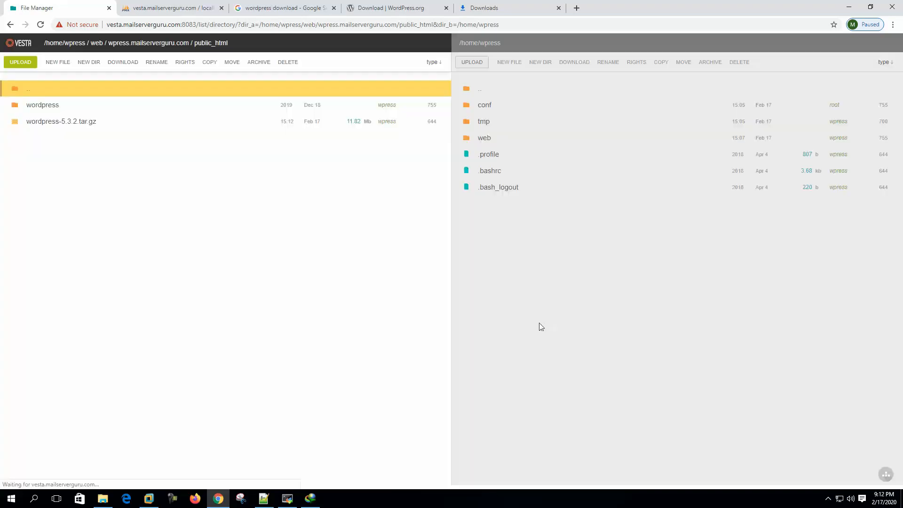
pyautogui.moveTo(79, 112)
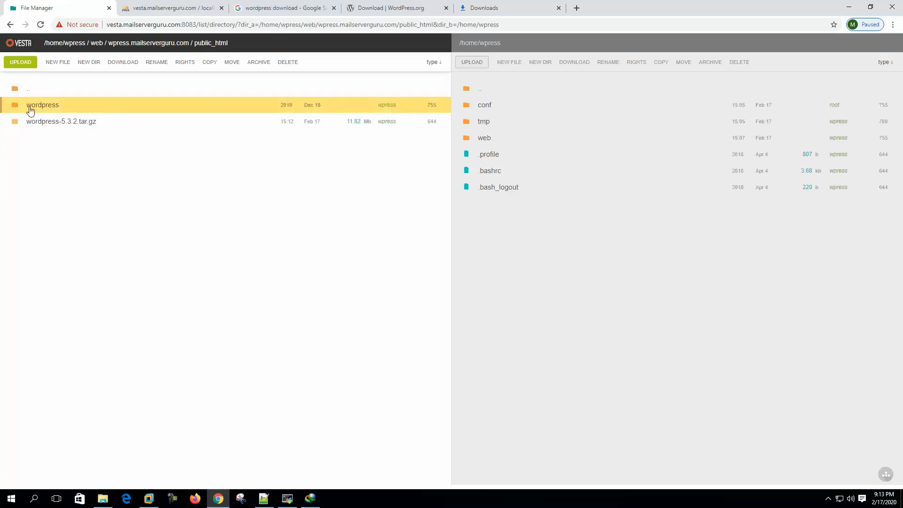
pyautogui.doubleClick(42, 104)
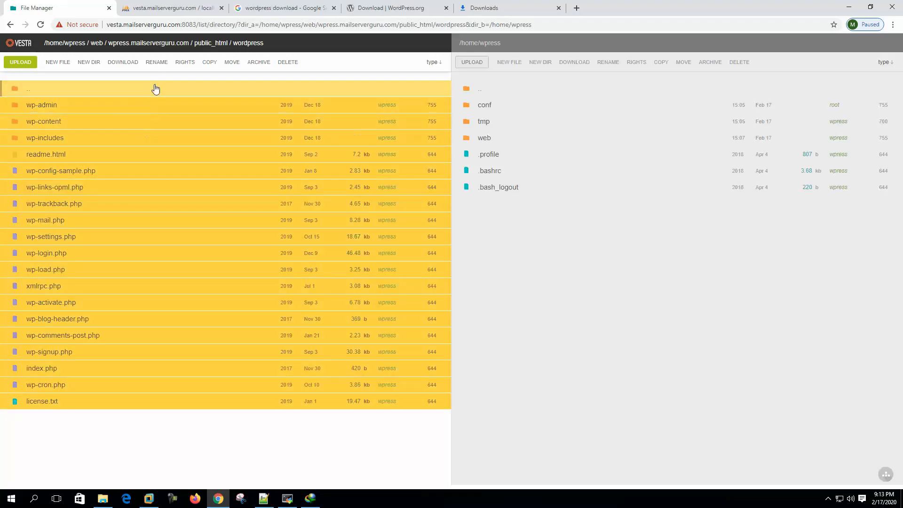
# Move all 19 WordPress files up into public_html.
pyautogui.click(231, 62)
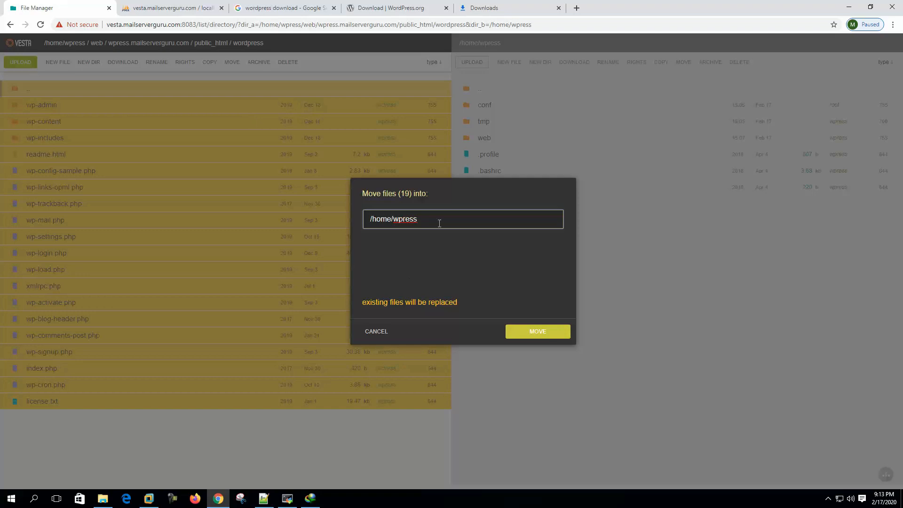
pyautogui.moveTo(463, 219)
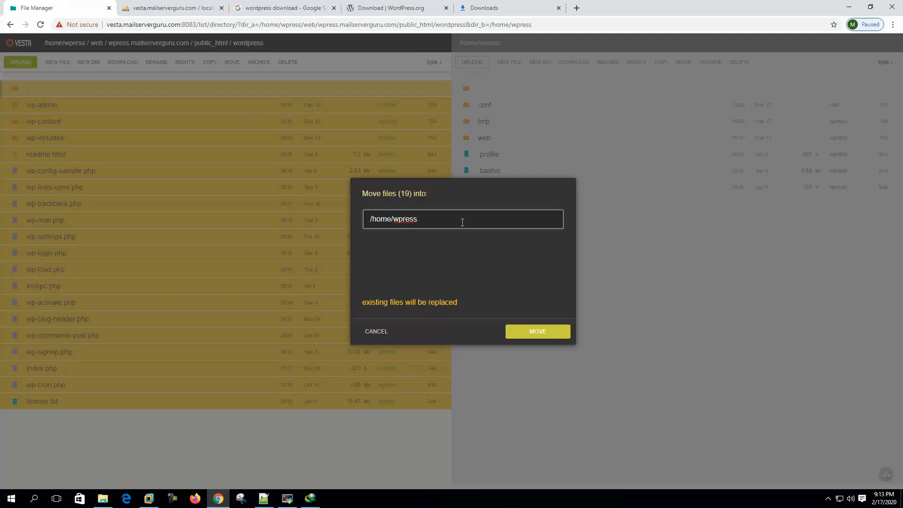
pyautogui.click(538, 332)
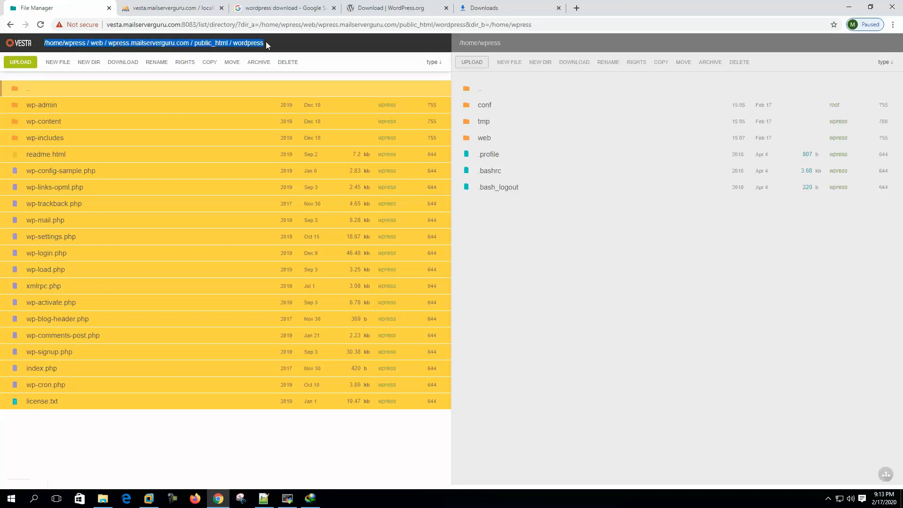
pyautogui.moveTo(220, 68)
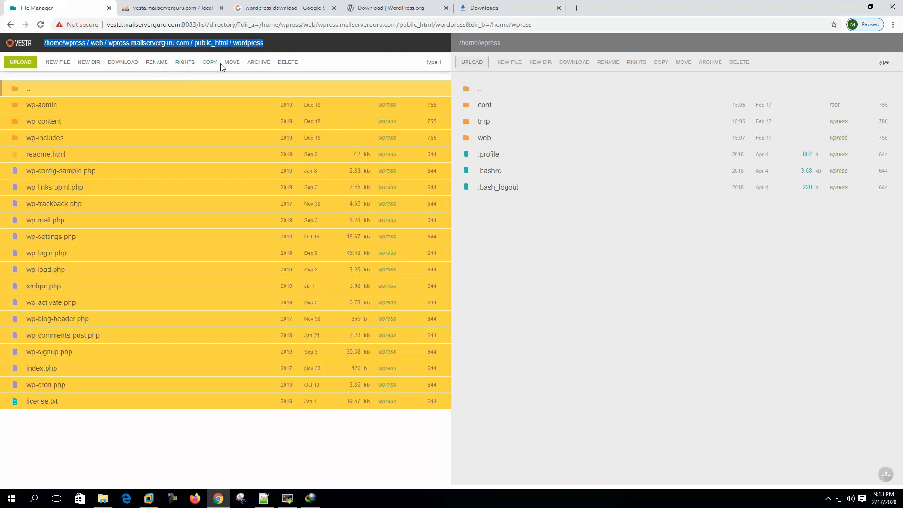
pyautogui.click(232, 62)
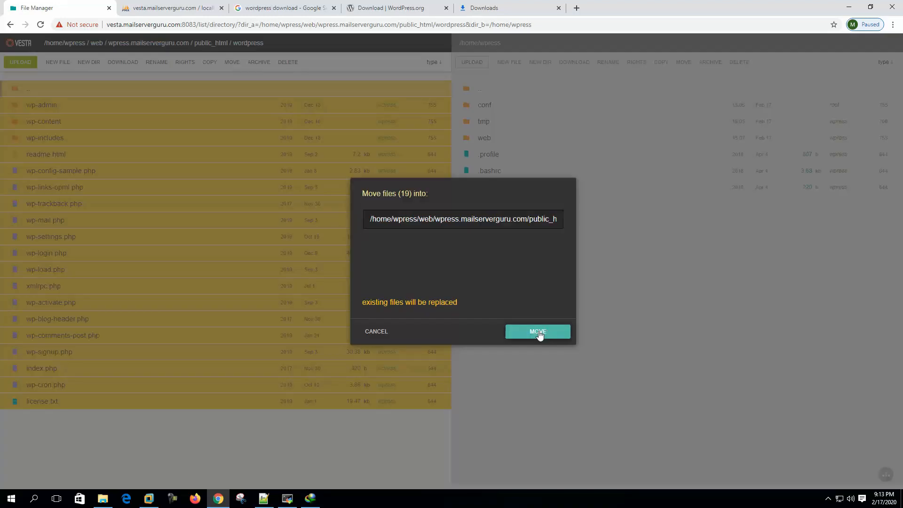
pyautogui.click(538, 331)
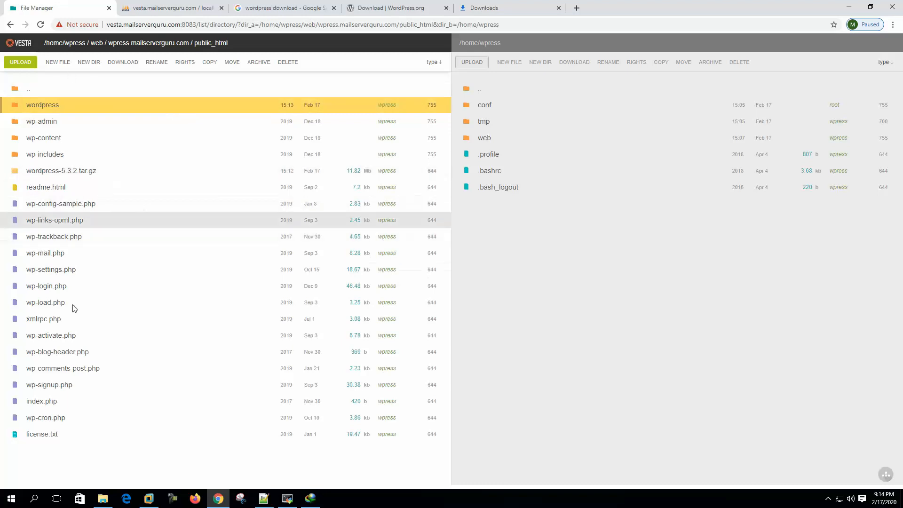
pyautogui.moveTo(117, 219)
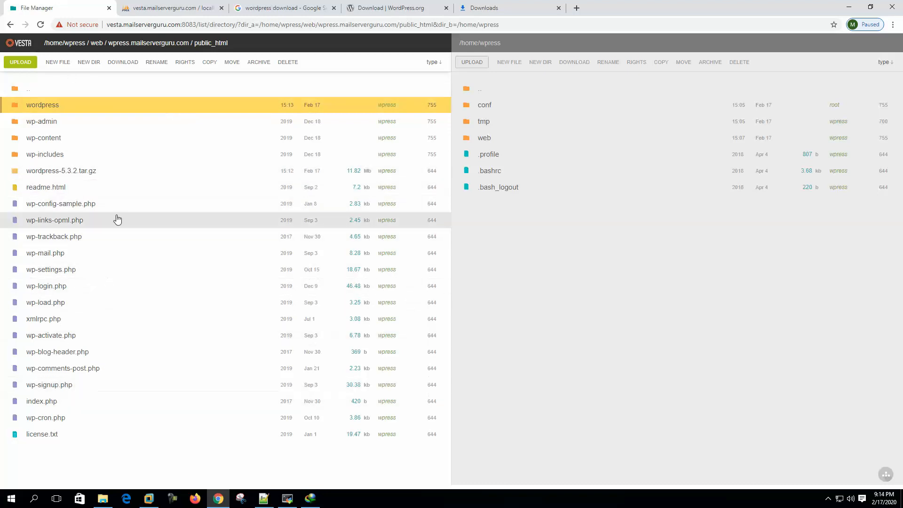
pyautogui.moveTo(234, 47)
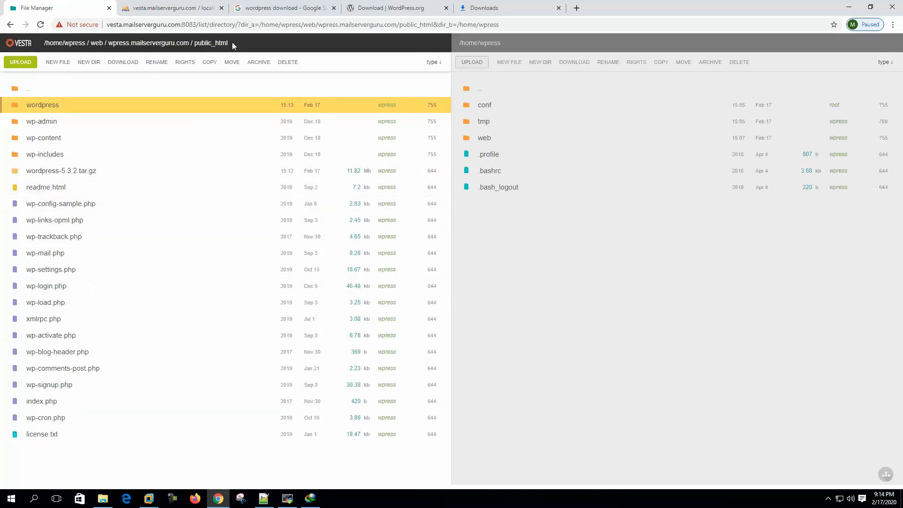
pyautogui.moveTo(102, 109)
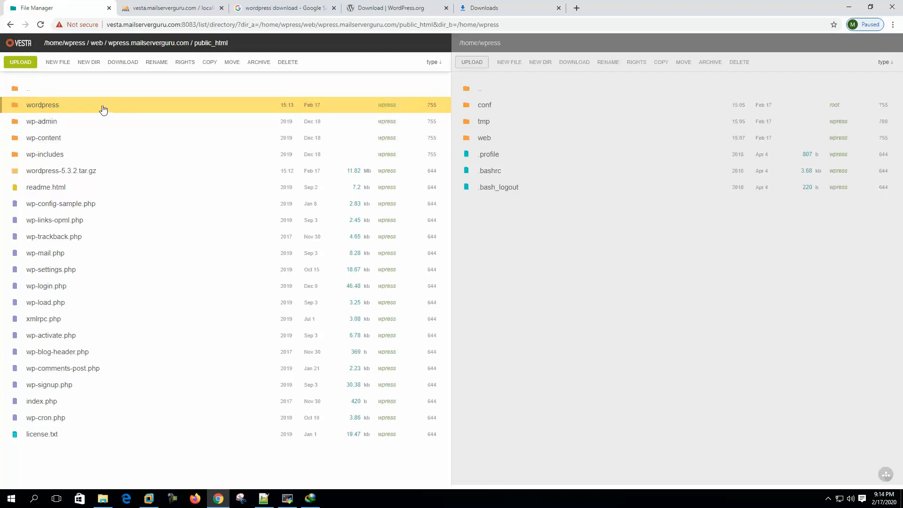
pyautogui.moveTo(272, 81)
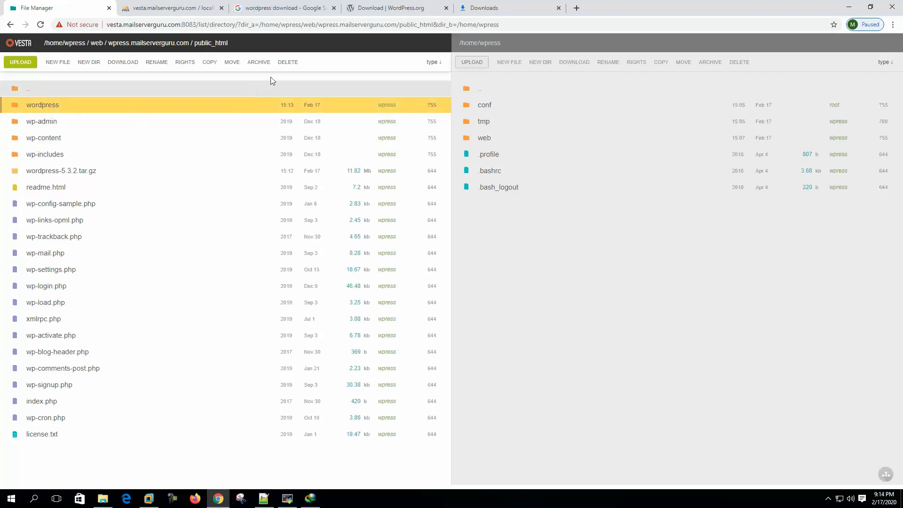
# Delete the empty wordpress folder and the wordpress-5.3.2.tar.gz archive from public_html.
pyautogui.click(288, 62)
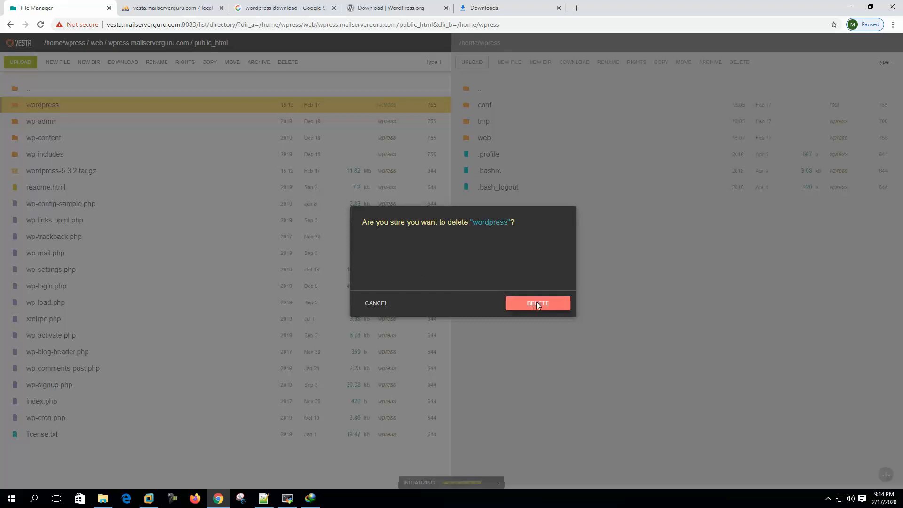
pyautogui.click(536, 303)
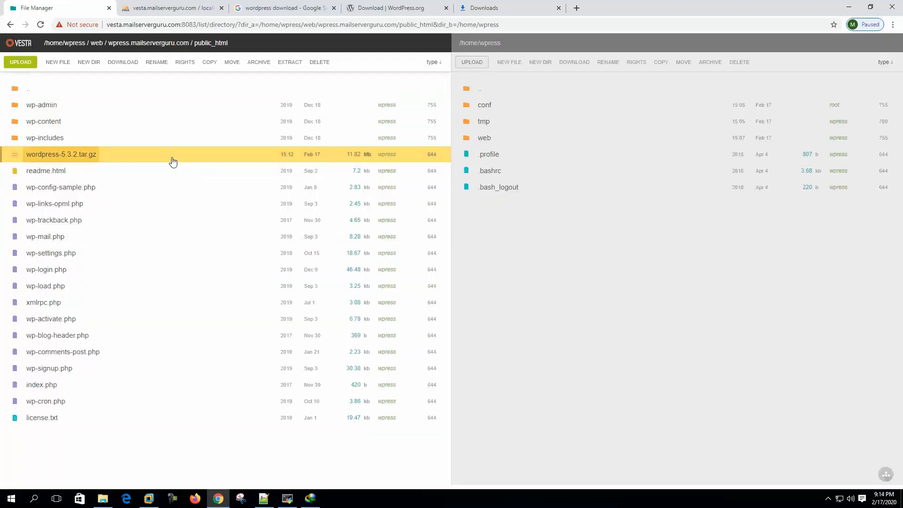
pyautogui.click(319, 62)
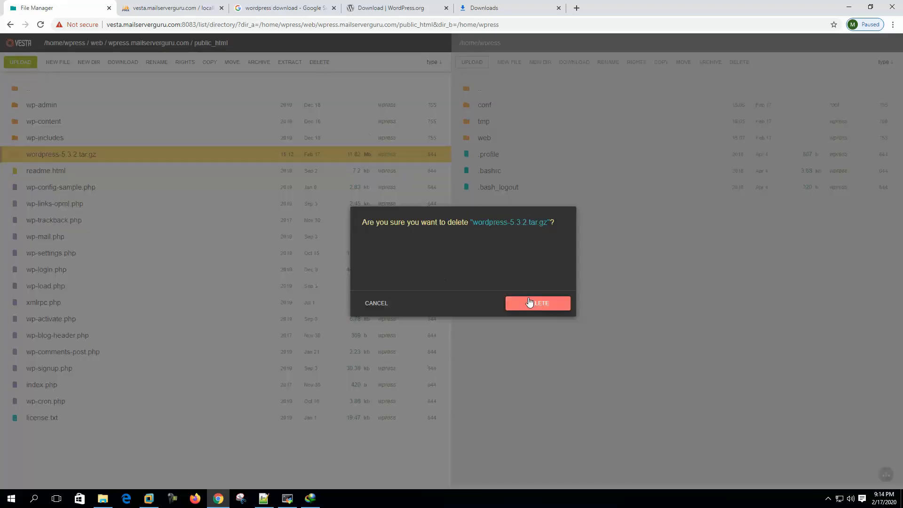
pyautogui.click(538, 303)
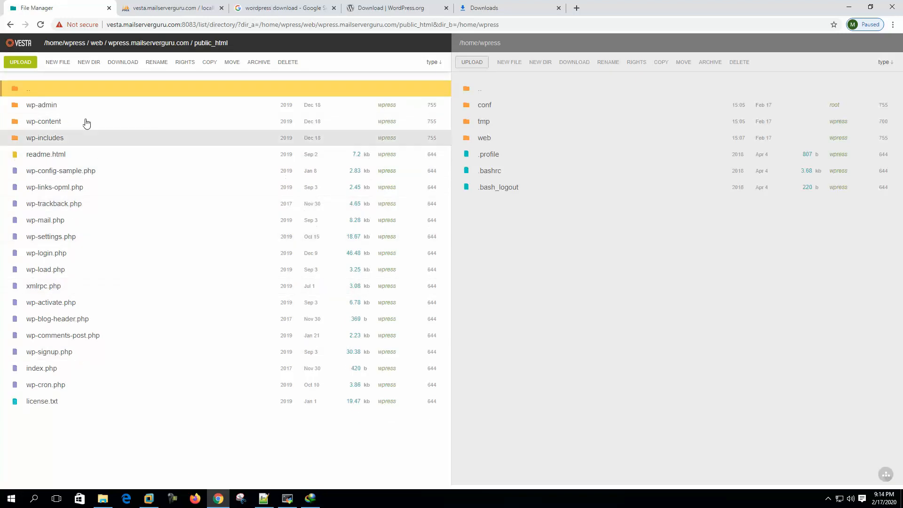
pyautogui.moveTo(116, 173)
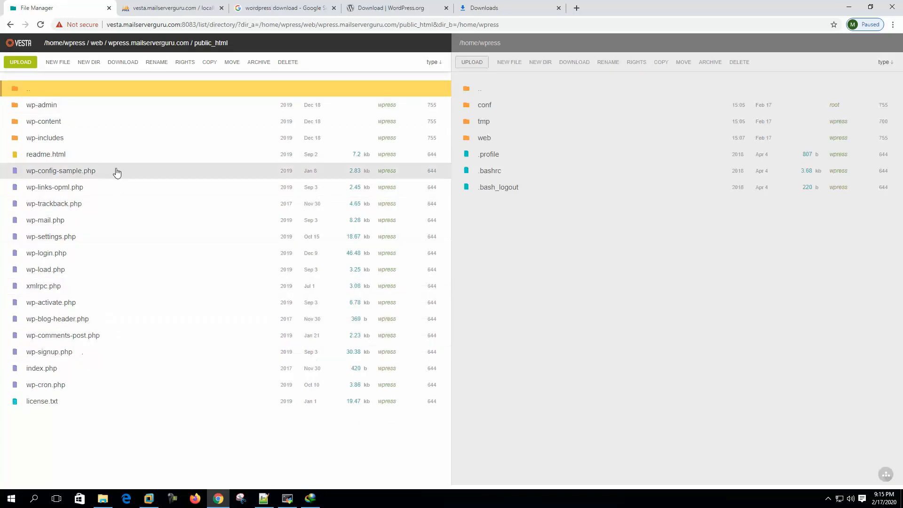
pyautogui.moveTo(112, 42)
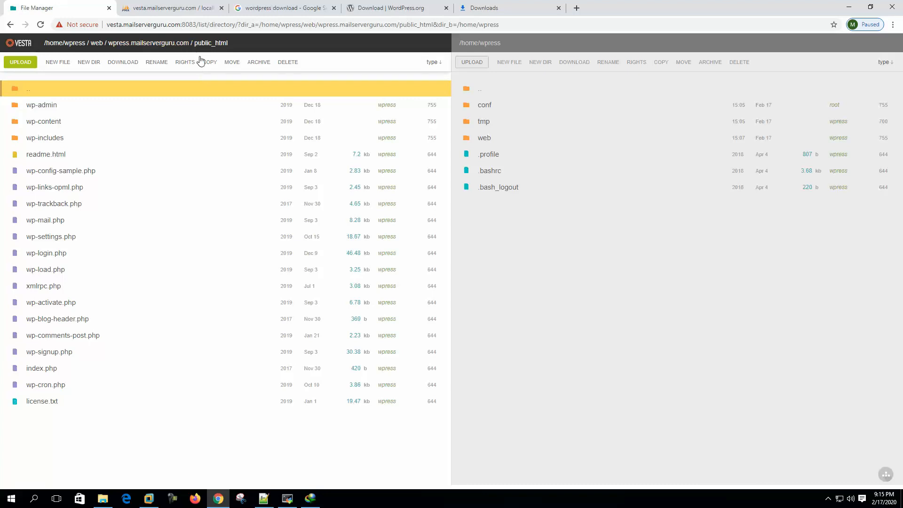
pyautogui.moveTo(213, 42)
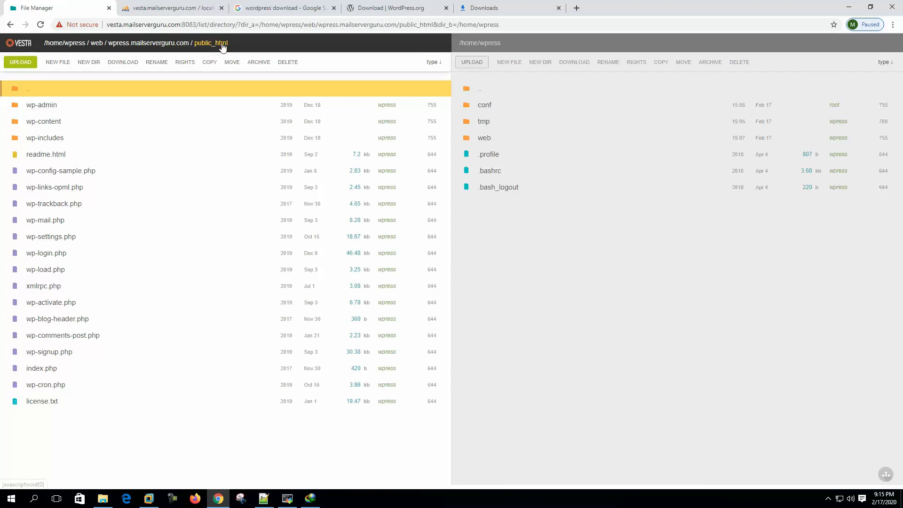
pyautogui.moveTo(245, 48)
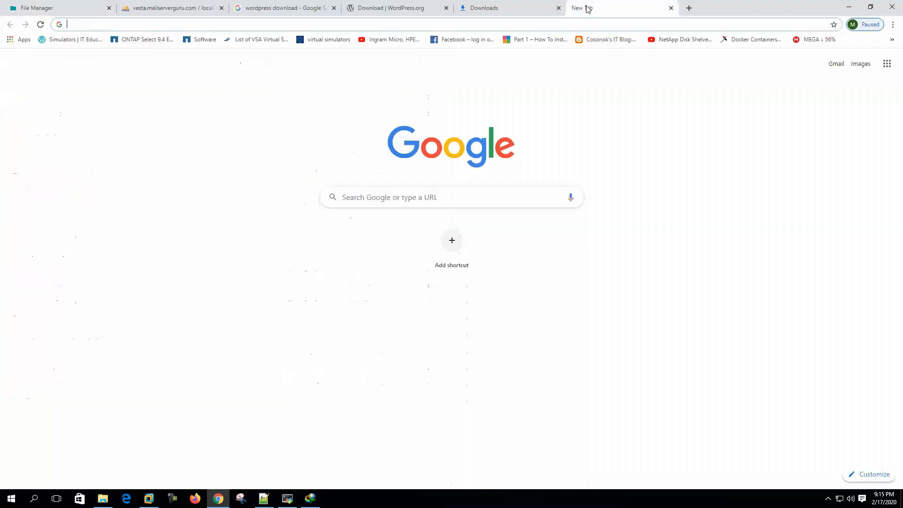
# Visit wpress.mailserverguru.com and continue past the WordPress setup welcome with Let's go!
pyautogui.write('www.youtube.com')
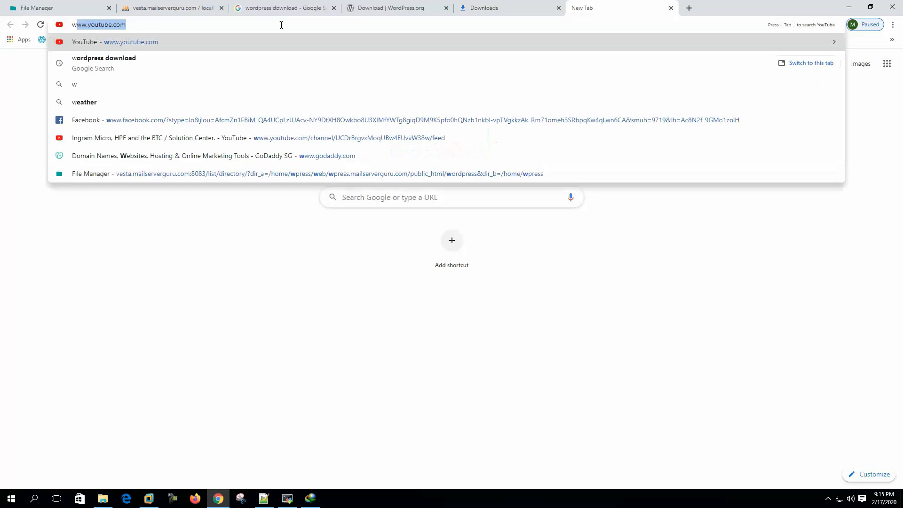
pyautogui.write('wpress extractor')
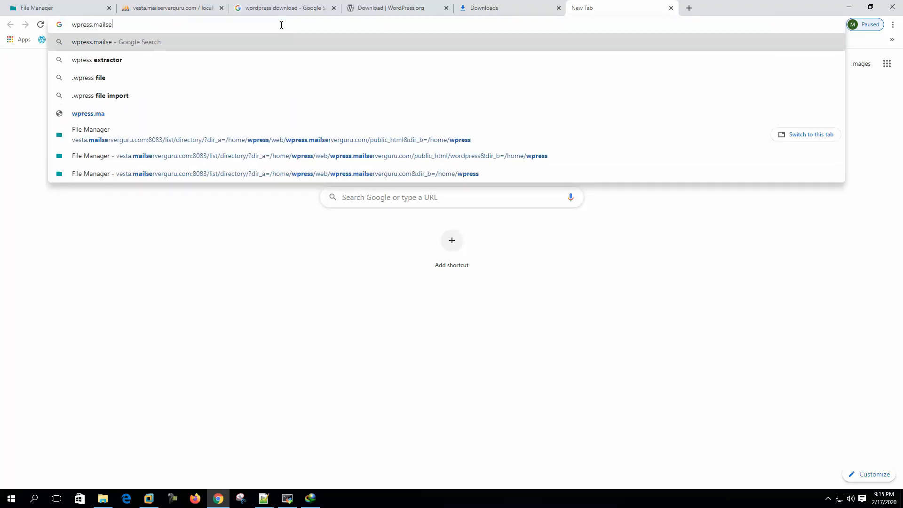
pyautogui.write('rverguru')
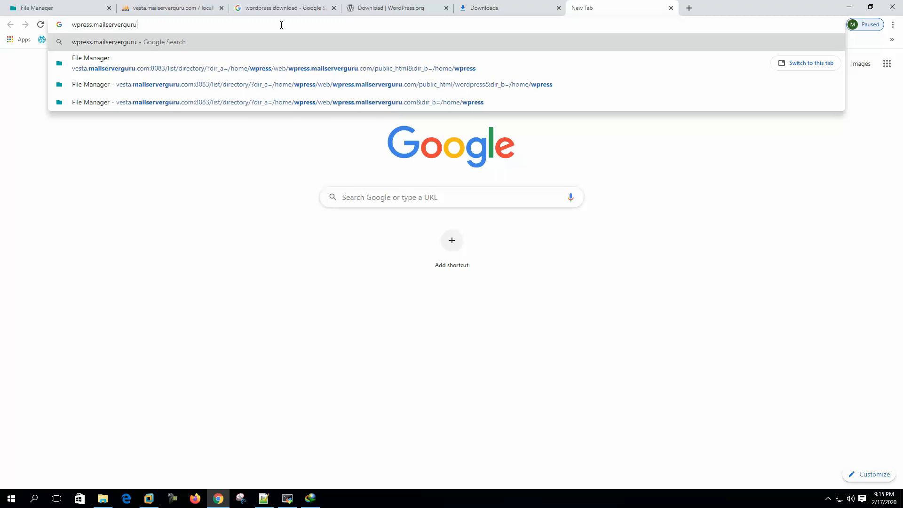
pyautogui.press('Return')
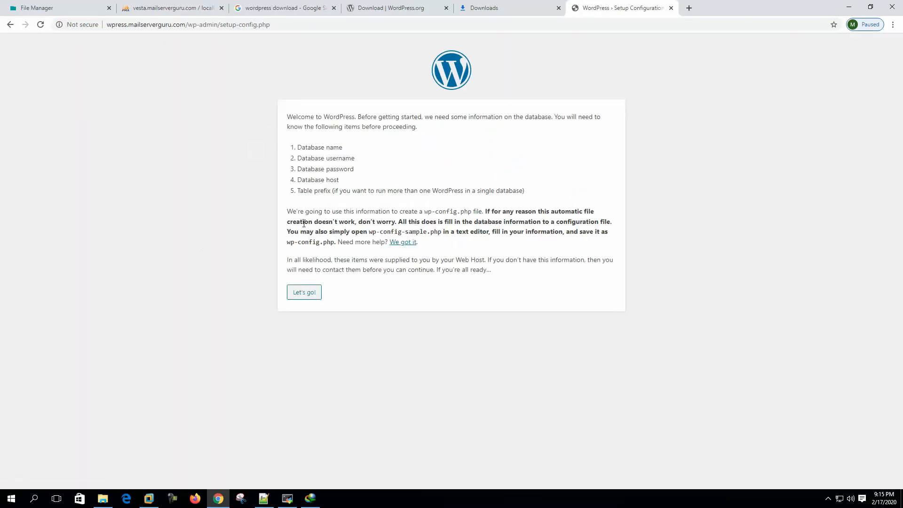
pyautogui.moveTo(451, 166)
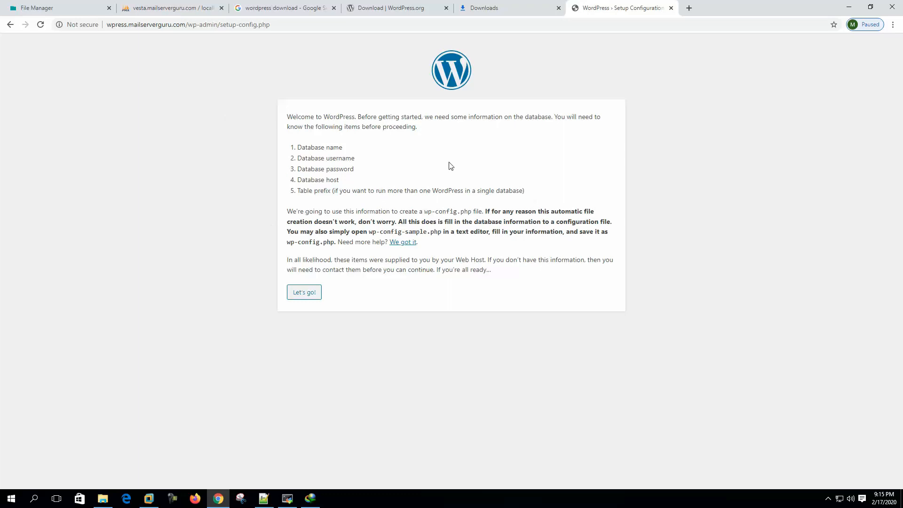
pyautogui.moveTo(312, 145)
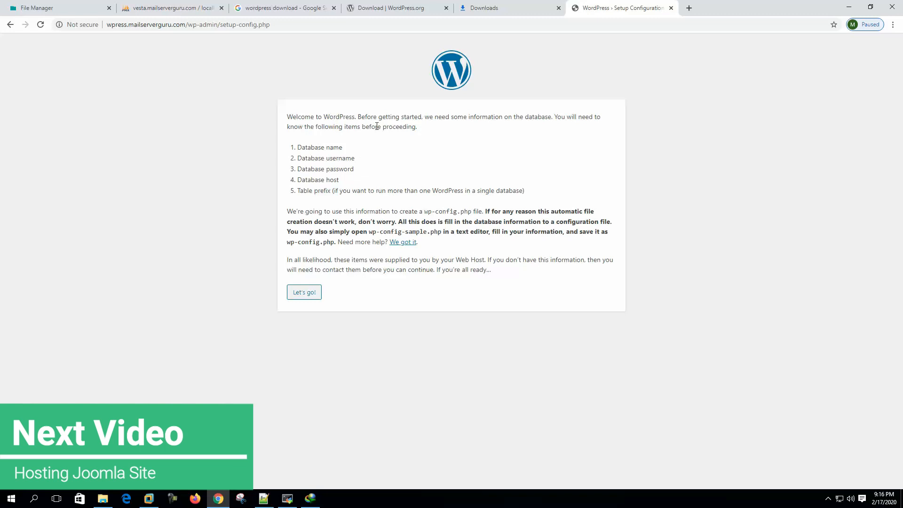
pyautogui.moveTo(540, 146)
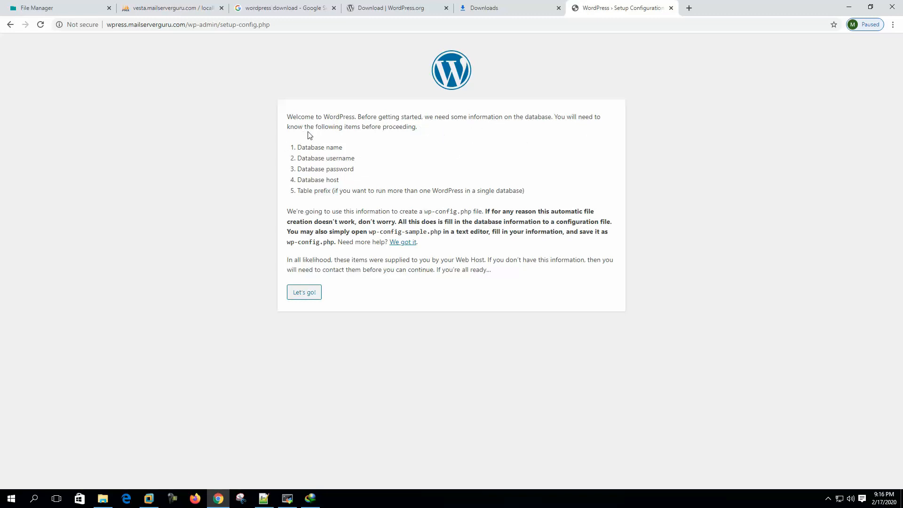
pyautogui.moveTo(314, 160)
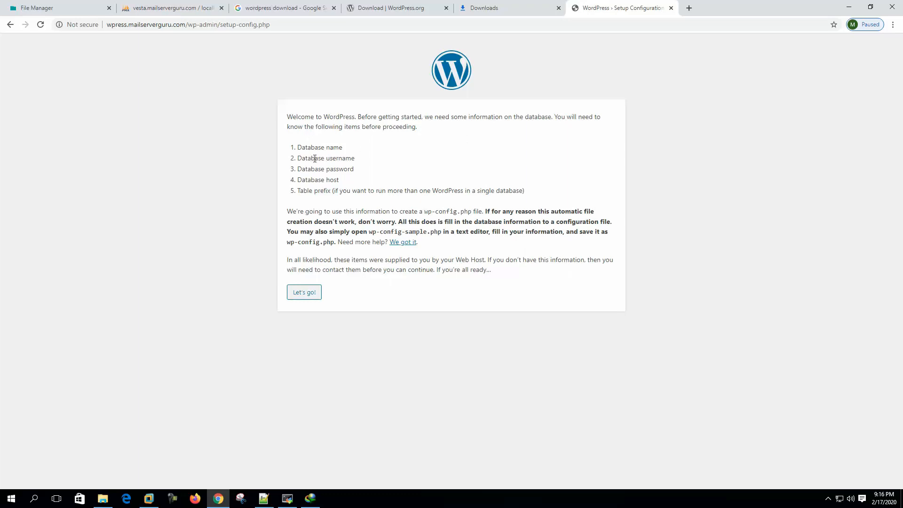
pyautogui.moveTo(353, 212)
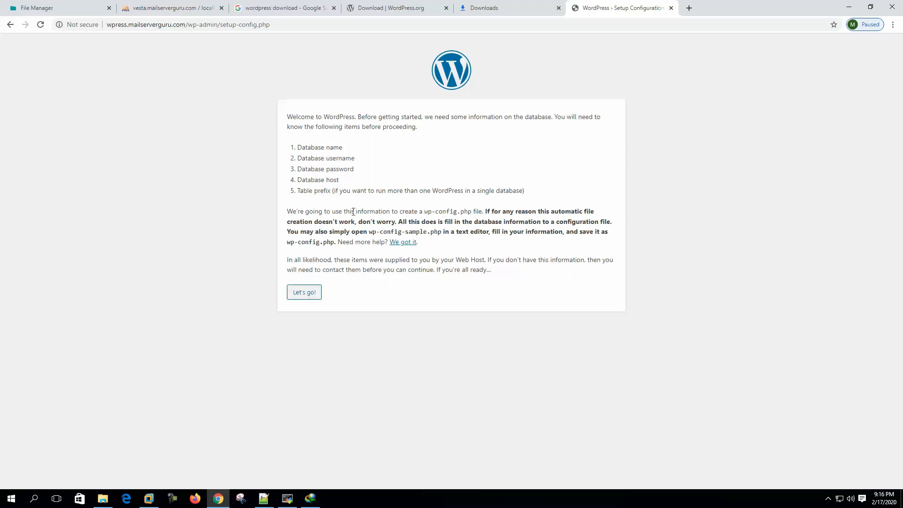
pyautogui.click(304, 292)
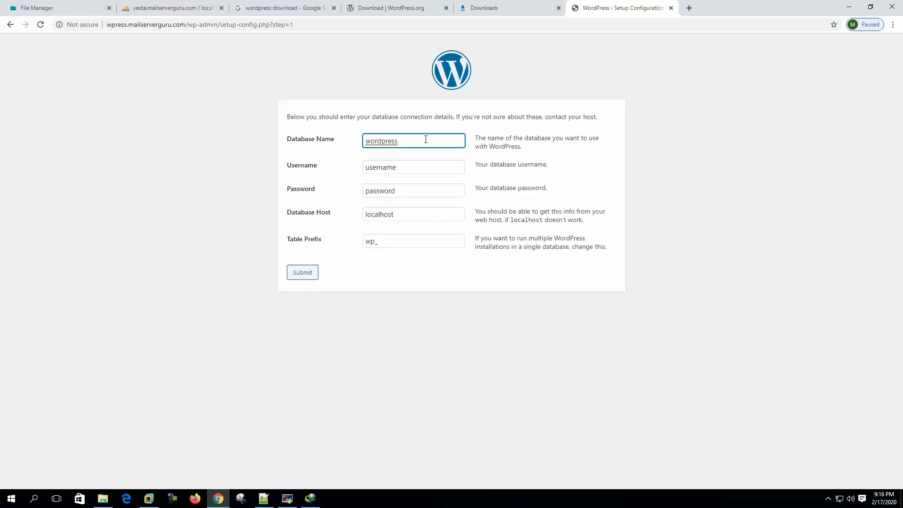
# Look up the database name wpress_db on Vesta's DB page and copy it.
pyautogui.doubleClick(381, 141)
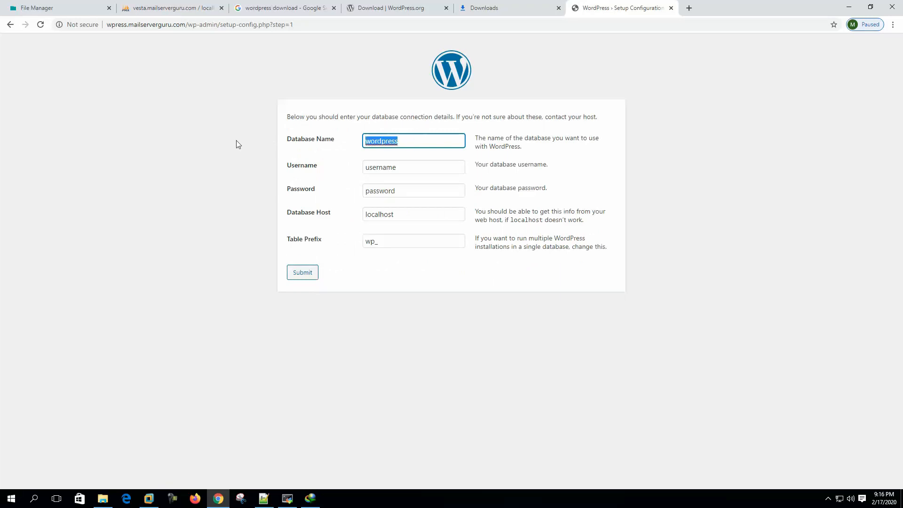
pyautogui.click(55, 8)
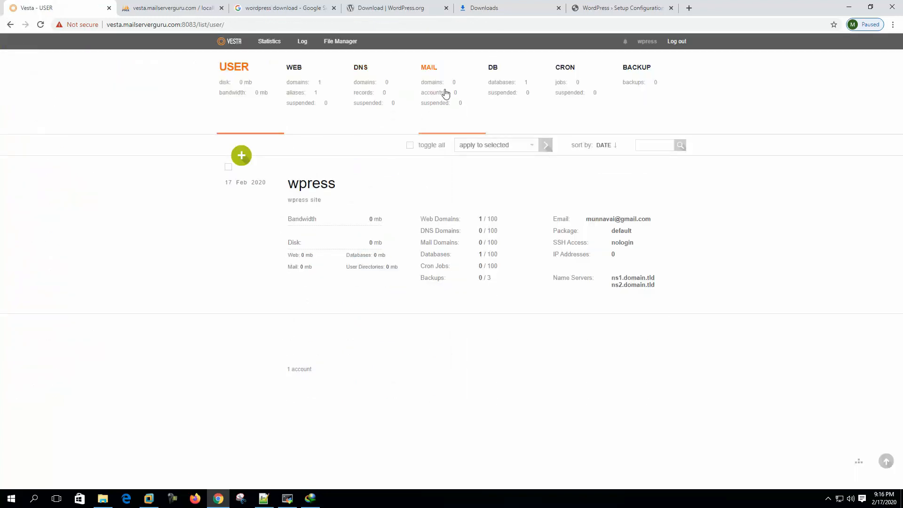
pyautogui.click(493, 67)
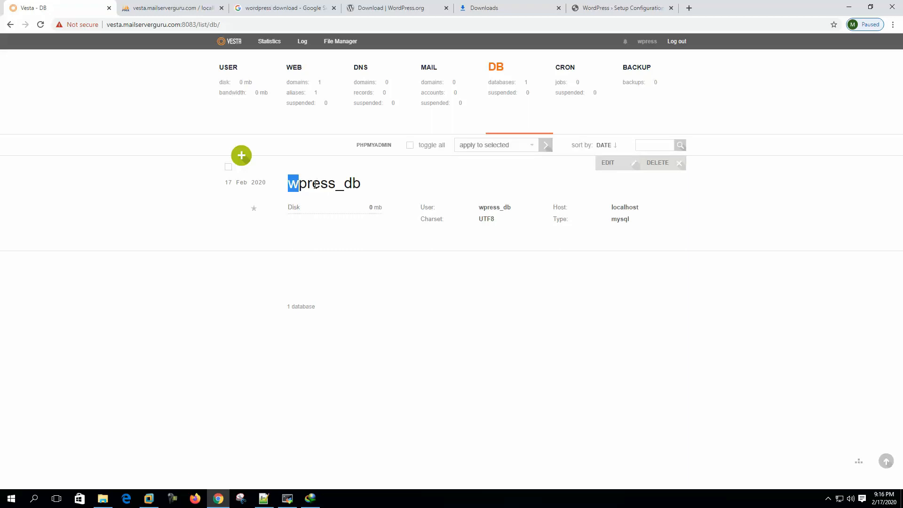
pyautogui.doubleClick(325, 183)
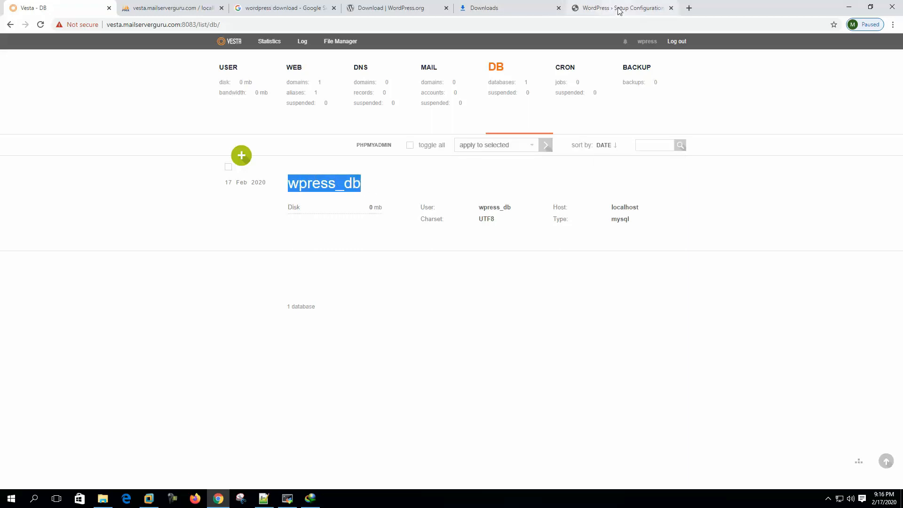
pyautogui.click(622, 8)
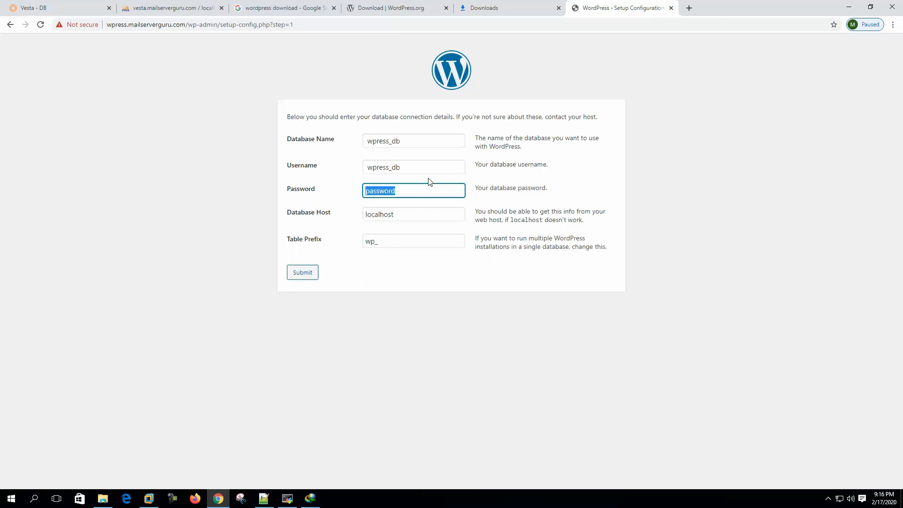
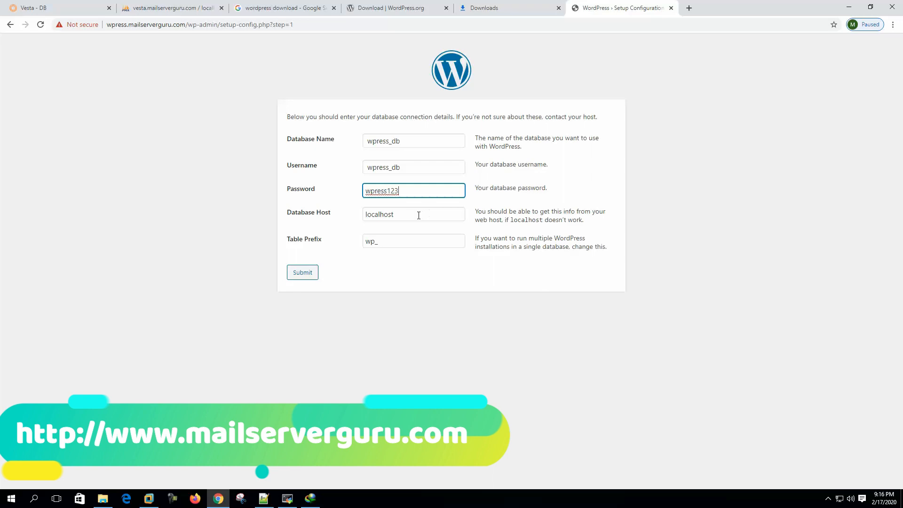
pyautogui.click(414, 215)
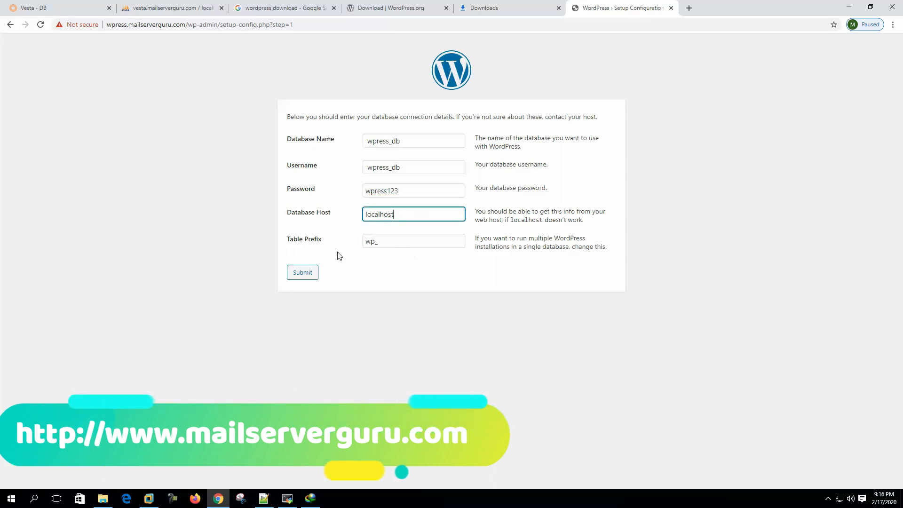
pyautogui.moveTo(368, 271)
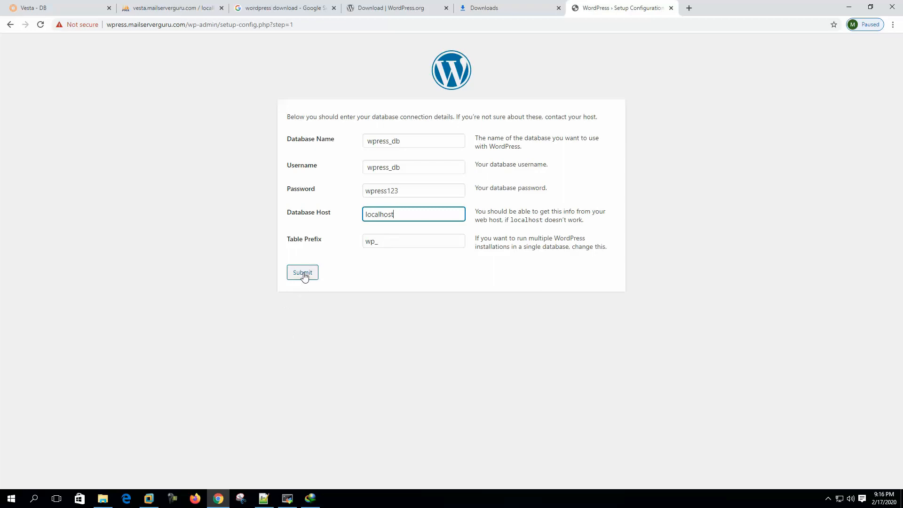
pyautogui.click(302, 273)
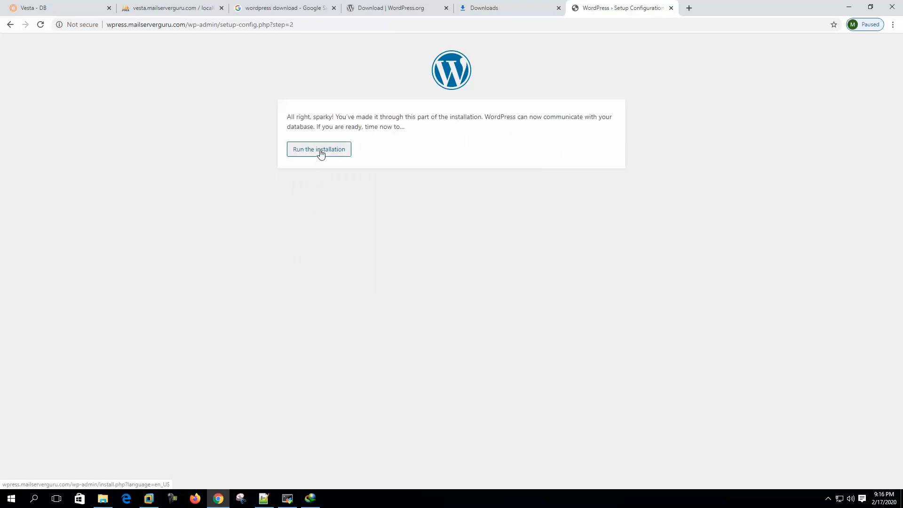
# Run the installation to reach the site information form.
pyautogui.click(319, 150)
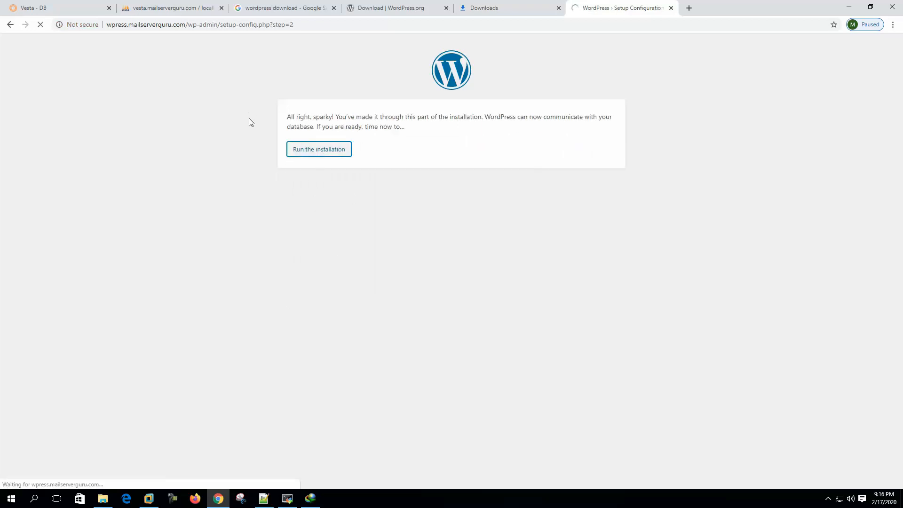
pyautogui.moveTo(197, 199)
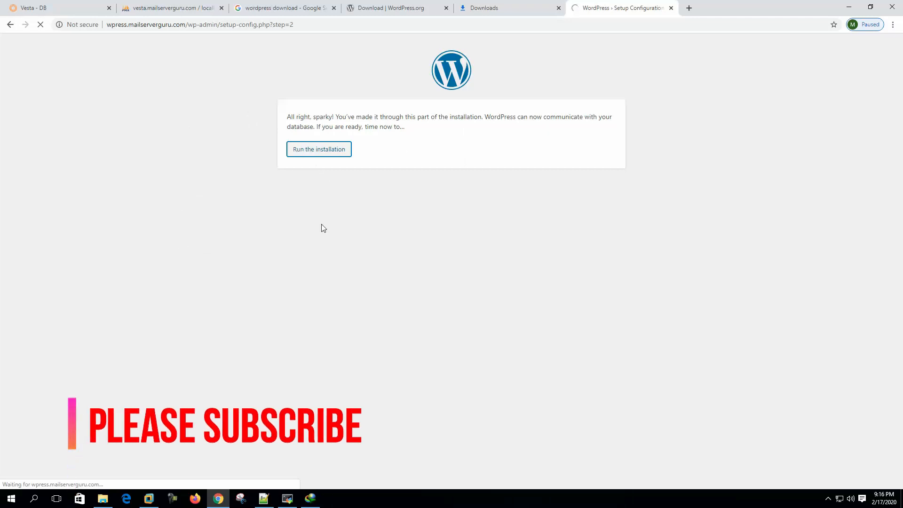
pyautogui.click(319, 150)
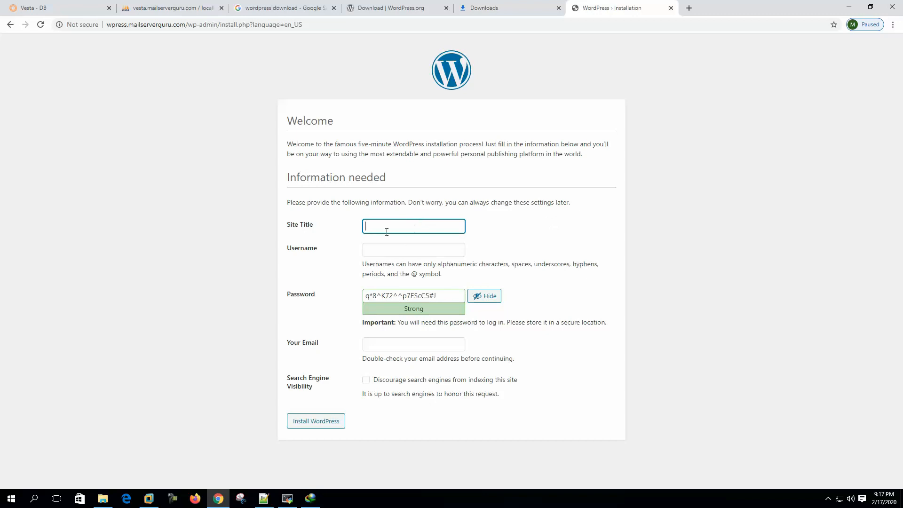
pyautogui.moveTo(399, 157)
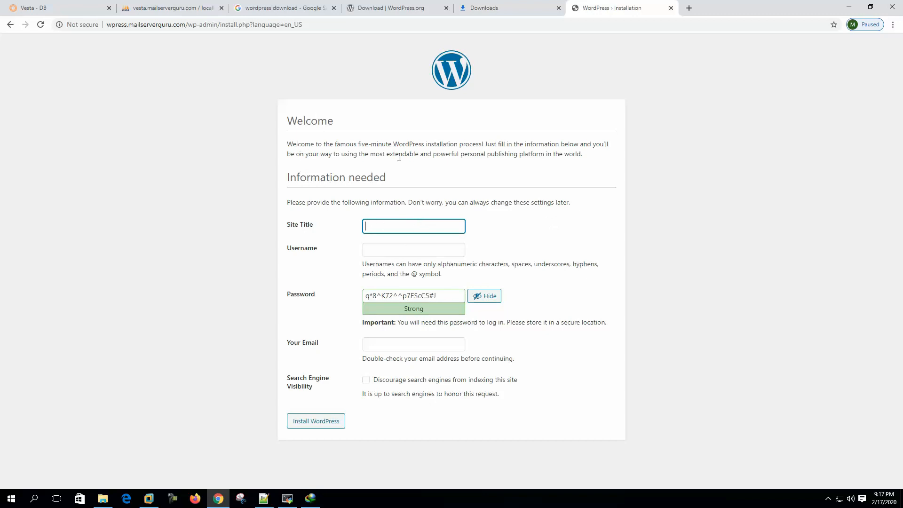
pyautogui.moveTo(389, 228)
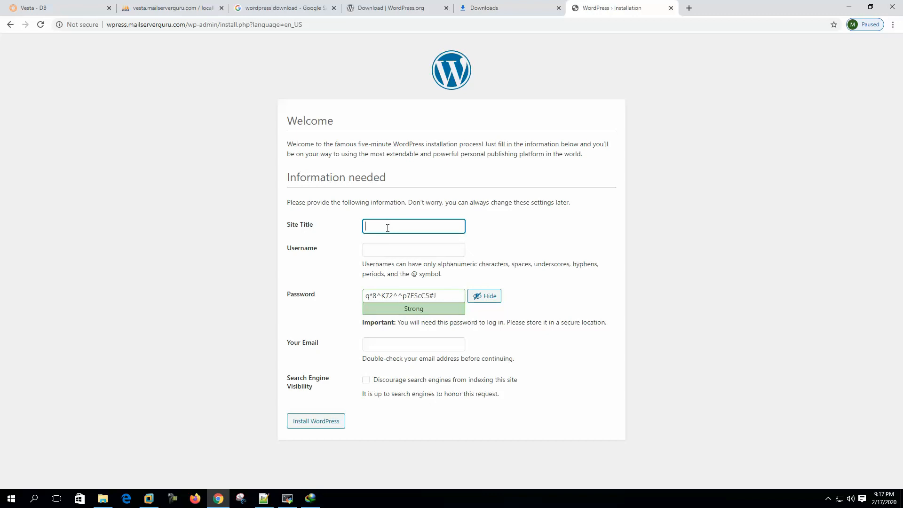
pyautogui.moveTo(185, 24)
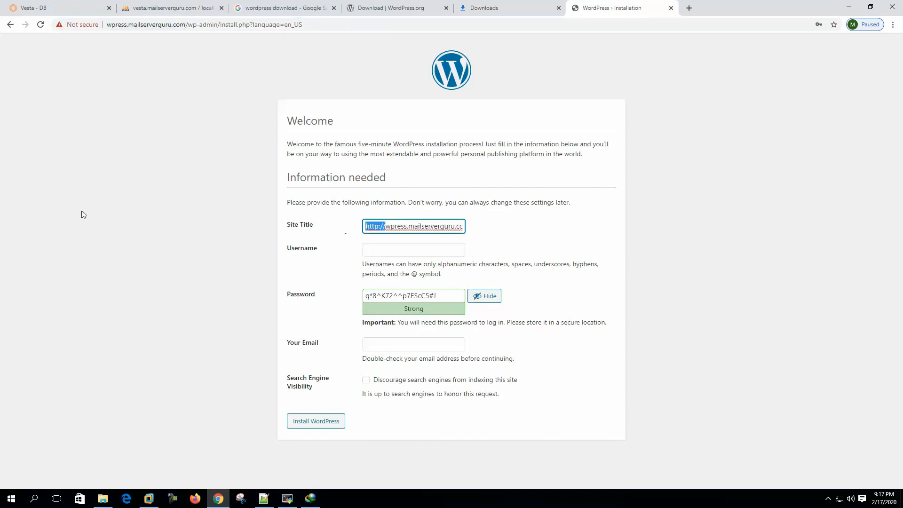
pyautogui.write('wpress.mailserverguru.com/')
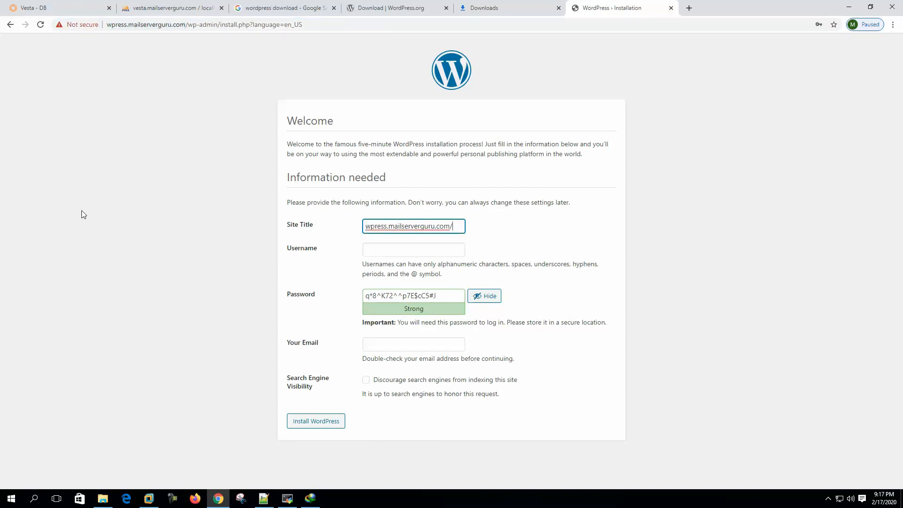
pyautogui.click(413, 250)
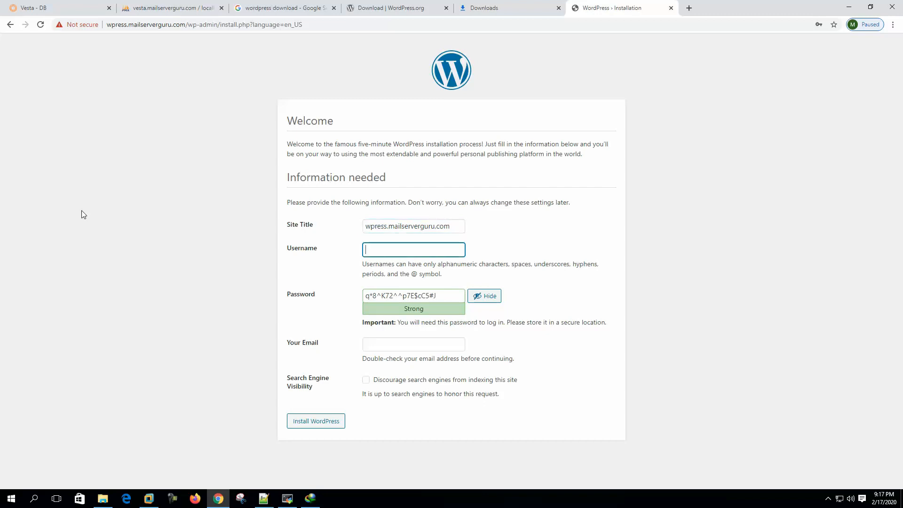
pyautogui.write('admin')
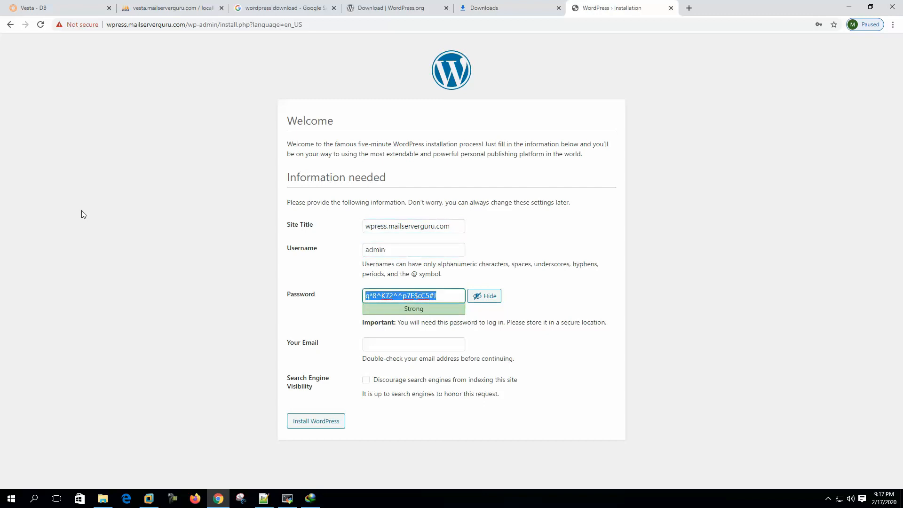
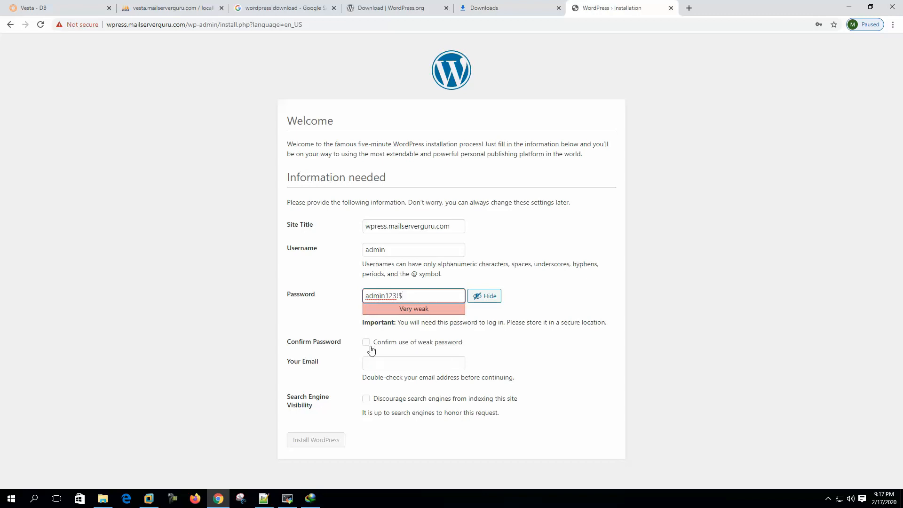
pyautogui.click(366, 342)
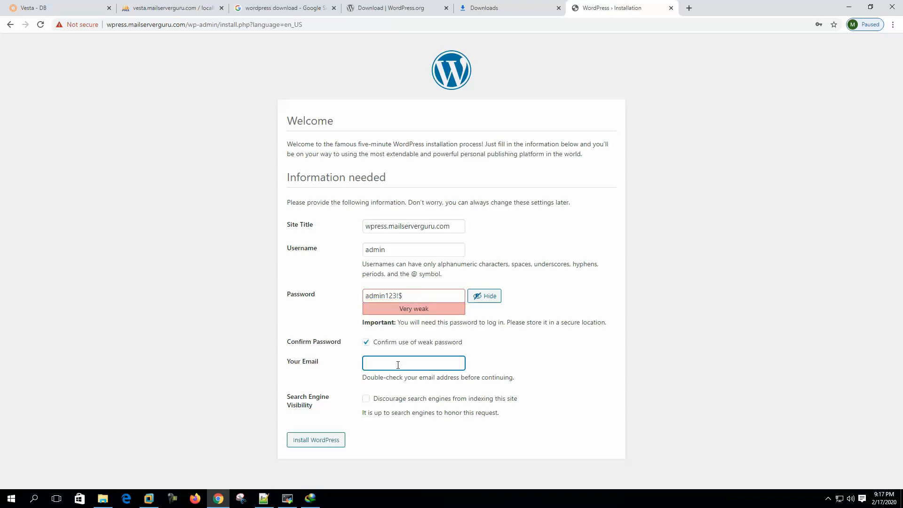
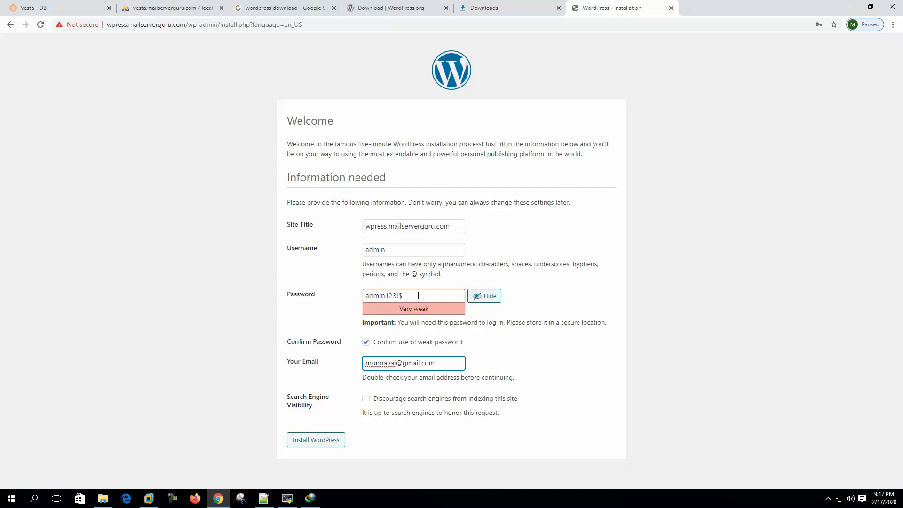
pyautogui.moveTo(371, 450)
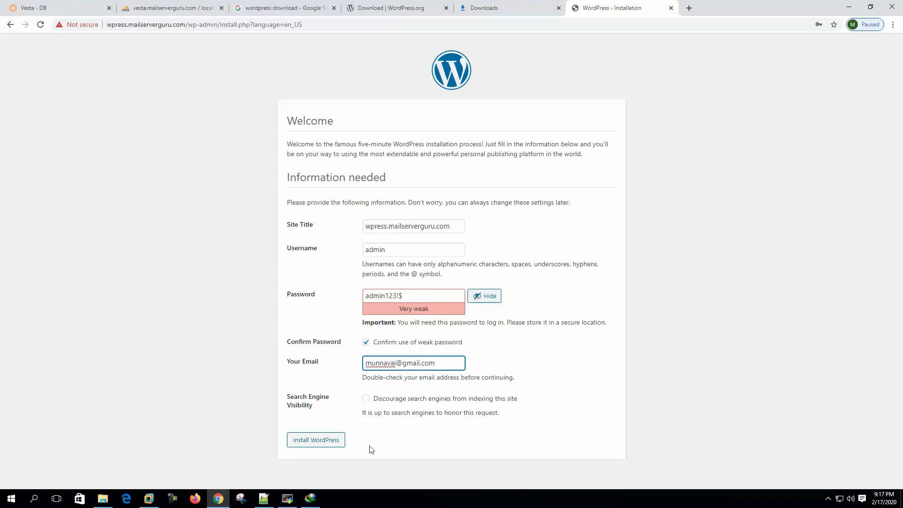
pyautogui.click(316, 439)
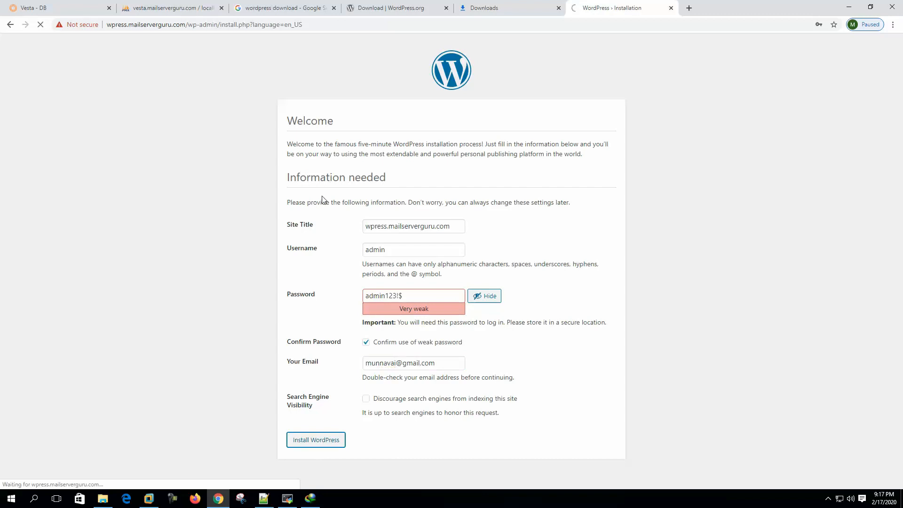
pyautogui.moveTo(224, 201)
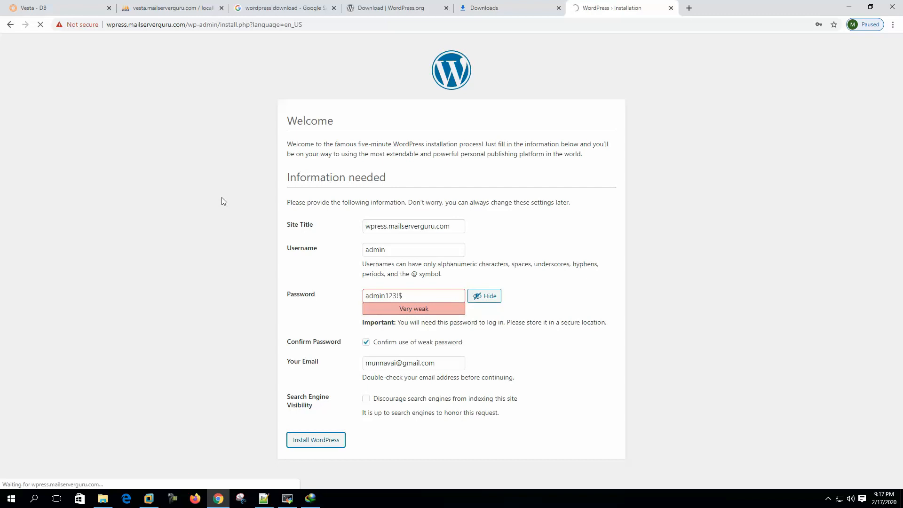
pyautogui.moveTo(216, 192)
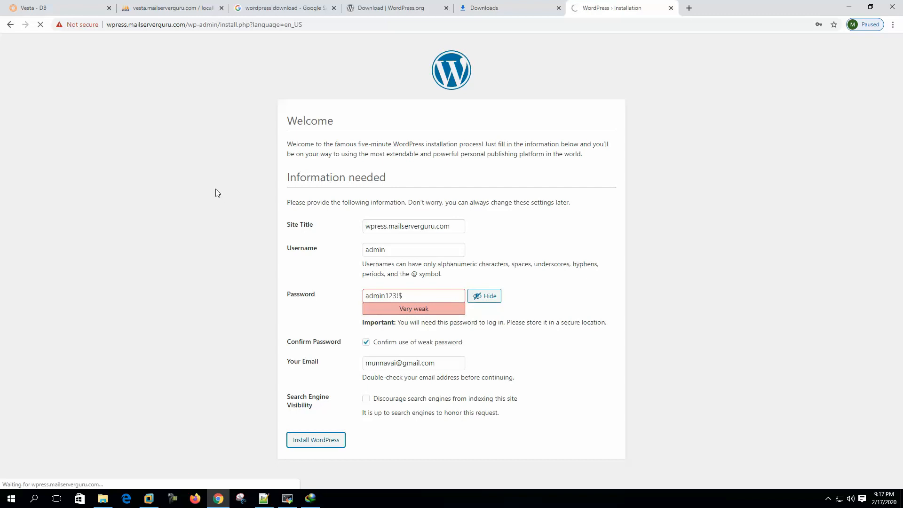
pyautogui.moveTo(224, 178)
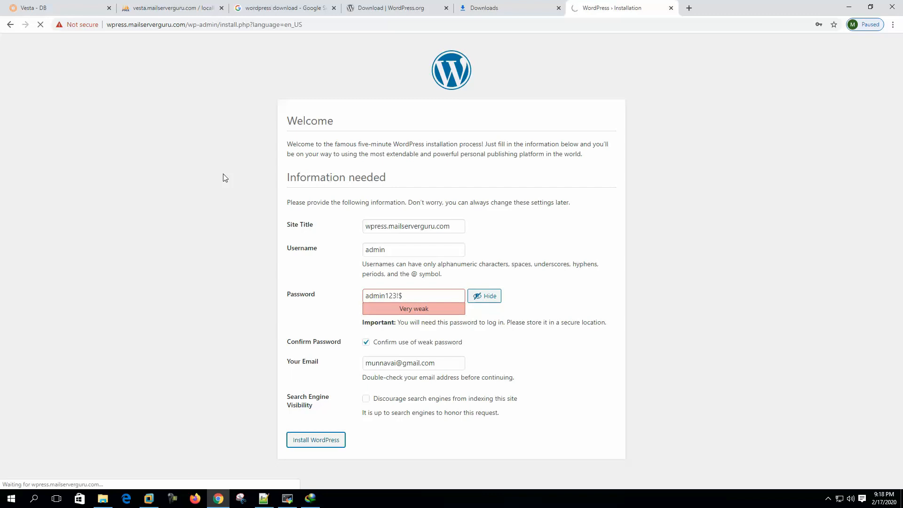
# Dismiss the save-password prompt and go to the admin login page.
pyautogui.click(316, 439)
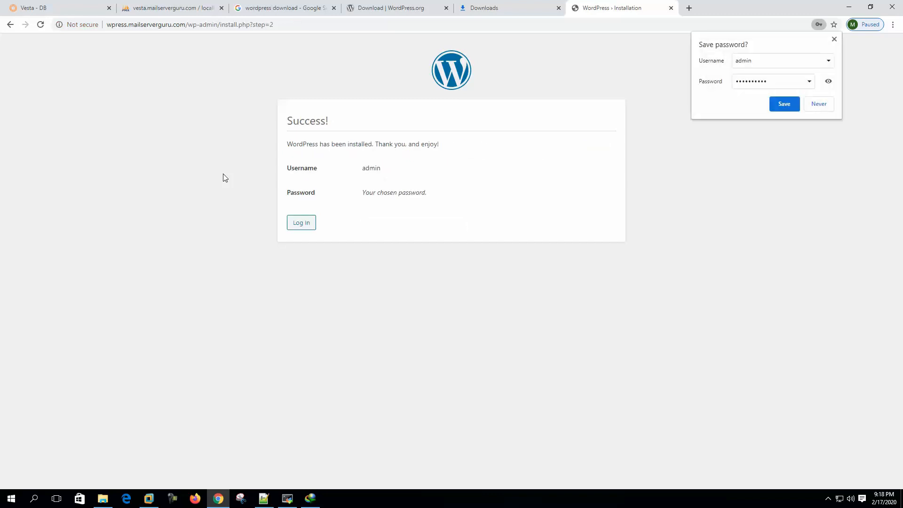
pyautogui.moveTo(738, 265)
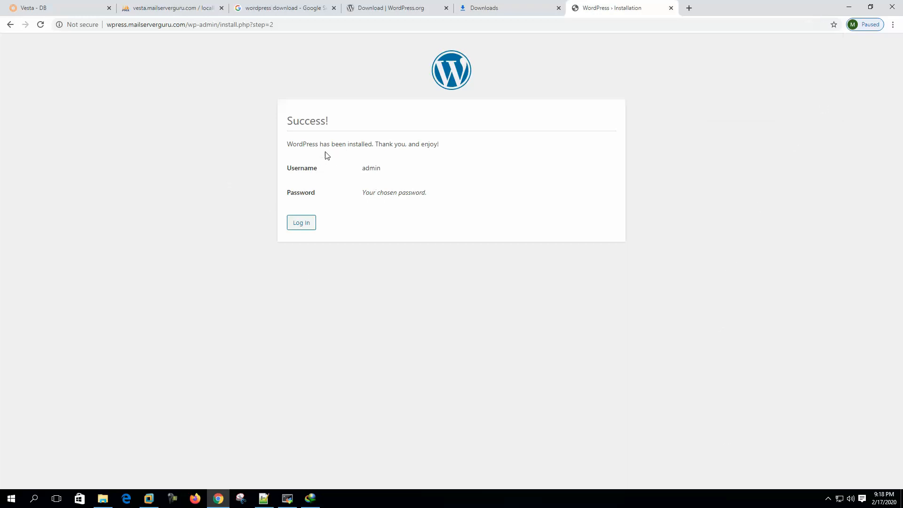
pyautogui.moveTo(245, 297)
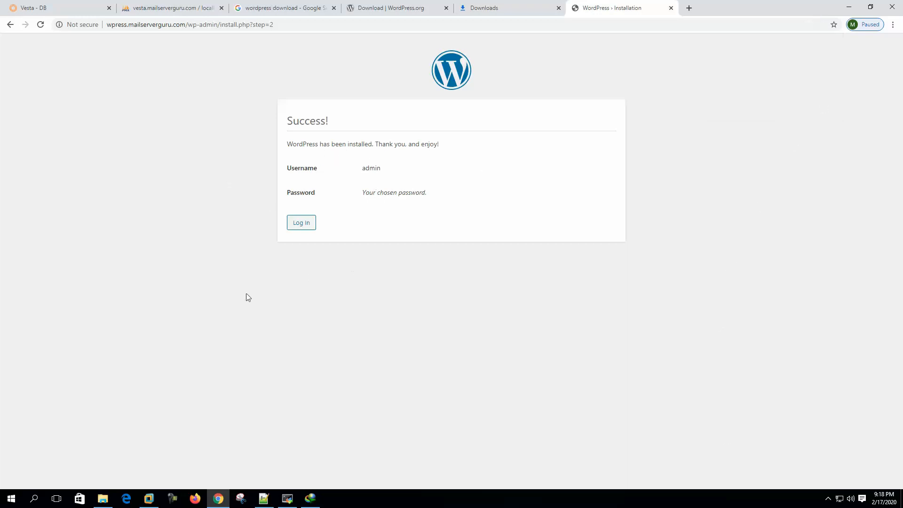
pyautogui.click(302, 222)
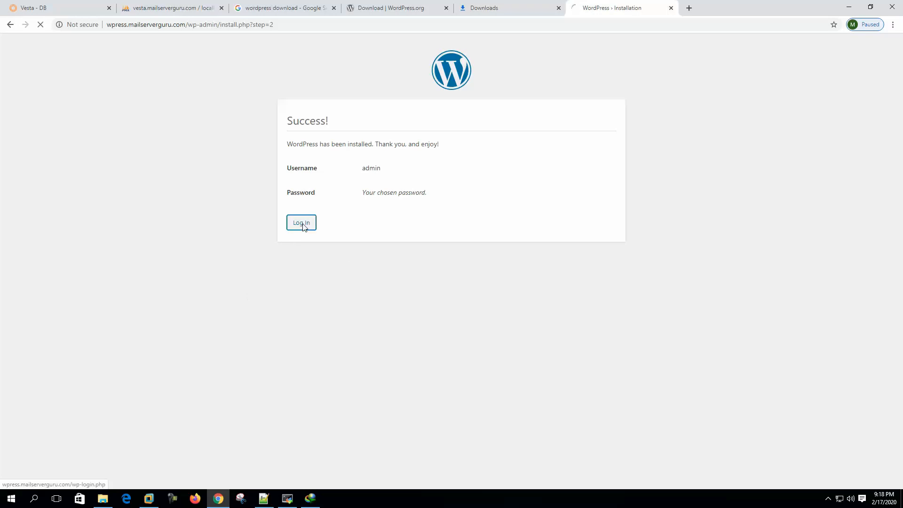
pyautogui.click(301, 223)
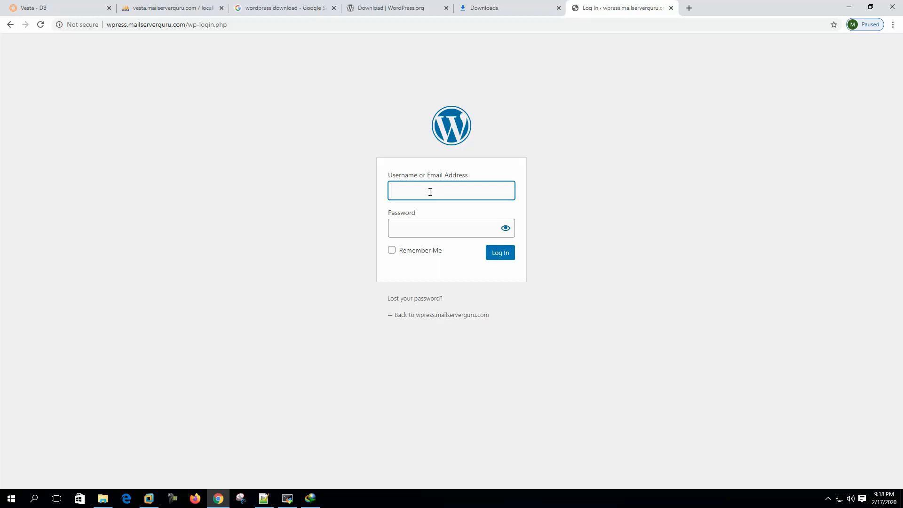
# Sign in as admin with the password to reach the dashboard.
pyautogui.write('admin')
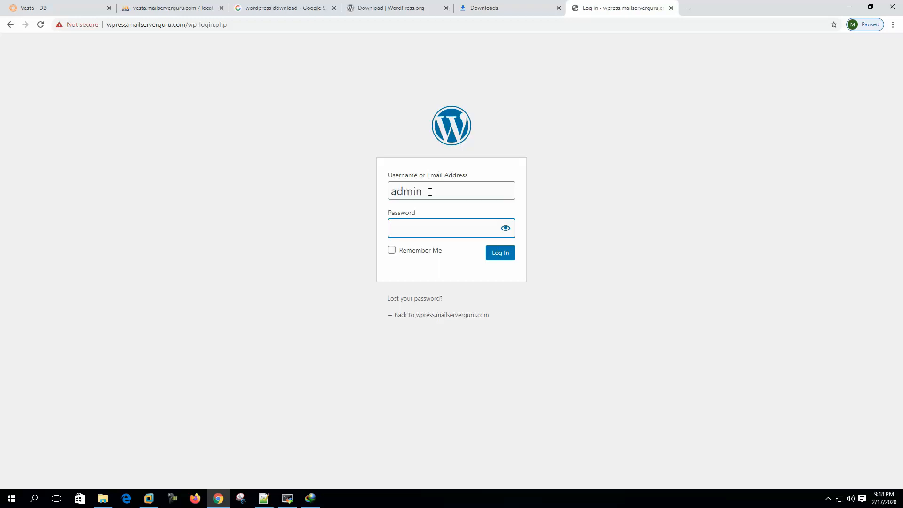
pyautogui.write('•')
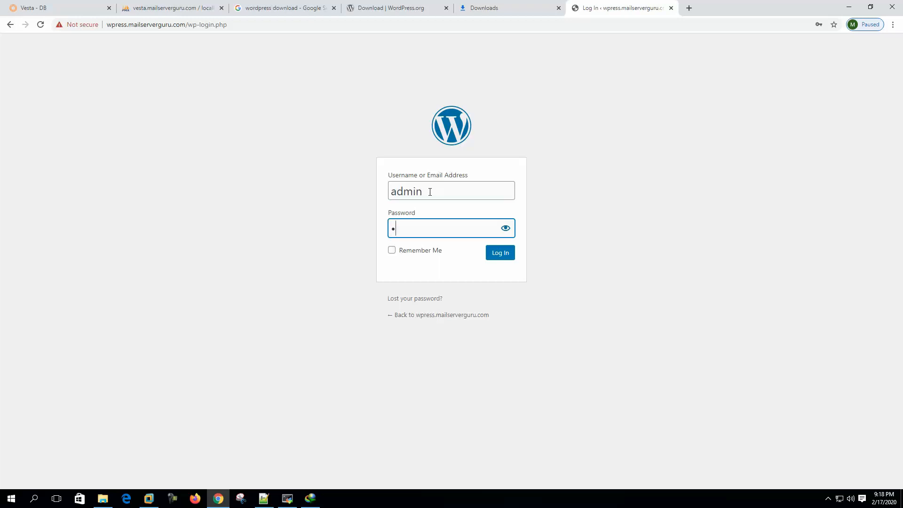
pyautogui.write('password')
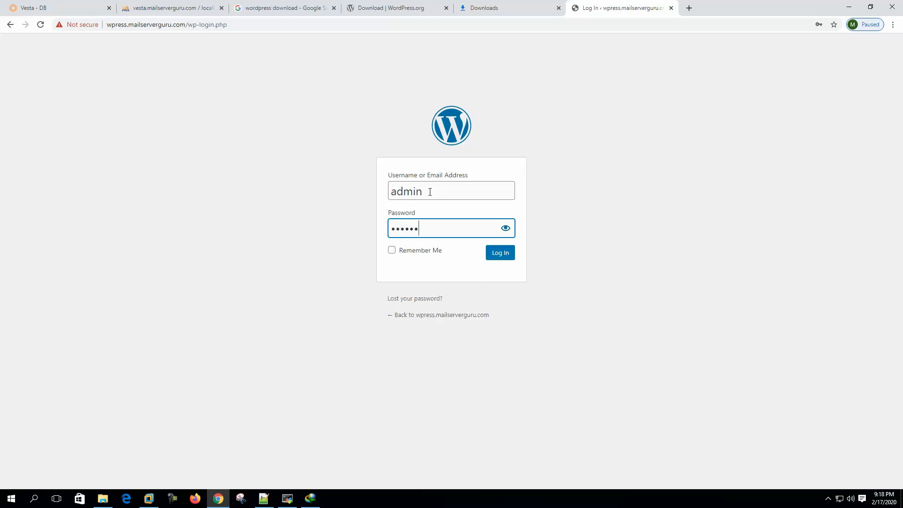
pyautogui.click(498, 252)
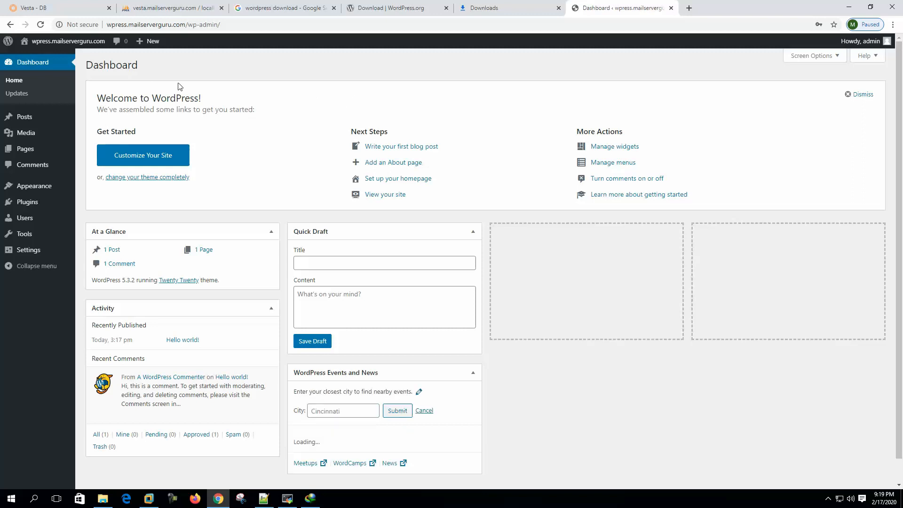
pyautogui.moveTo(367, 105)
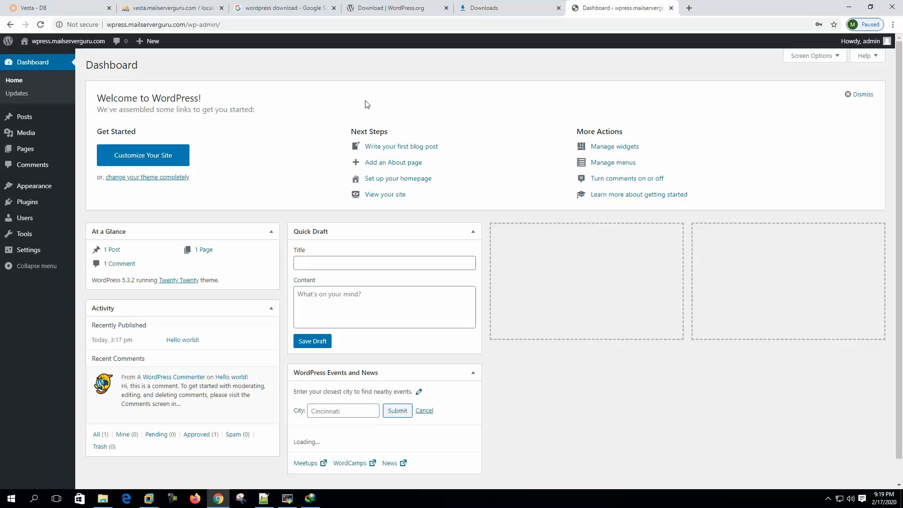
pyautogui.moveTo(394, 92)
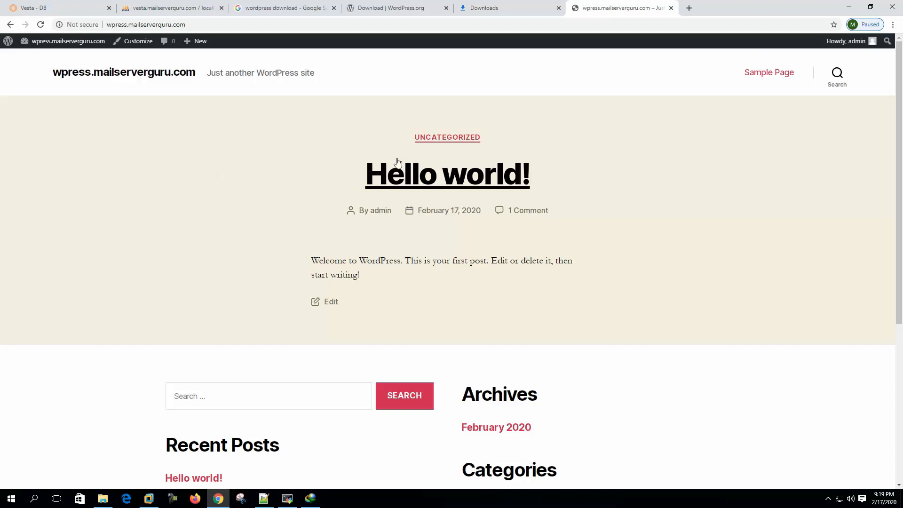
pyautogui.moveTo(251, 172)
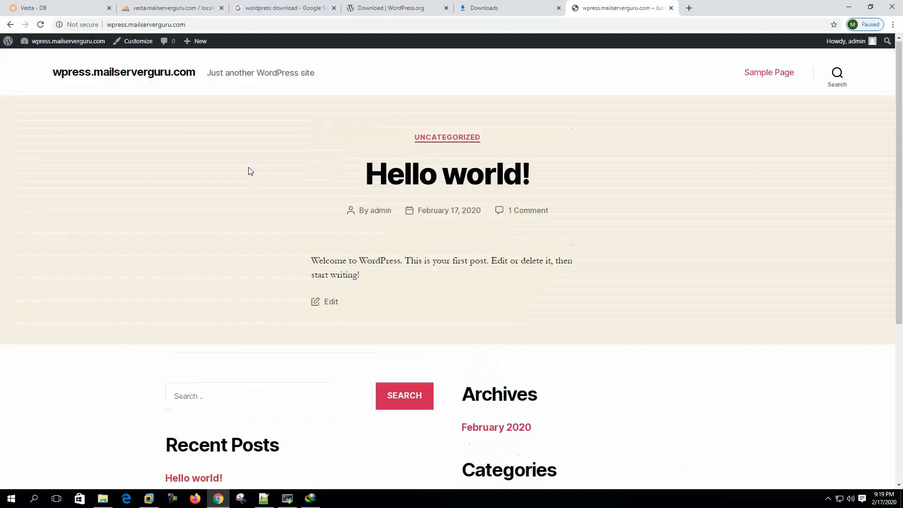
pyautogui.moveTo(193, 171)
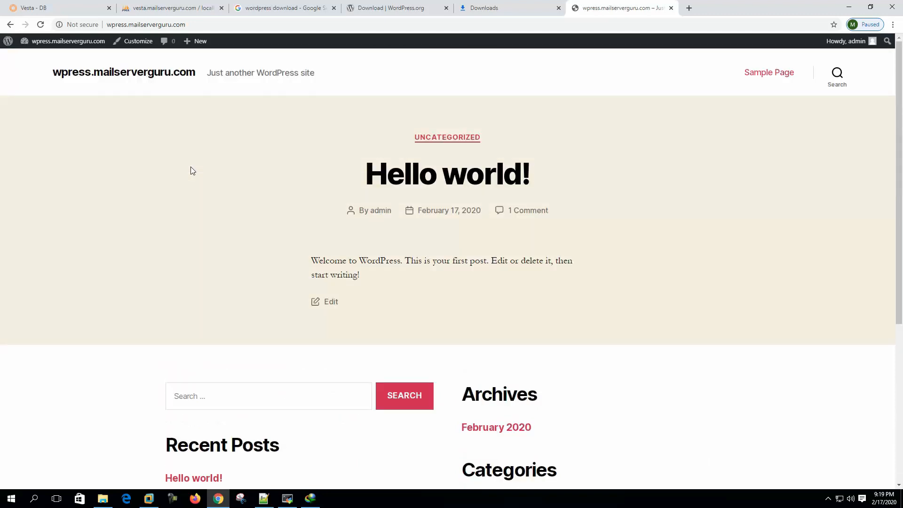
pyautogui.moveTo(224, 187)
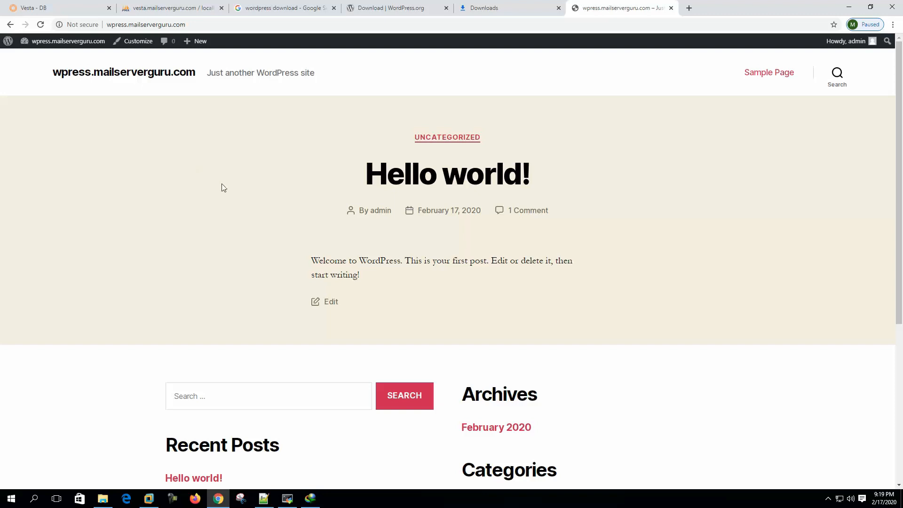
pyautogui.moveTo(251, 183)
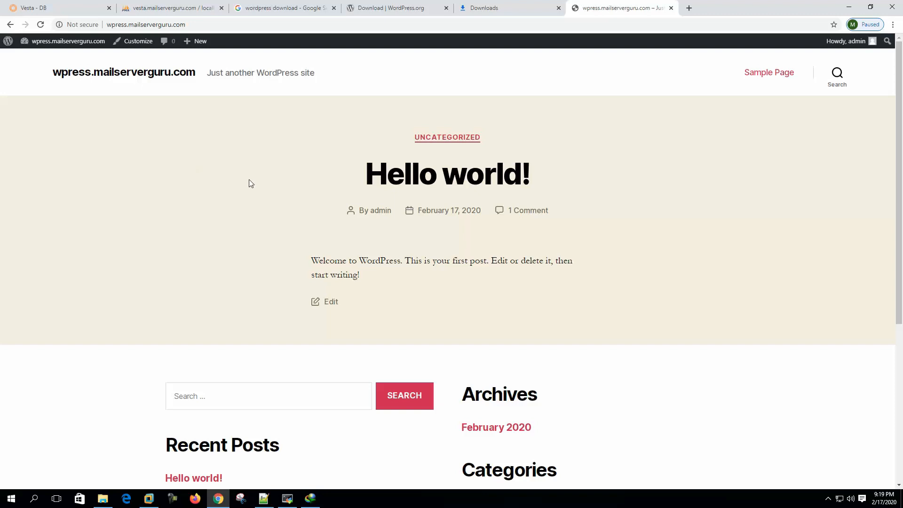
pyautogui.moveTo(239, 189)
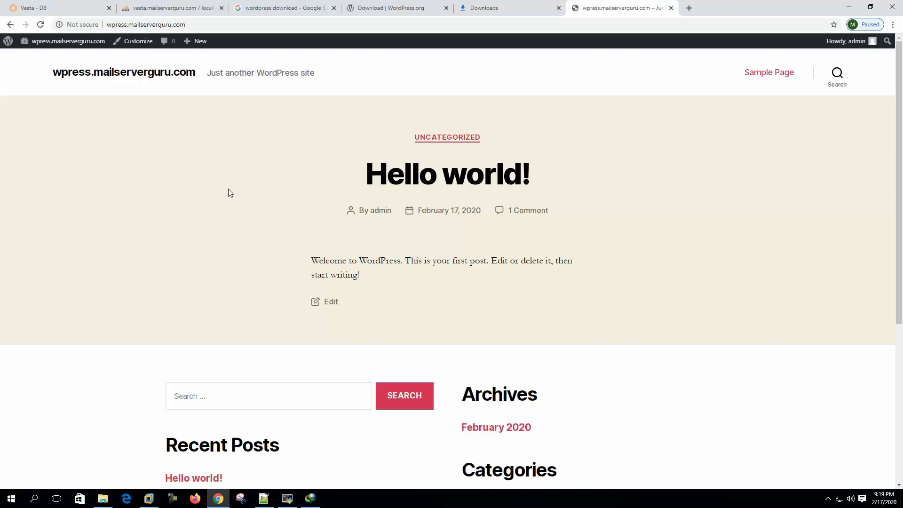
pyautogui.moveTo(225, 171)
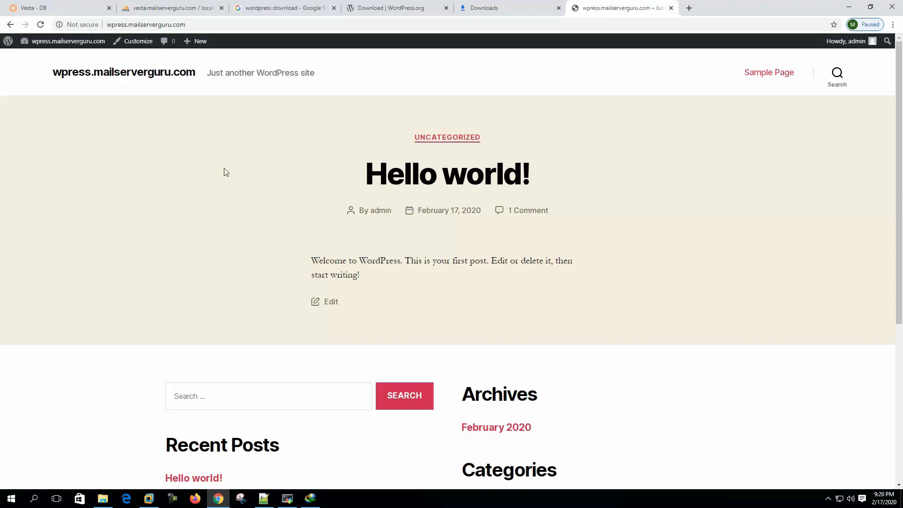